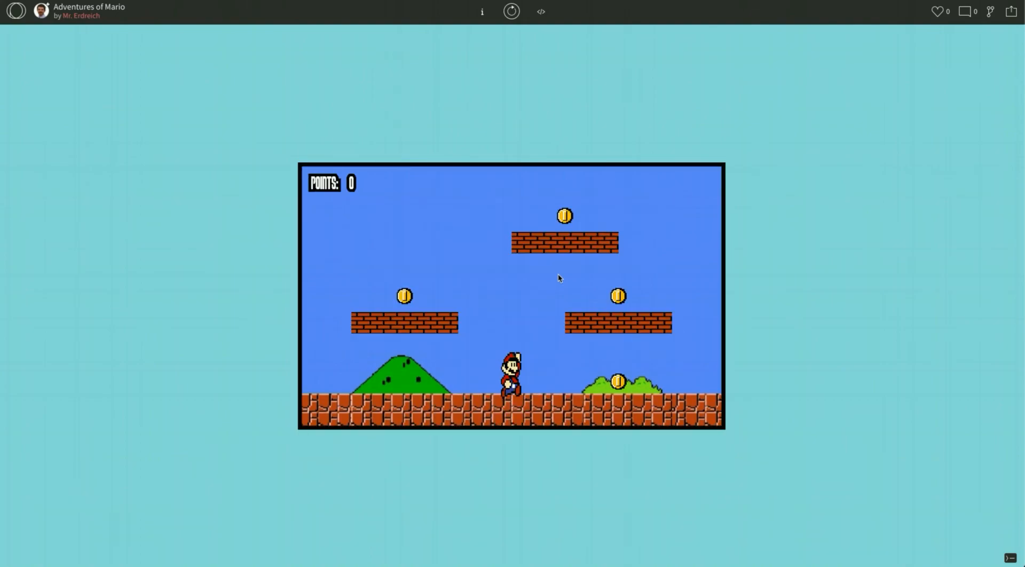
# Move Mario right and left across the level to collect the coins.
pyautogui.press('right')
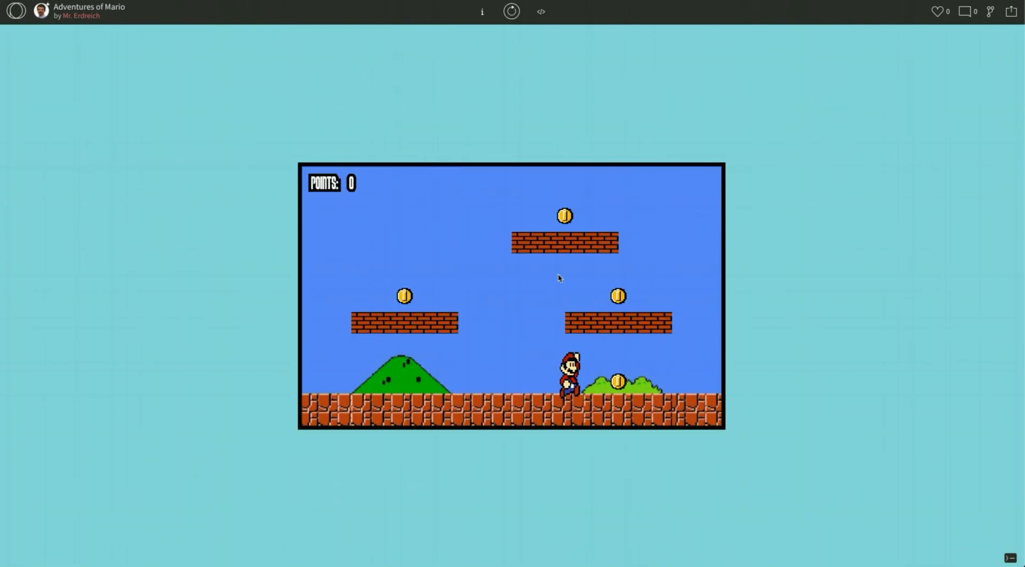
pyautogui.press('Left')
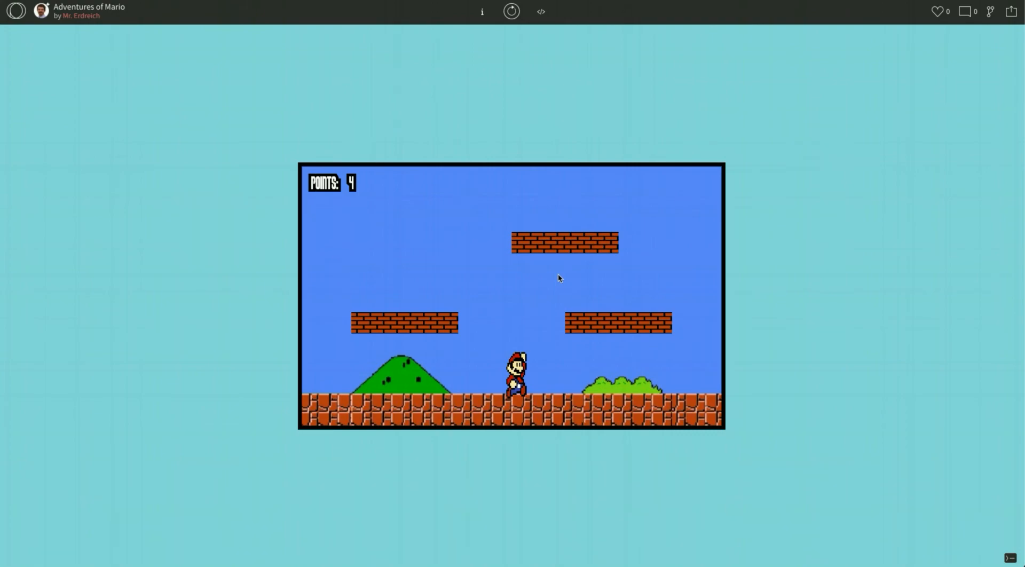
pyautogui.moveTo(551, 161)
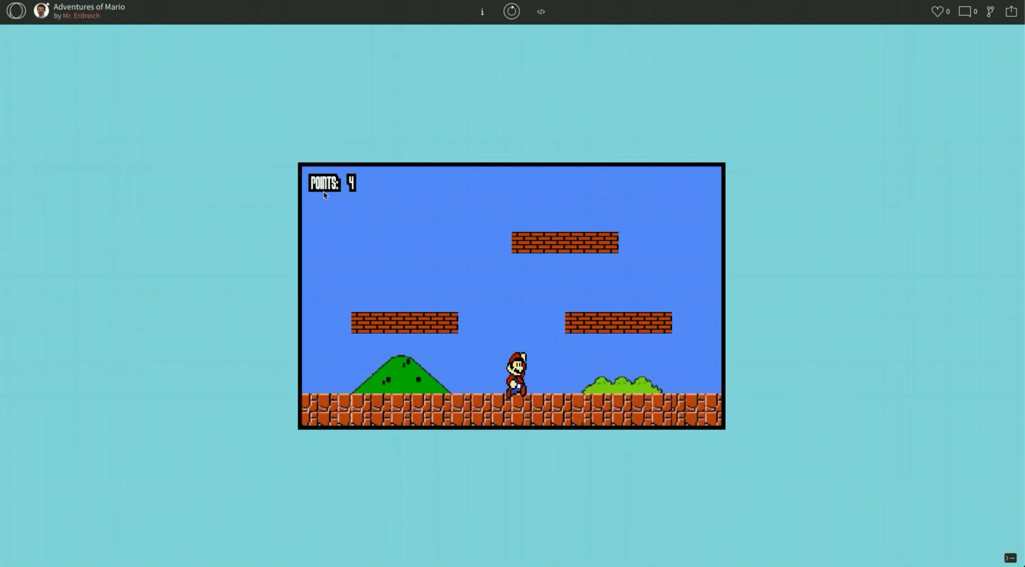
pyautogui.moveTo(367, 195)
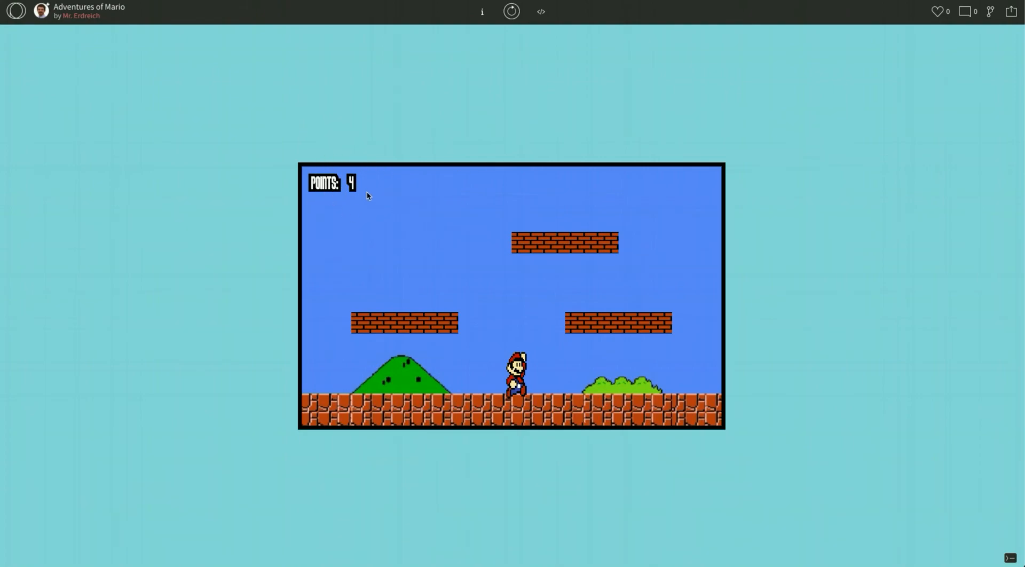
pyautogui.moveTo(458, 117)
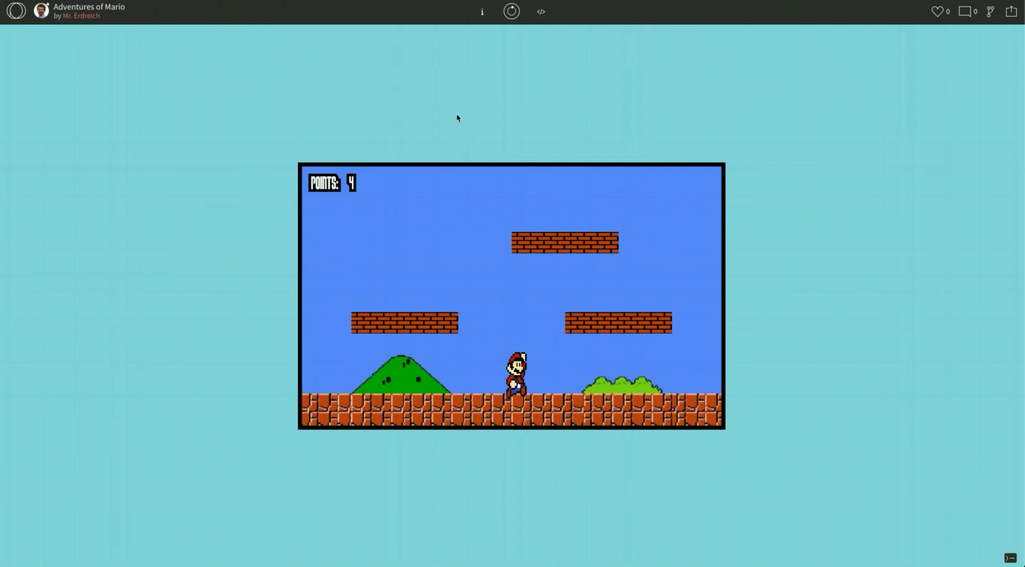
pyautogui.moveTo(501, 133)
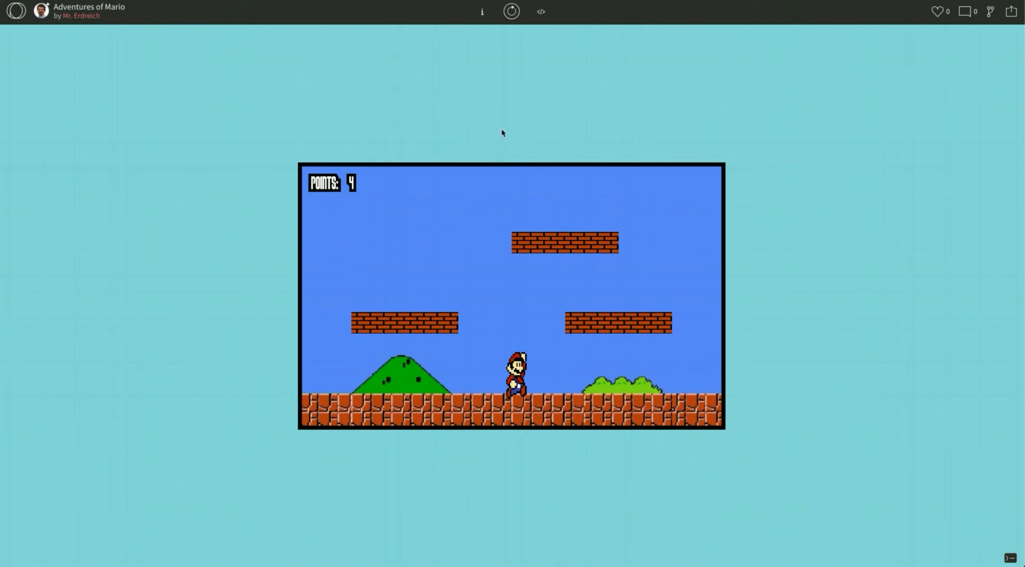
pyautogui.moveTo(554, 28)
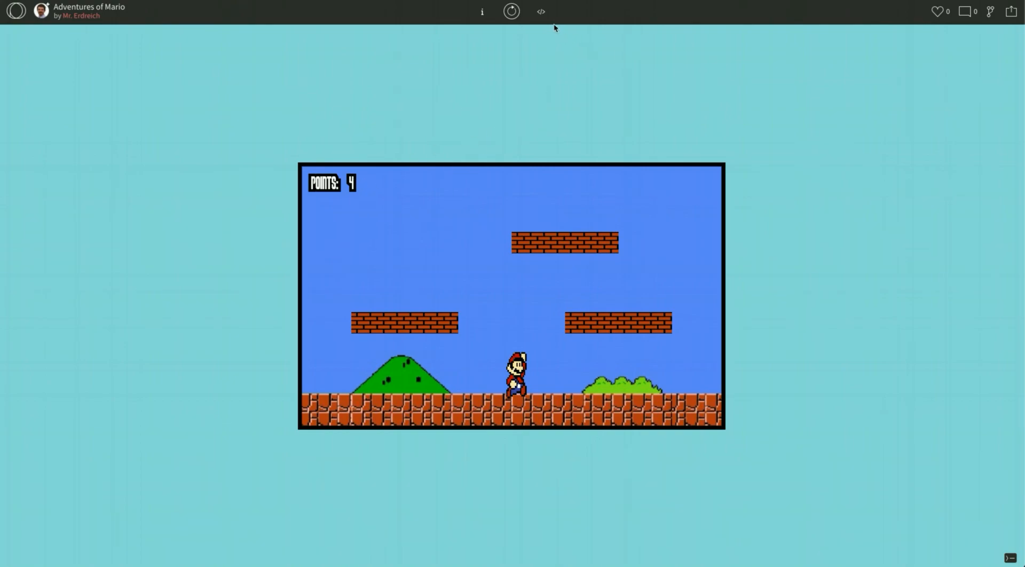
# In the code editor, add var lives = 2; under the //counters section.
pyautogui.click(540, 10)
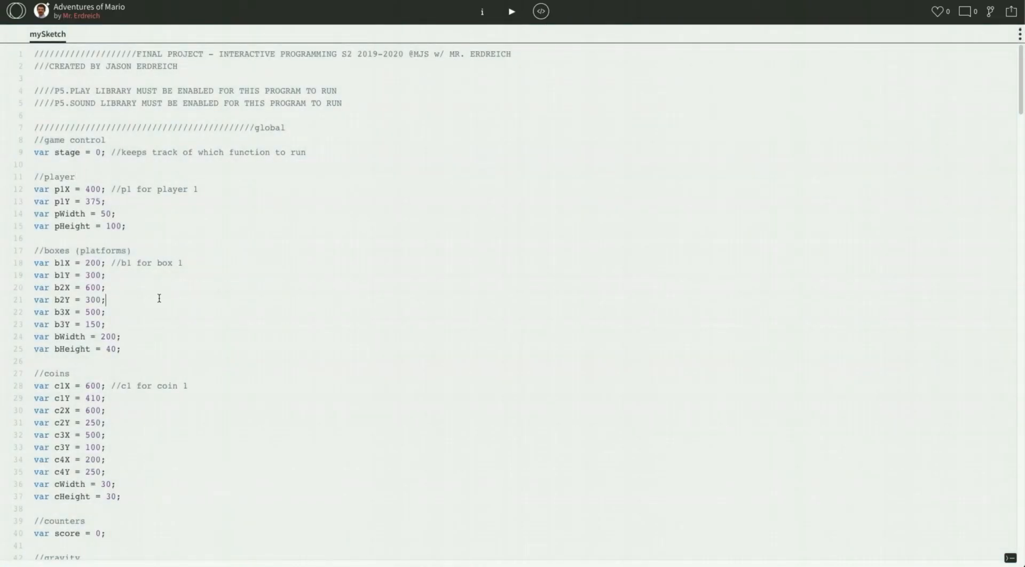
pyautogui.scroll(-3)
pyautogui.write('var l')
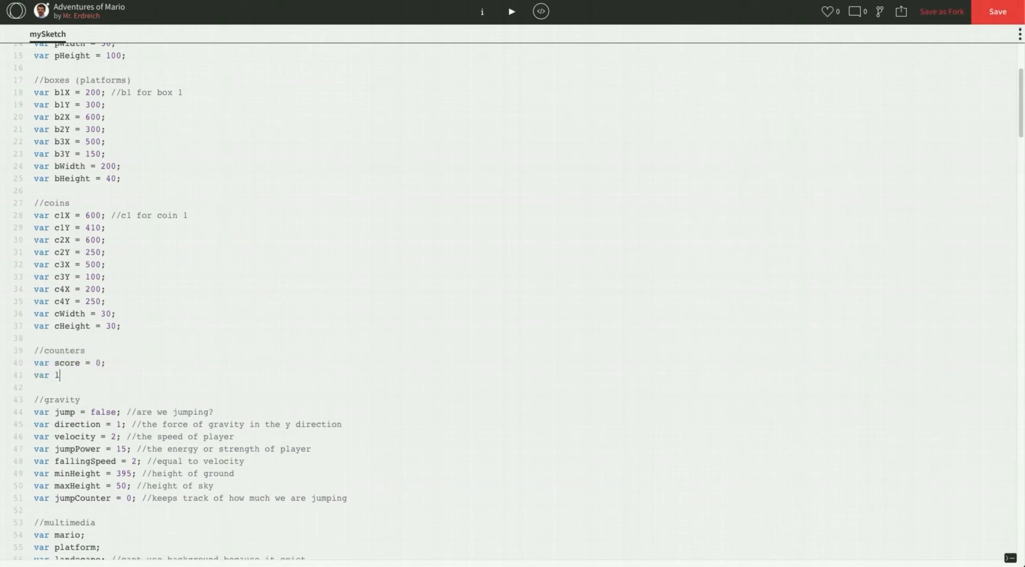
pyautogui.write('ives = 2;')
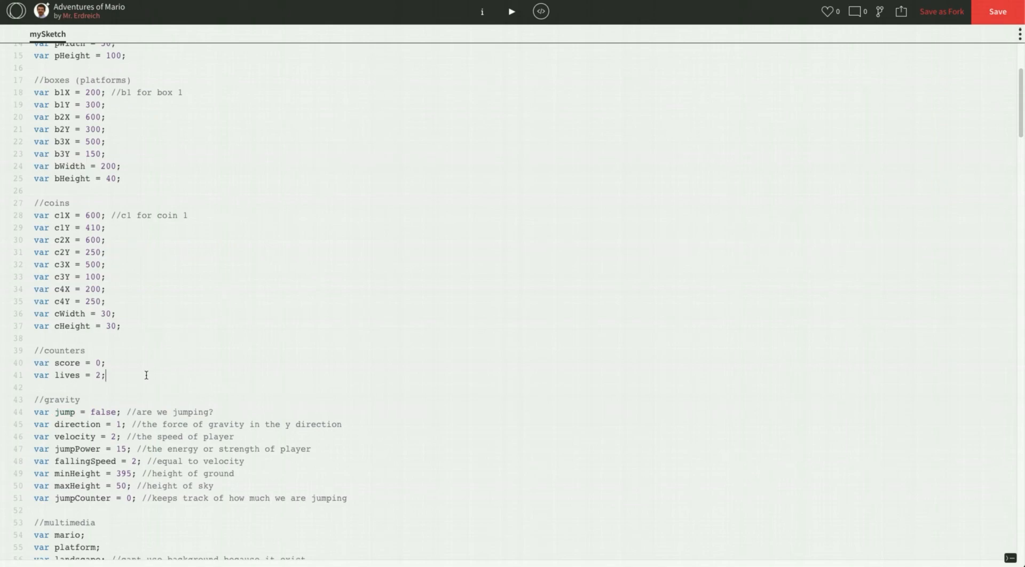
pyautogui.moveTo(77, 375)
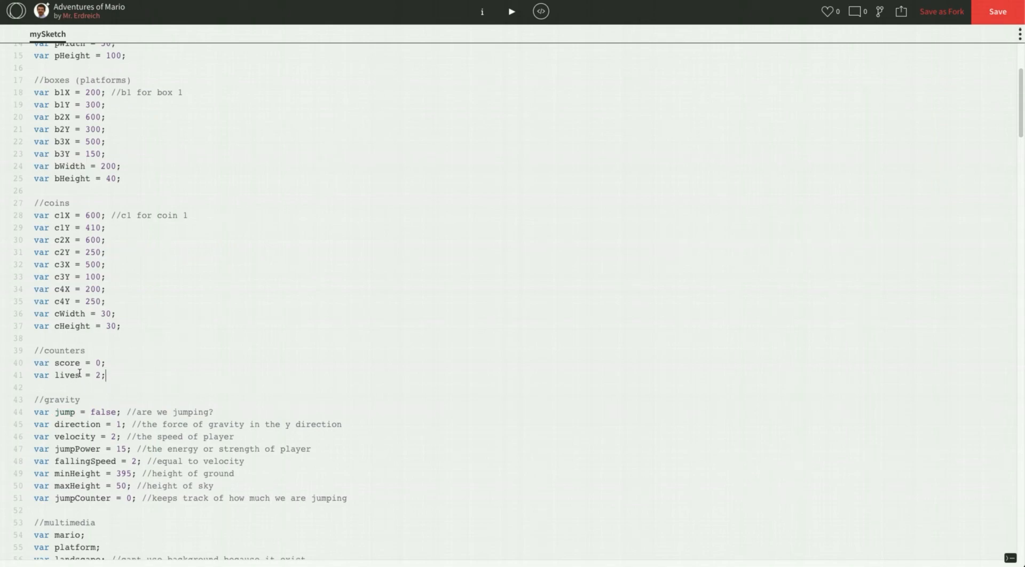
pyautogui.moveTo(127, 371)
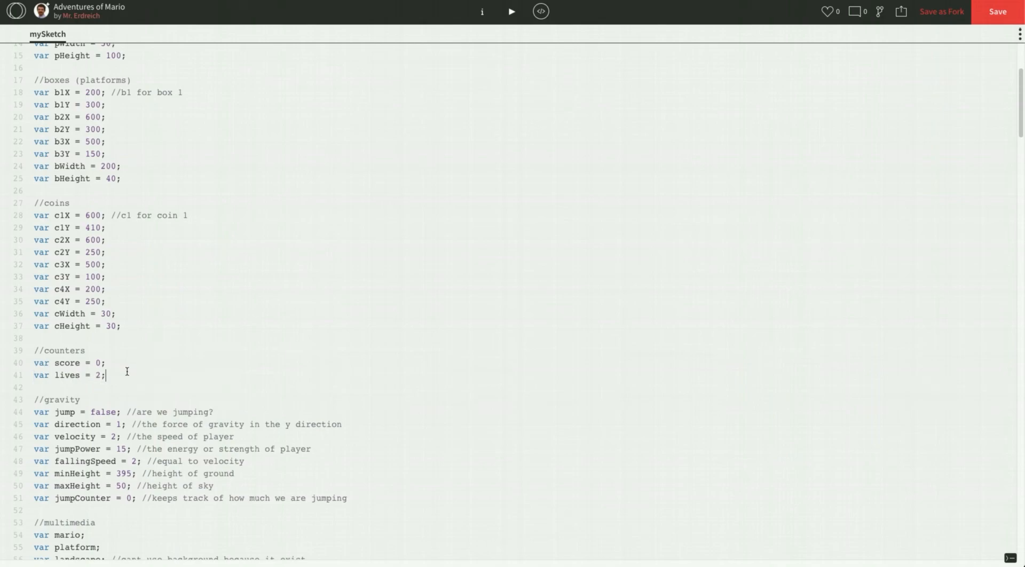
# Add a //lives block drawing 'LIVES:' at 150,50 and the lives value at 200,50.
pyautogui.scroll(-3)
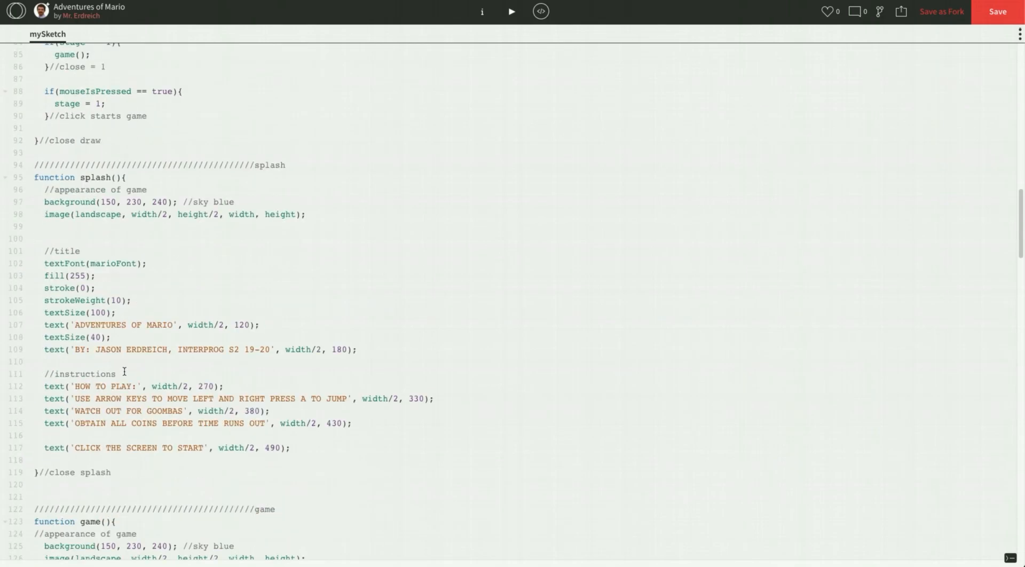
pyautogui.scroll(-3)
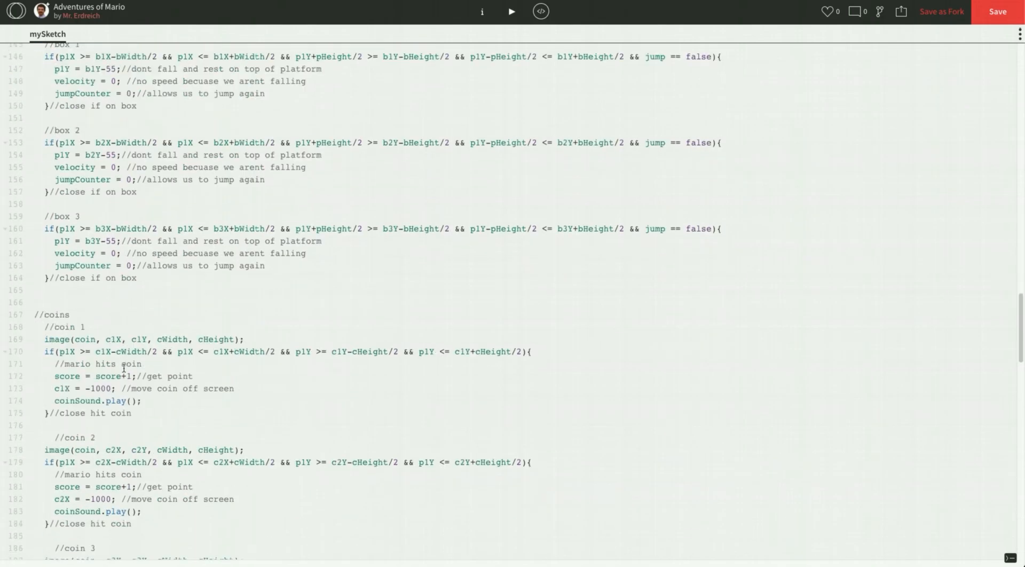
pyautogui.scroll(-3)
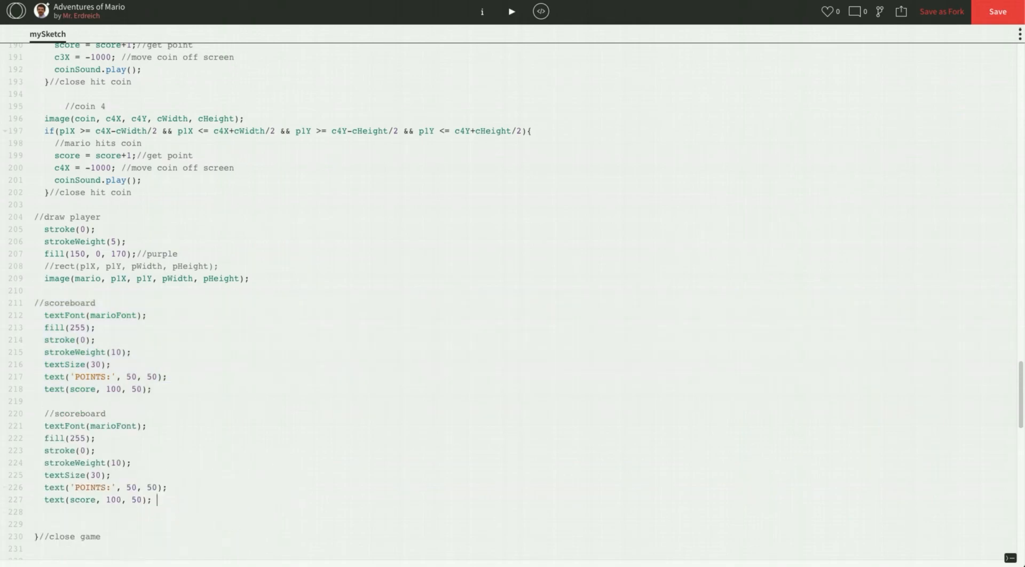
pyautogui.click(31, 413)
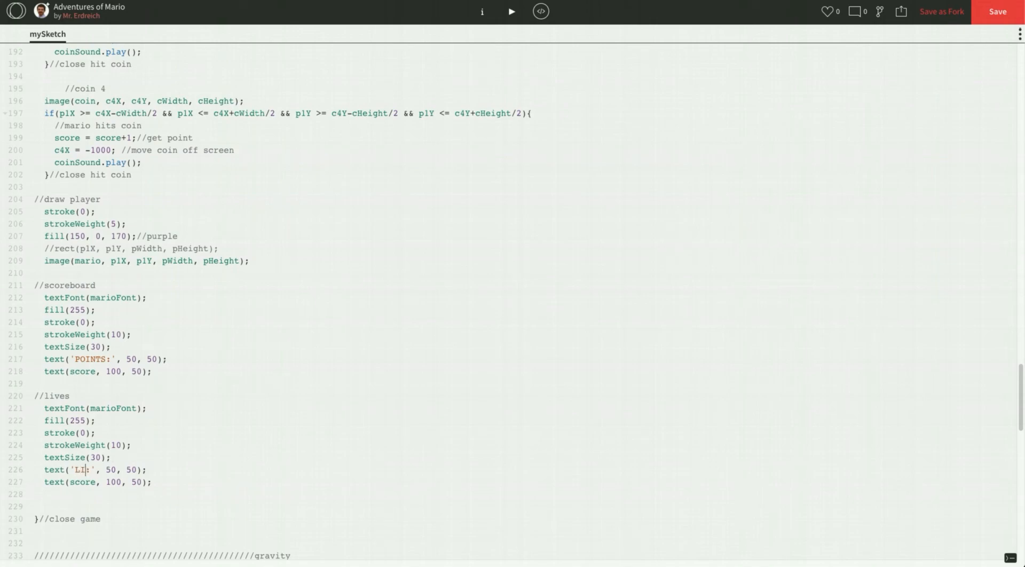
pyautogui.write('VES:')
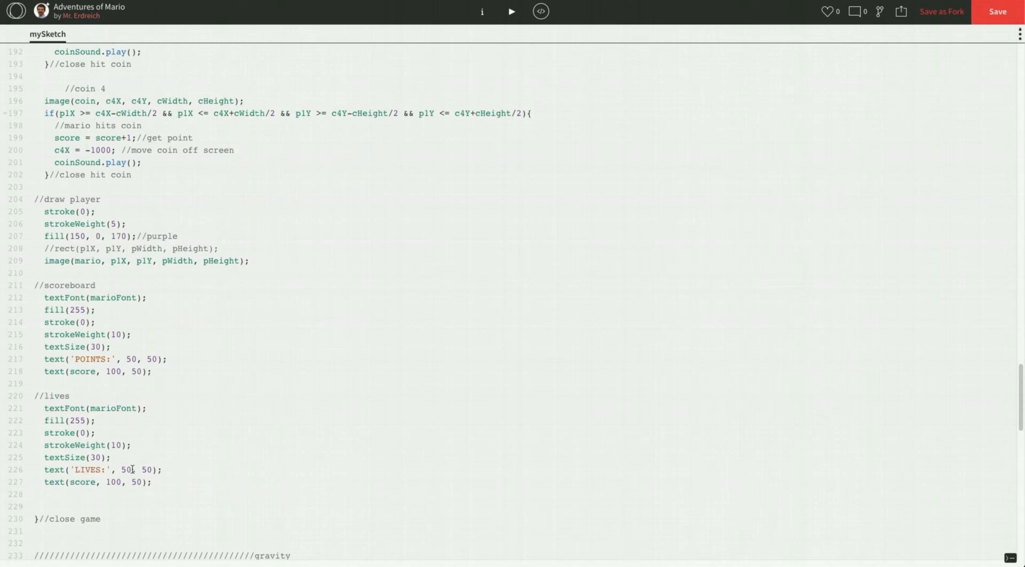
pyautogui.doubleClick(147, 469)
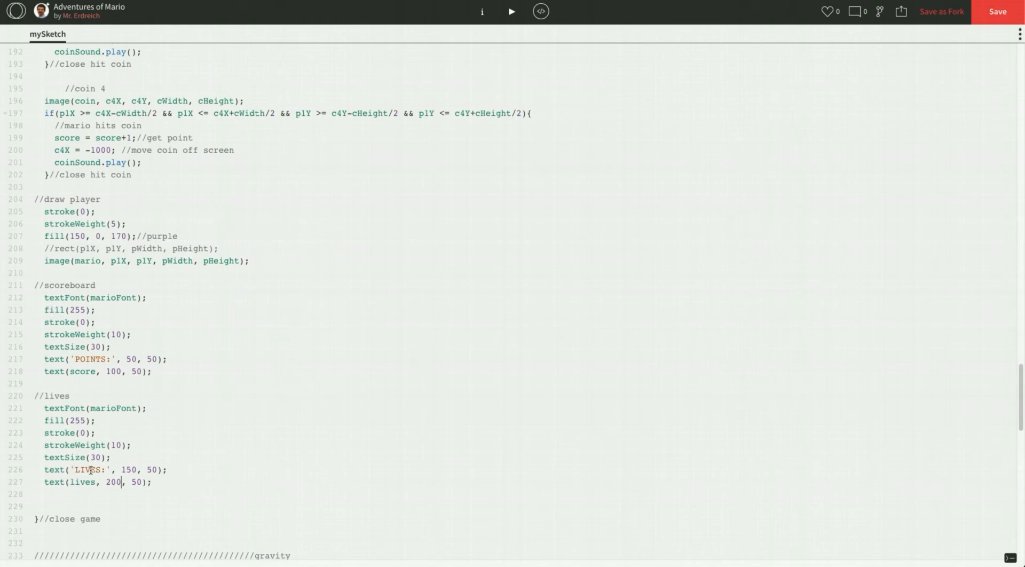
pyautogui.doubleClick(131, 470)
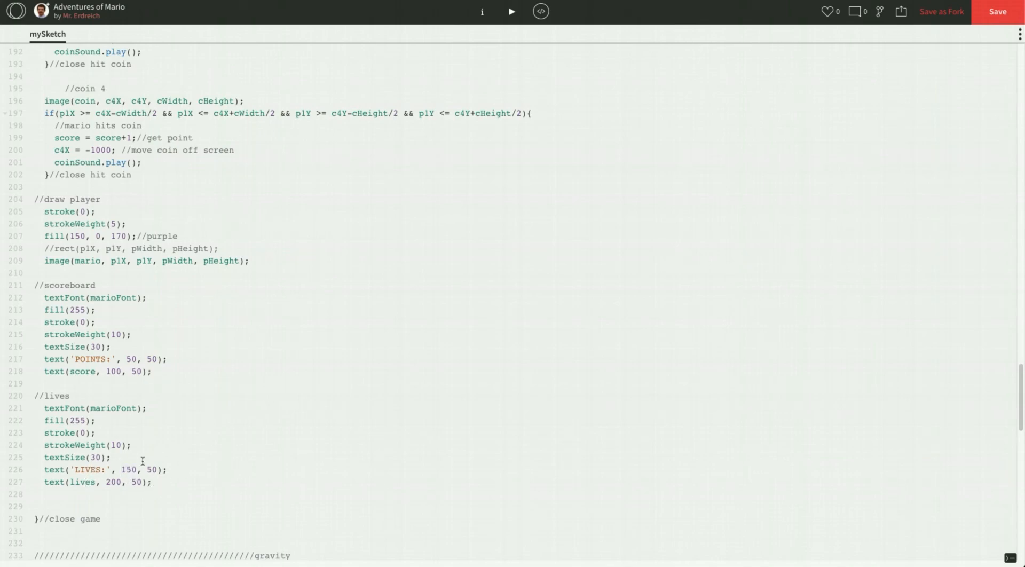
pyautogui.moveTo(126, 394)
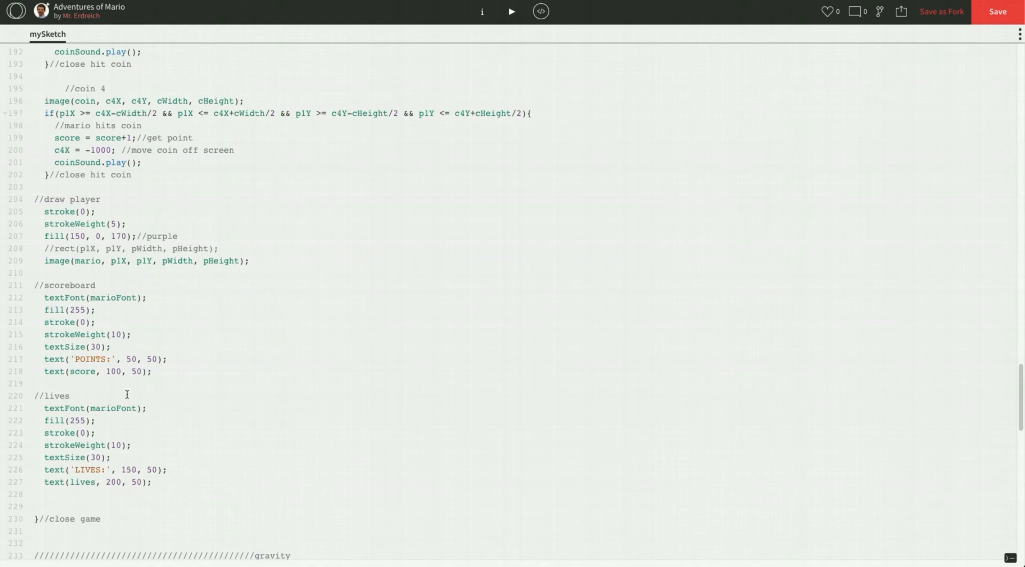
pyautogui.click(167, 470)
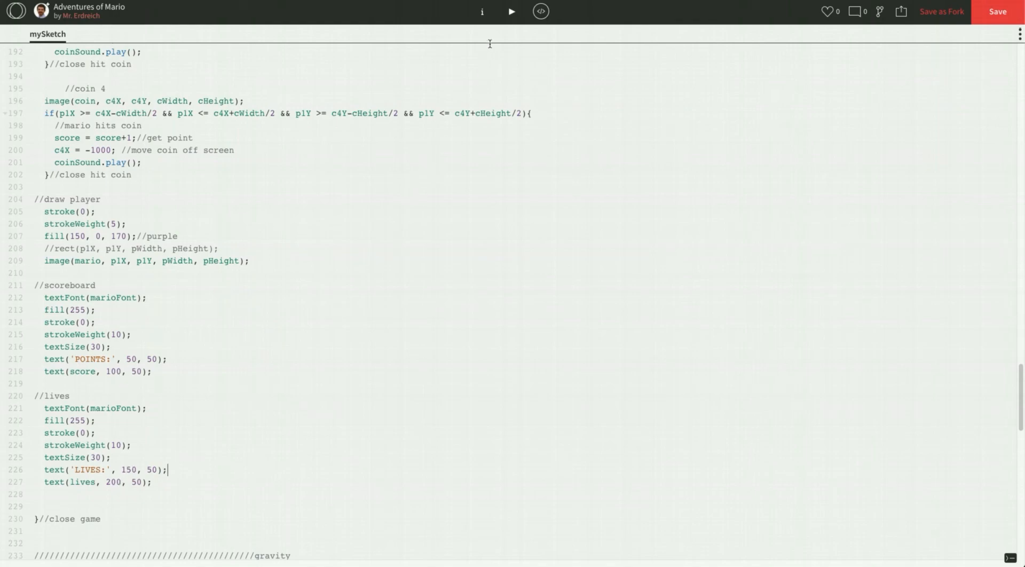
# Run the sketch and start the game to see LIVES: 2 beside the points.
pyautogui.click(511, 10)
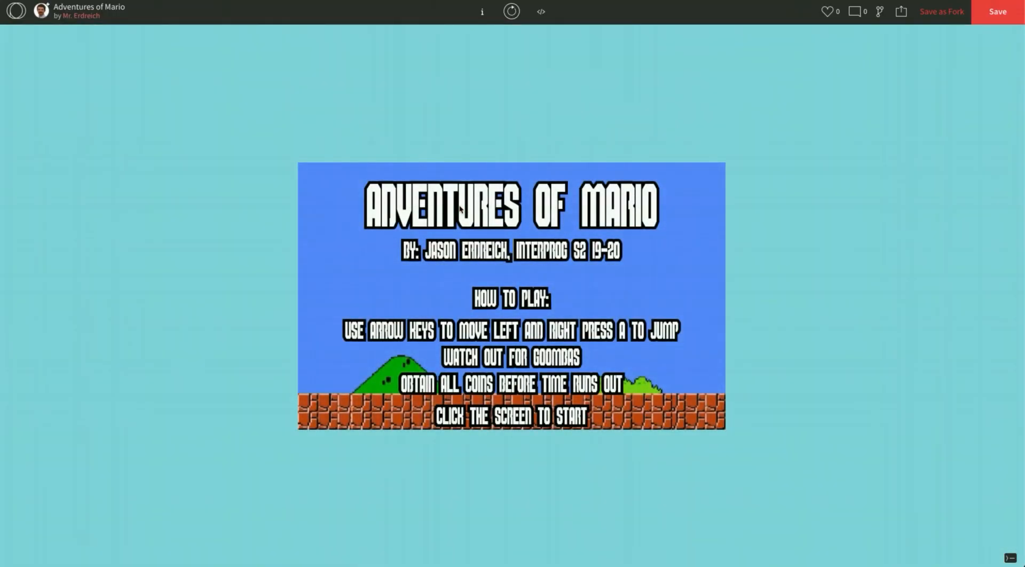
pyautogui.click(511, 295)
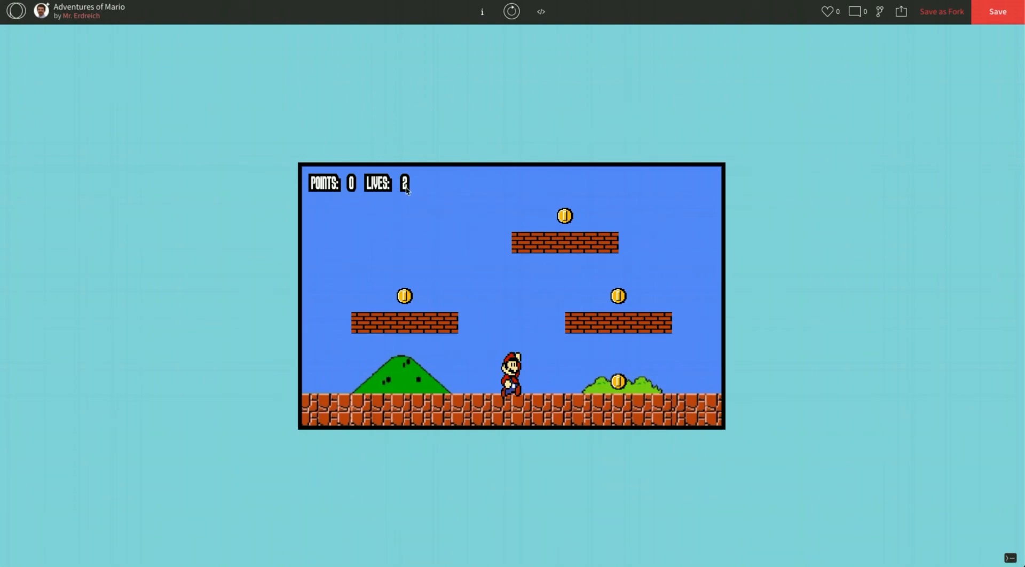
pyautogui.moveTo(408, 208)
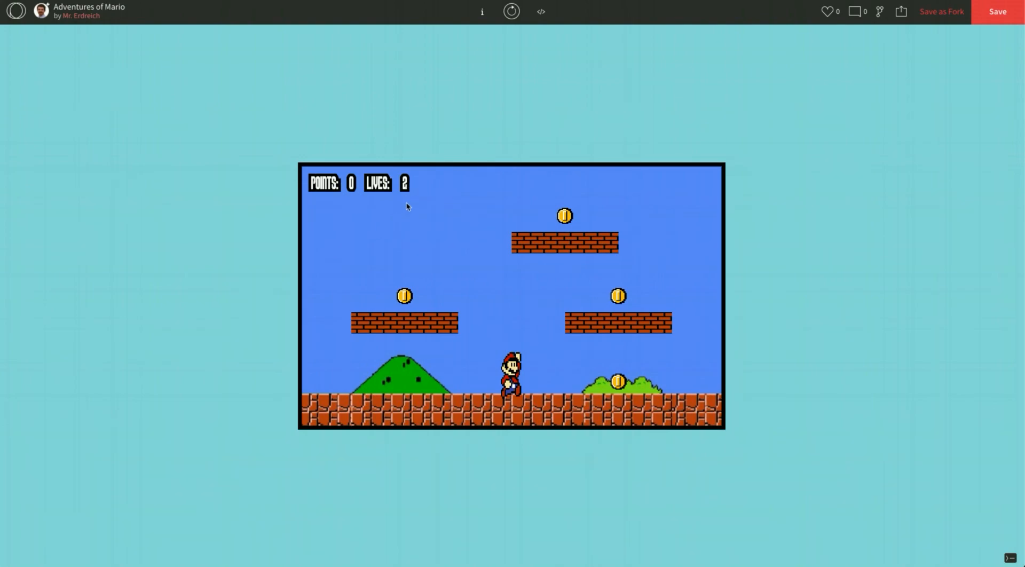
# Below the coin variables, add a //goomba section declaring g1X = 200 and g1Y = 375.
pyautogui.click(540, 11)
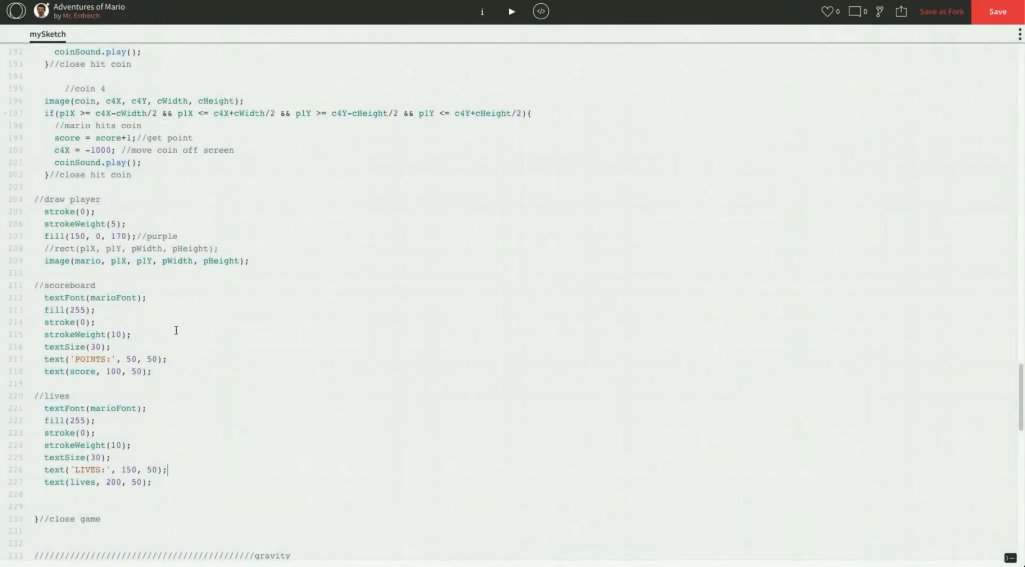
pyautogui.scroll(3)
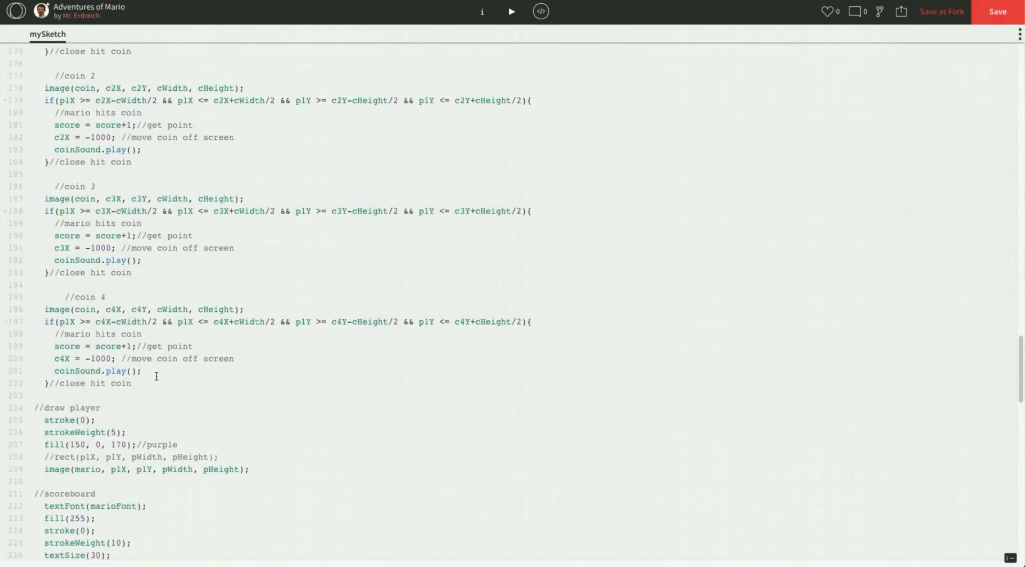
pyautogui.scroll(3)
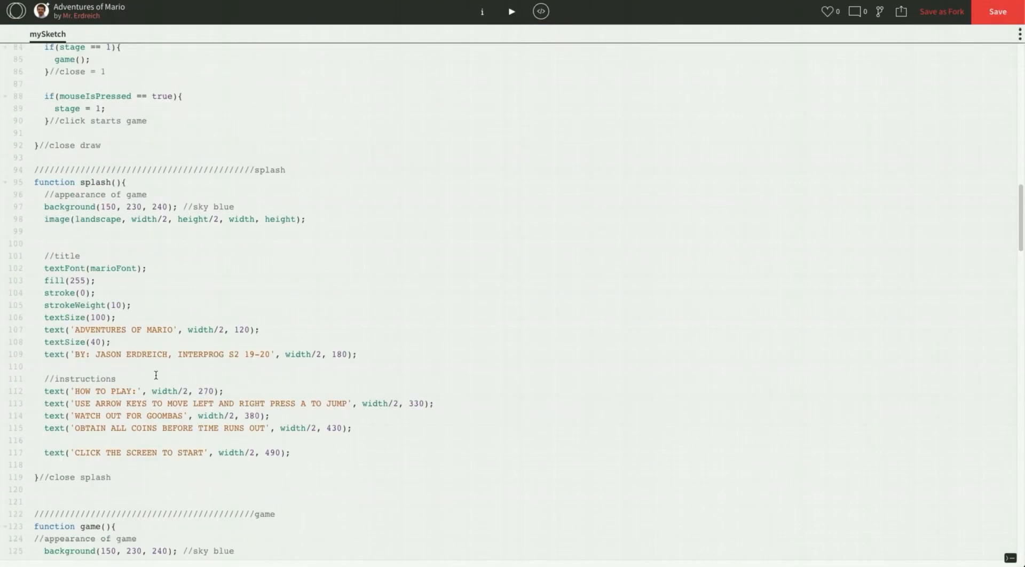
pyautogui.scroll(3)
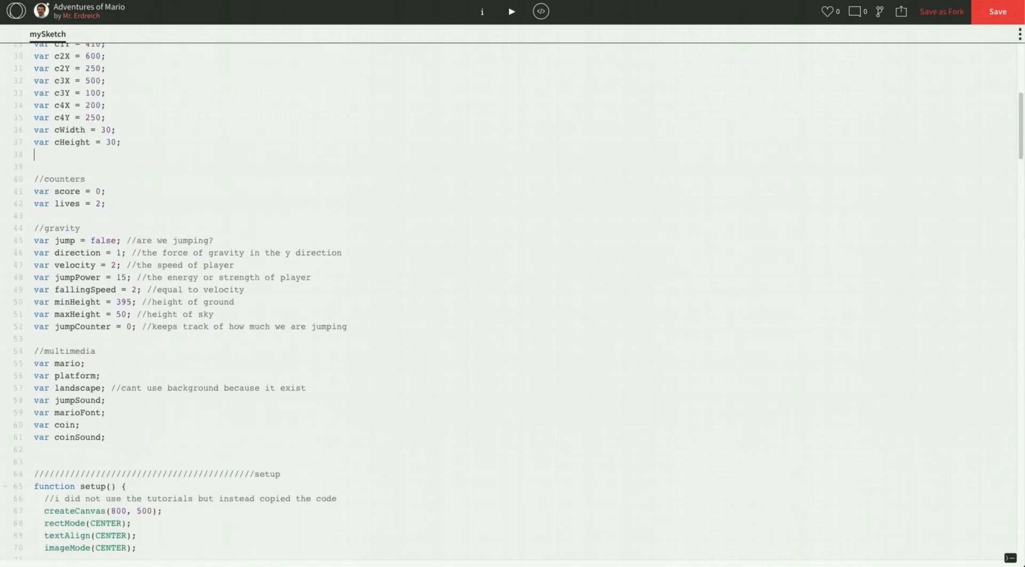
pyautogui.write('//goo,')
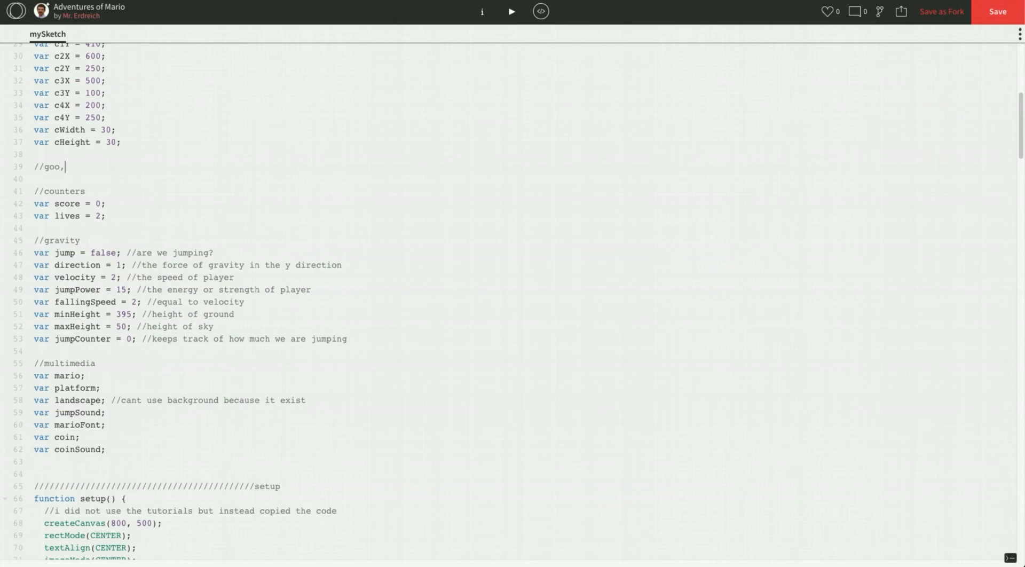
pyautogui.write('mba')
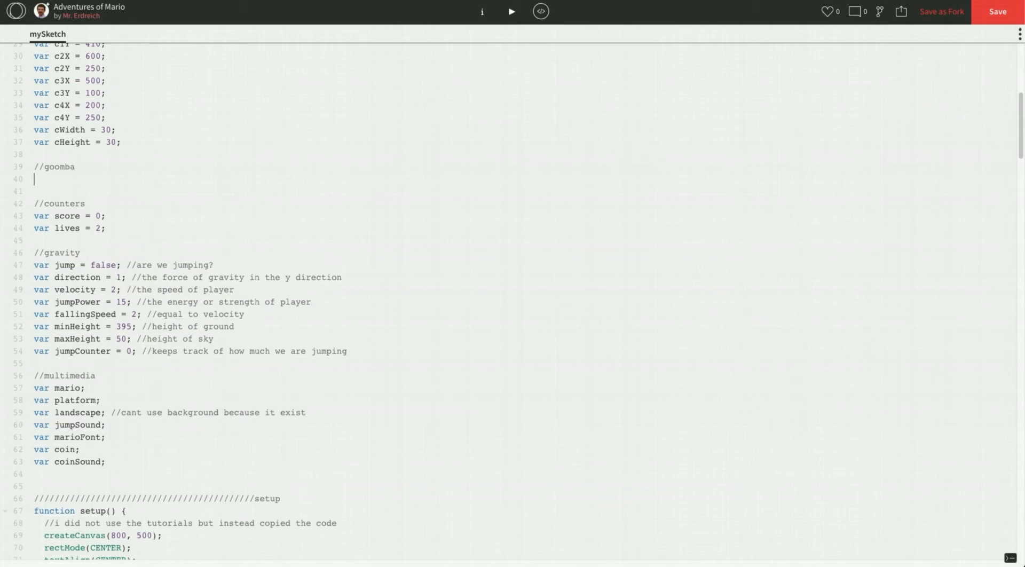
pyautogui.write('var g1')
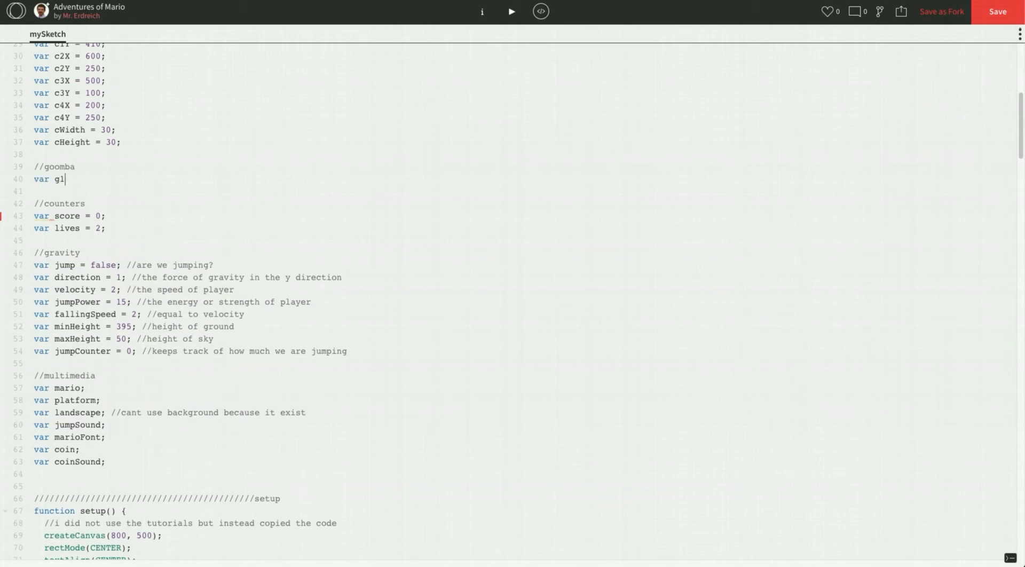
pyautogui.write('X')
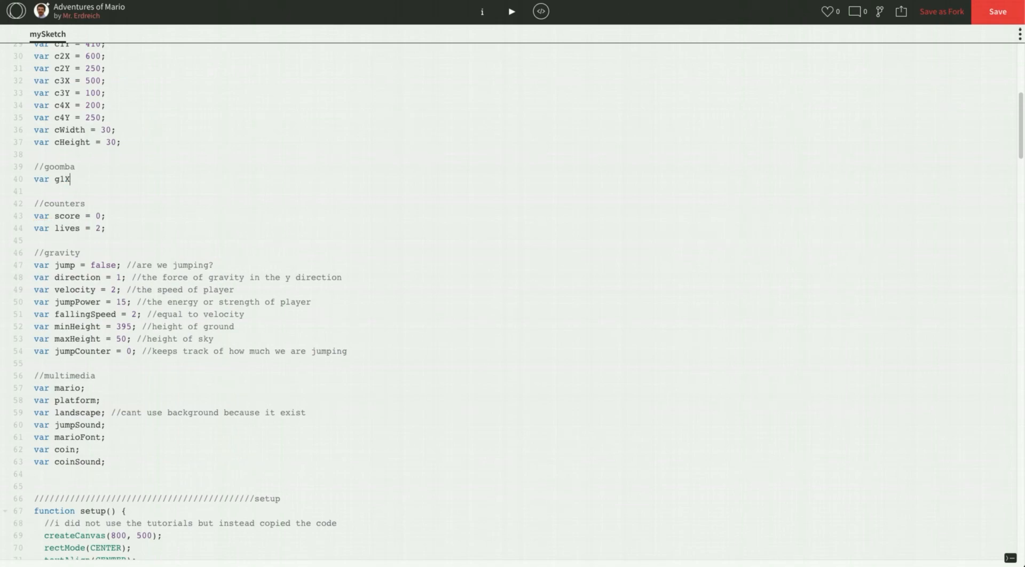
pyautogui.write('=')
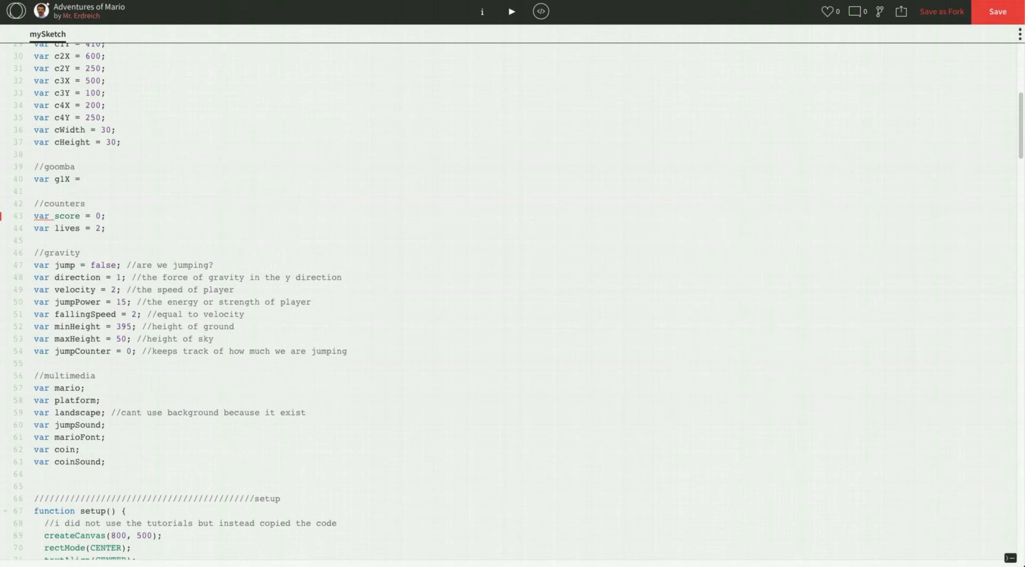
pyautogui.write('200')
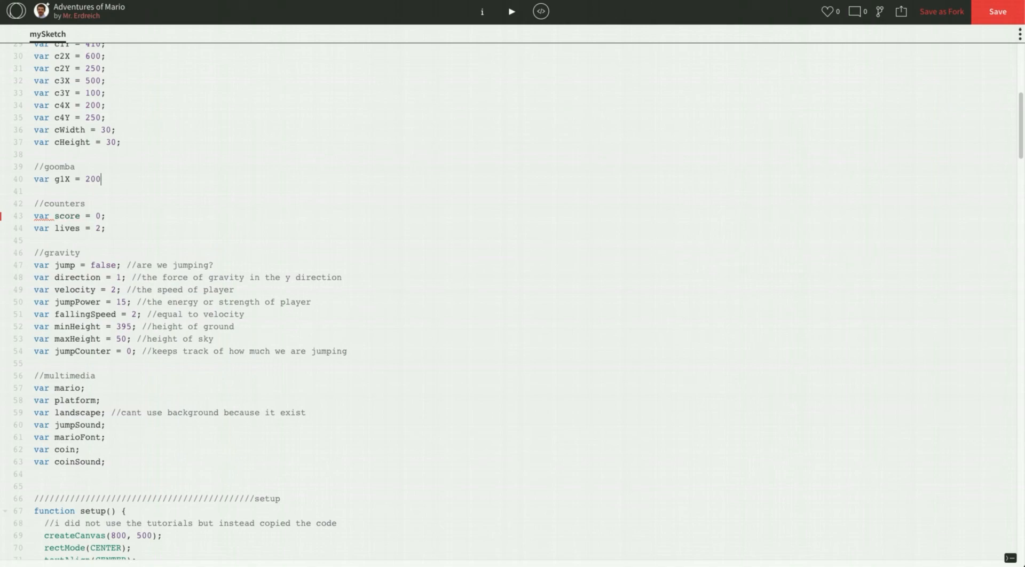
pyautogui.write('; //g')
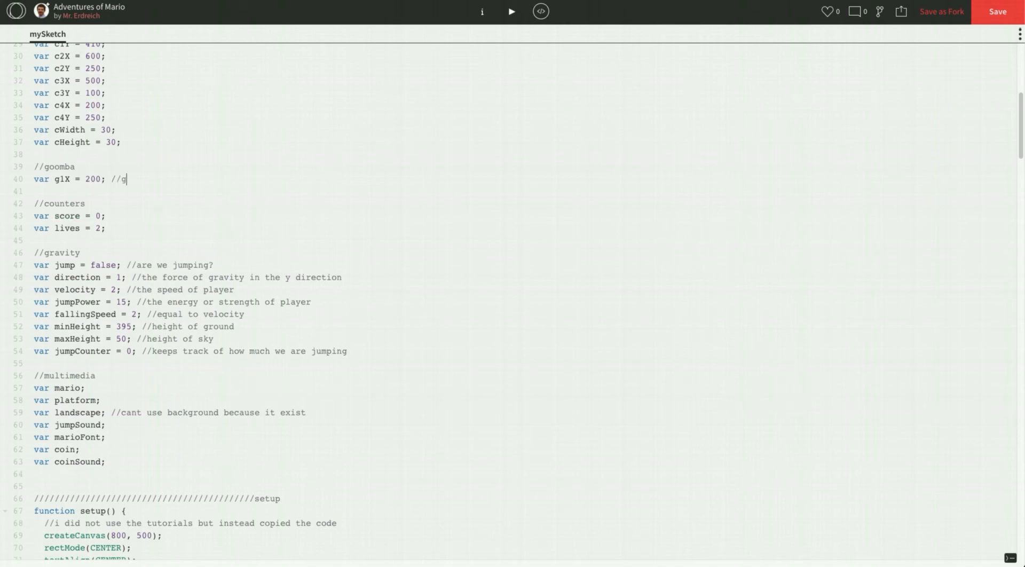
pyautogui.write('1 for goomba 1')
pyautogui.write('var')
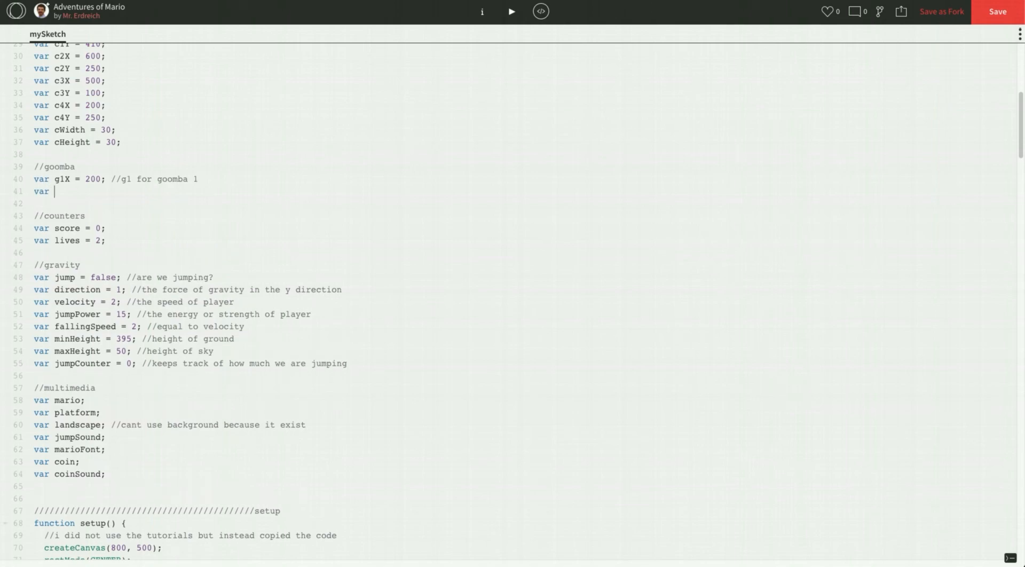
pyautogui.write('g1Y =')
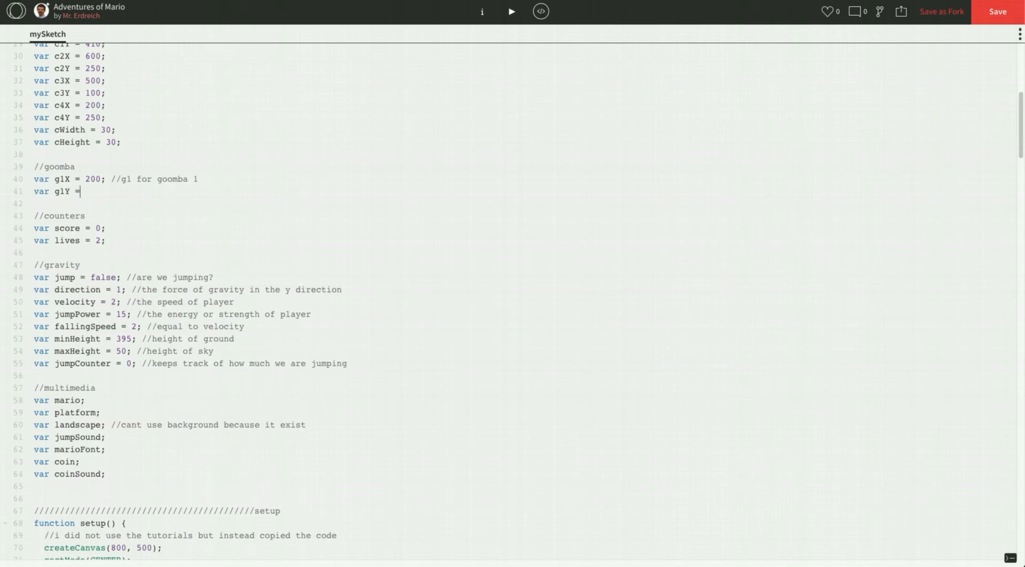
pyautogui.scroll(3)
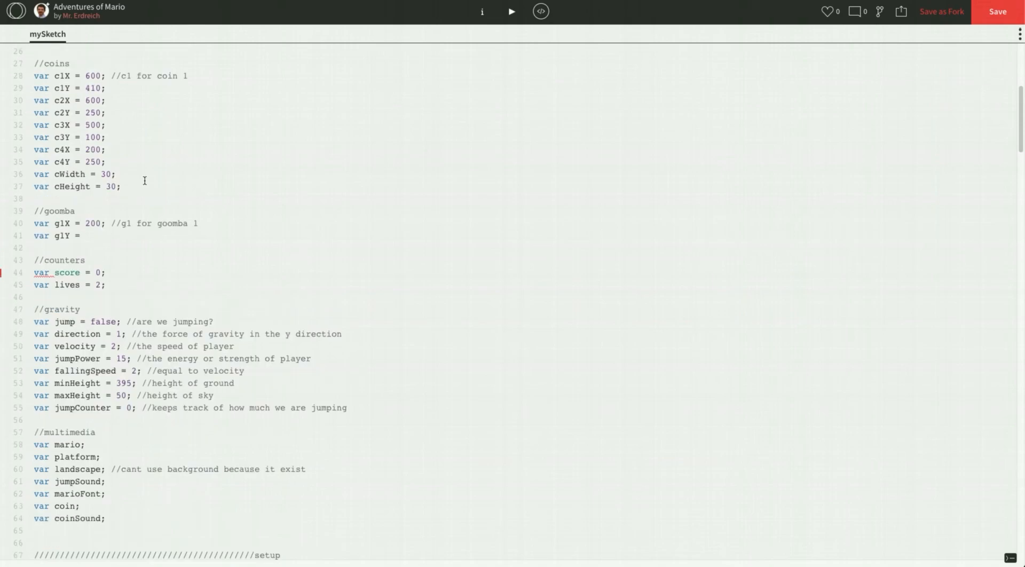
pyautogui.scroll(3)
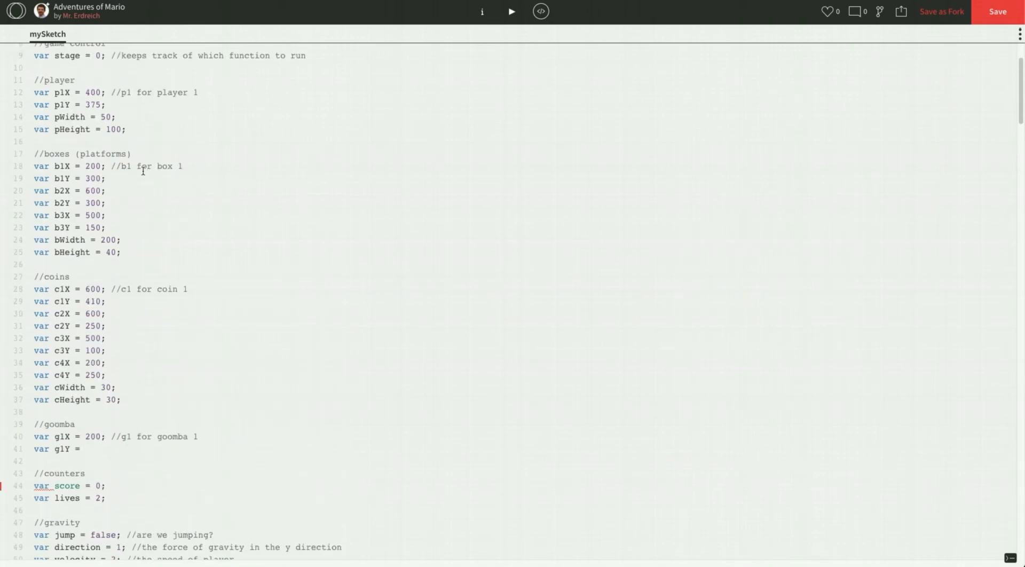
pyautogui.scroll(-3)
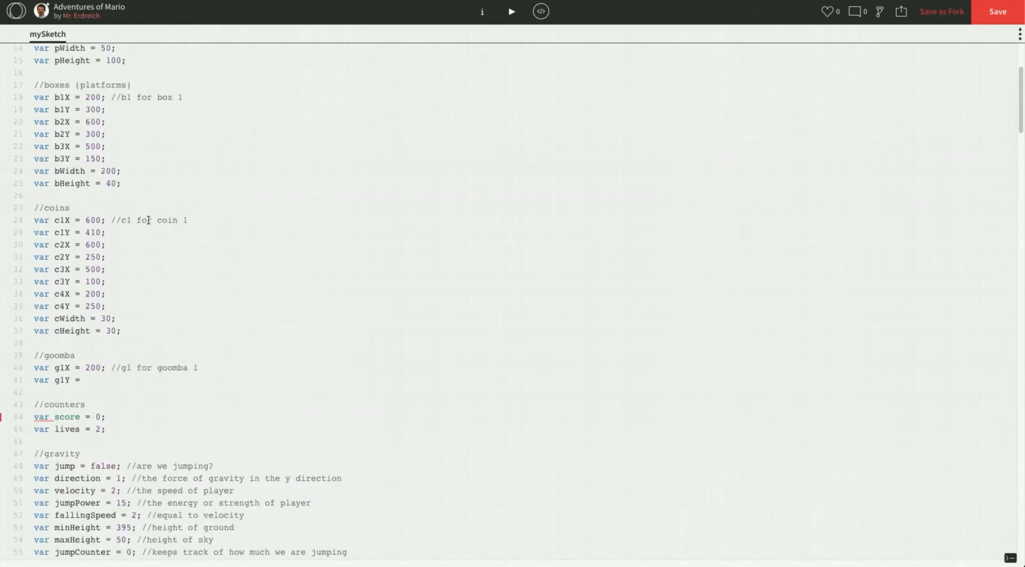
pyautogui.write('375;')
pyautogui.write('var')
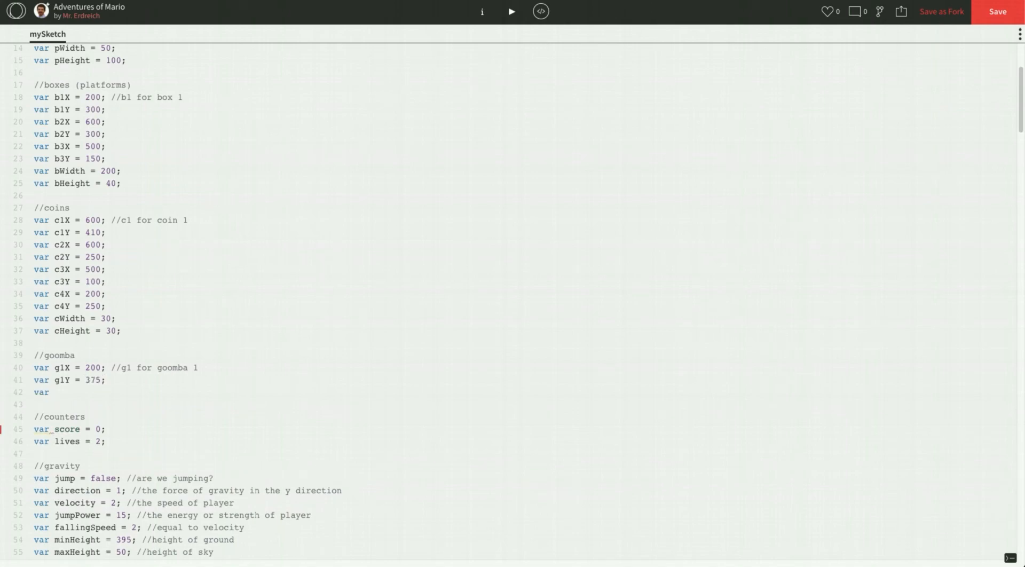
# Declare gWidth = 50 and gHeight = 100 in the goomba section.
pyautogui.write('gWidth')
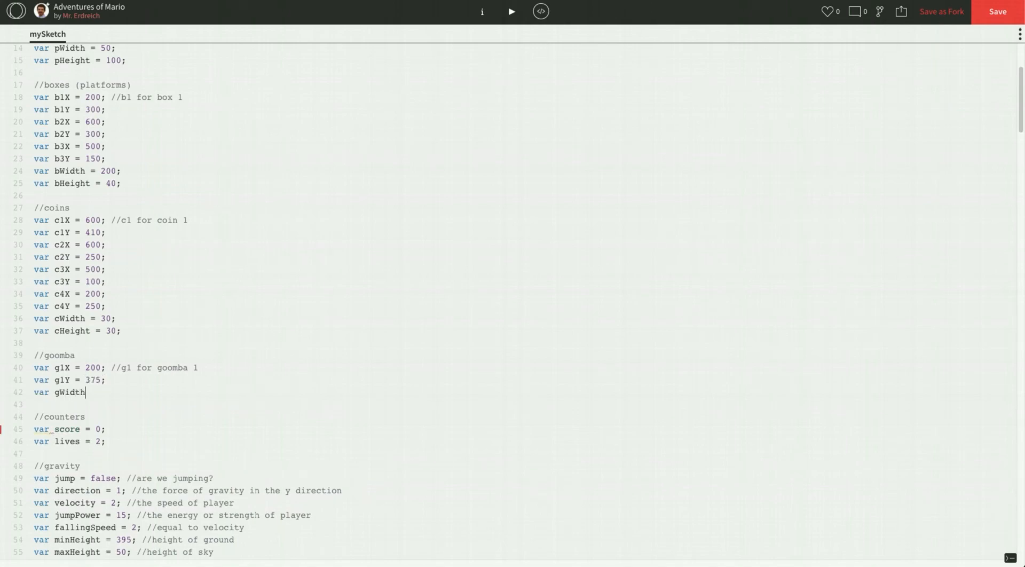
pyautogui.write('=')
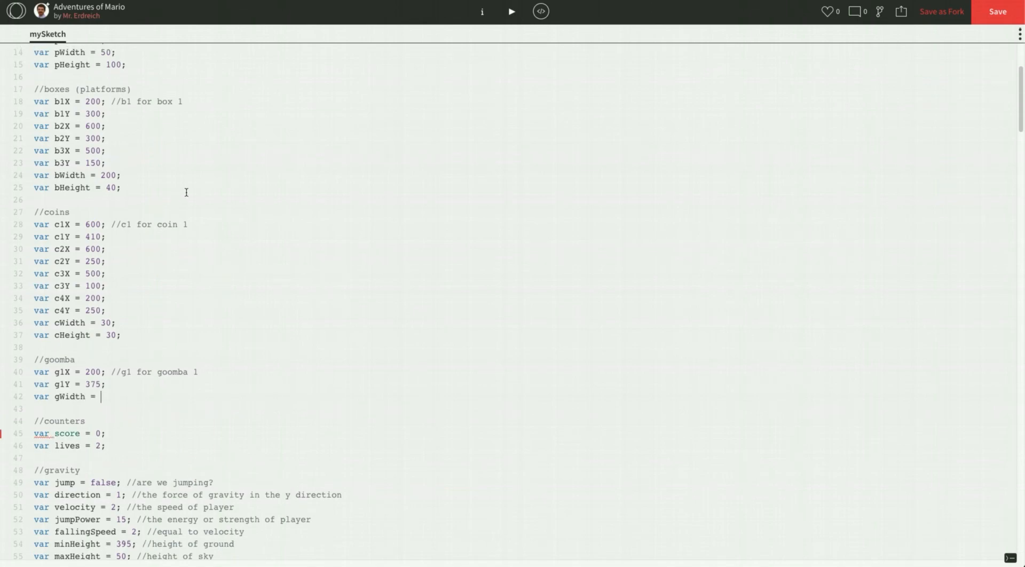
pyautogui.write('50;')
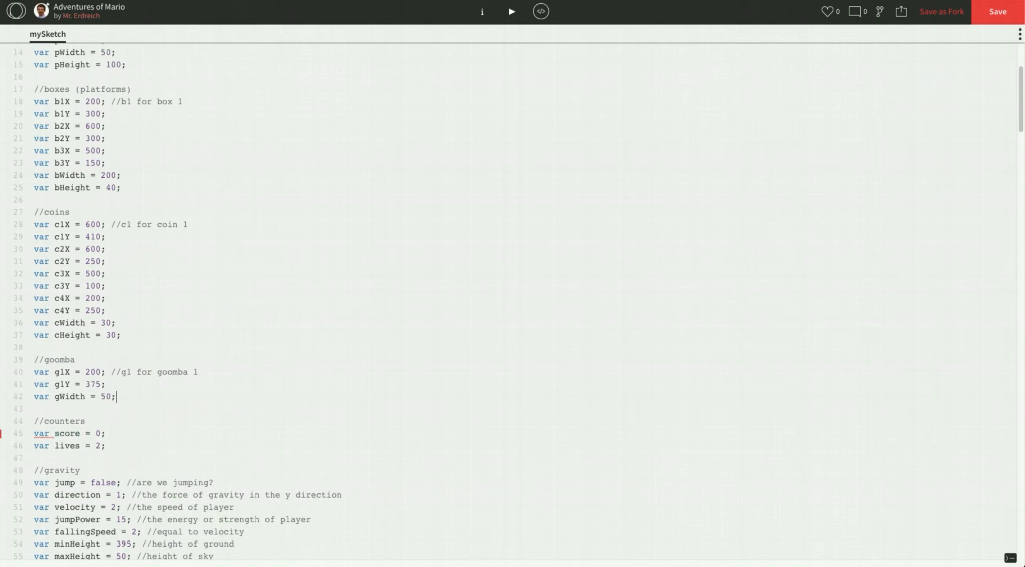
pyautogui.write('var g')
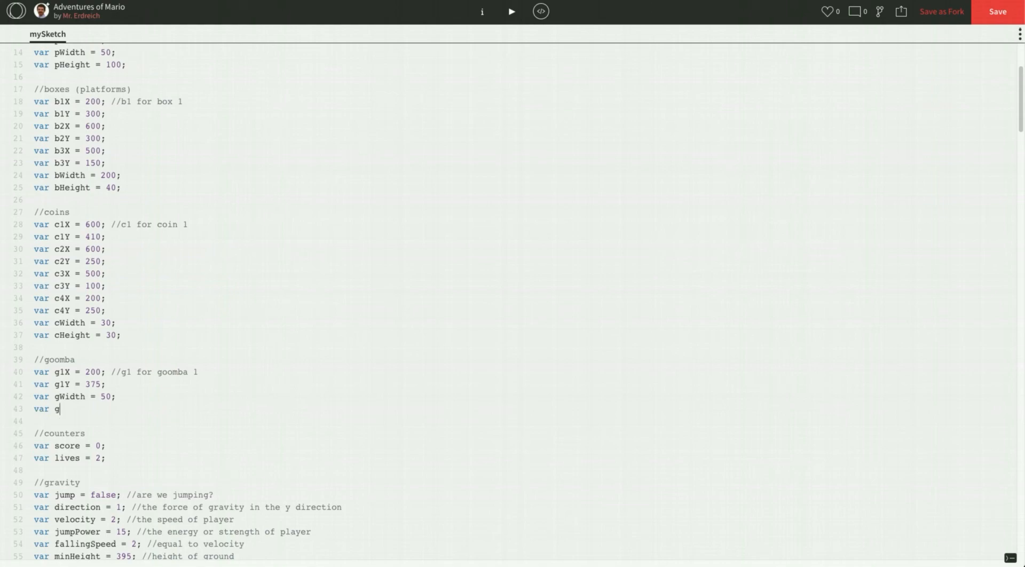
pyautogui.write('Height =')
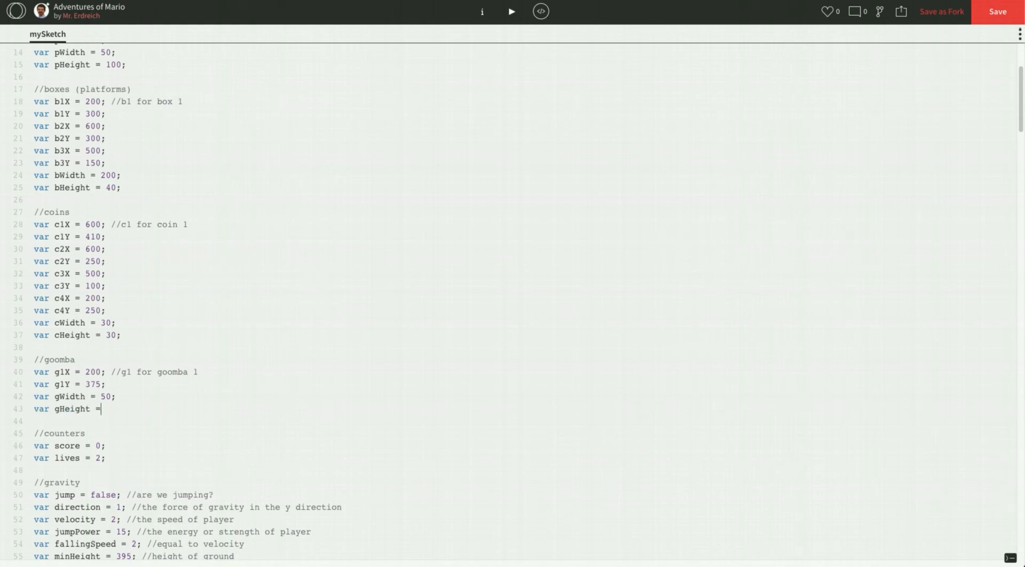
pyautogui.write('100;')
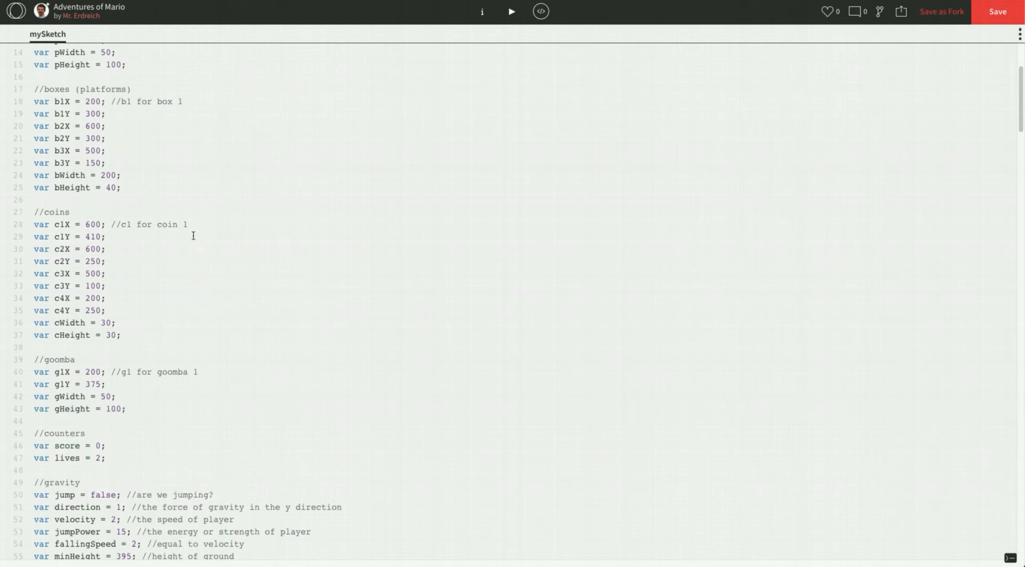
pyautogui.doubleClick(62, 372)
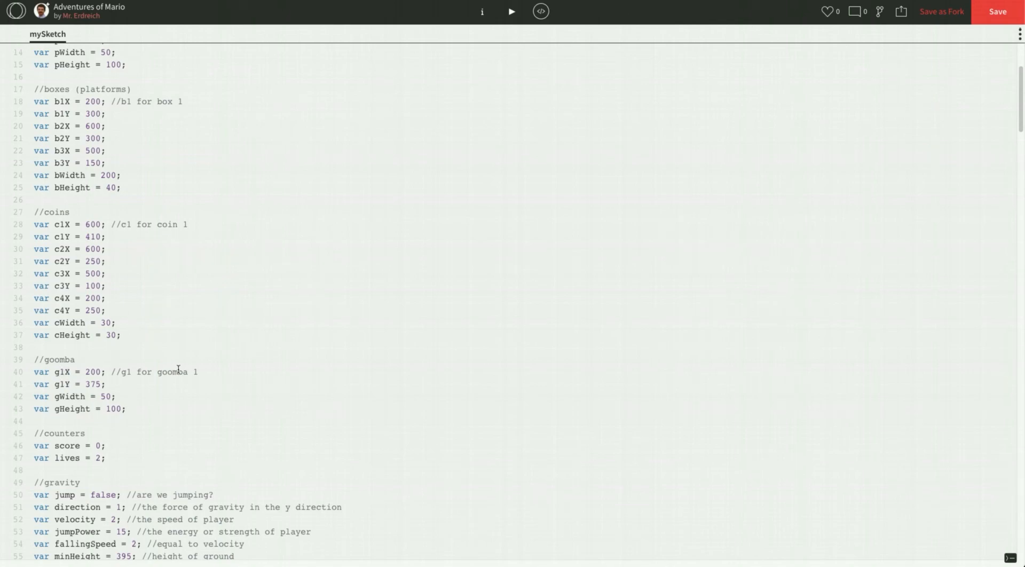
# Declare var goomba; after var coinSound; in the //multimedia block.
pyautogui.scroll(-3)
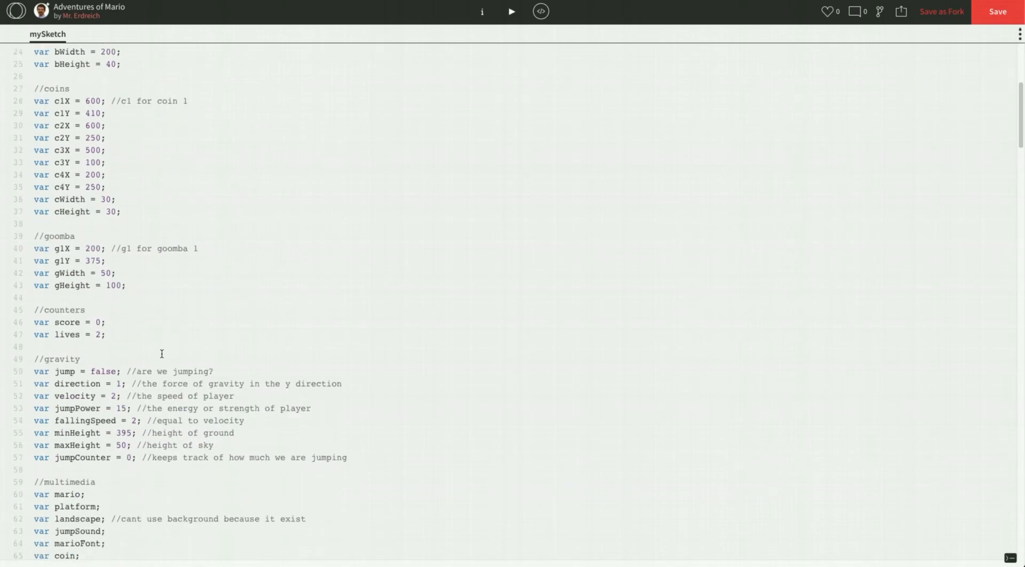
pyautogui.scroll(-3)
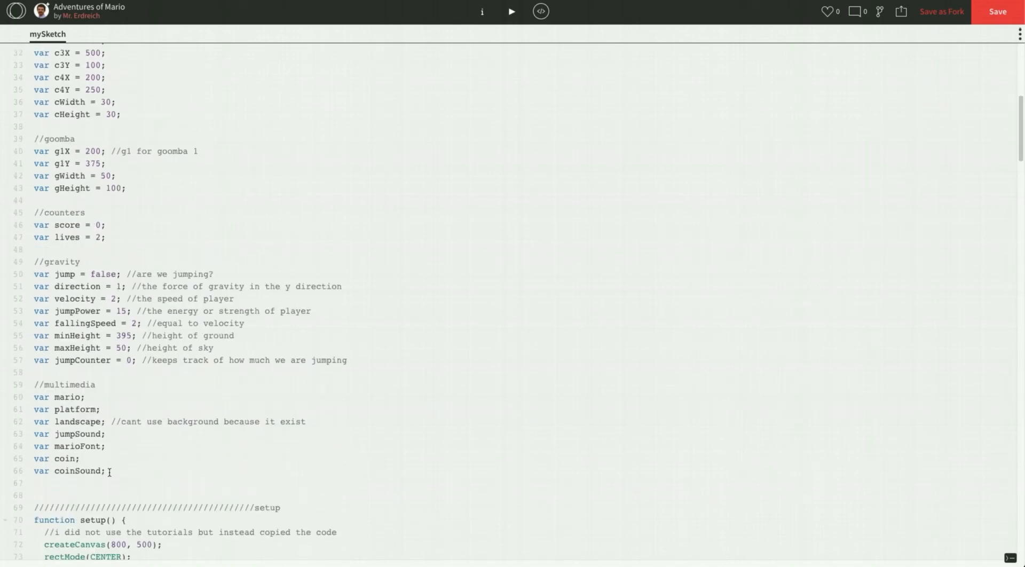
pyautogui.write('var goomba;')
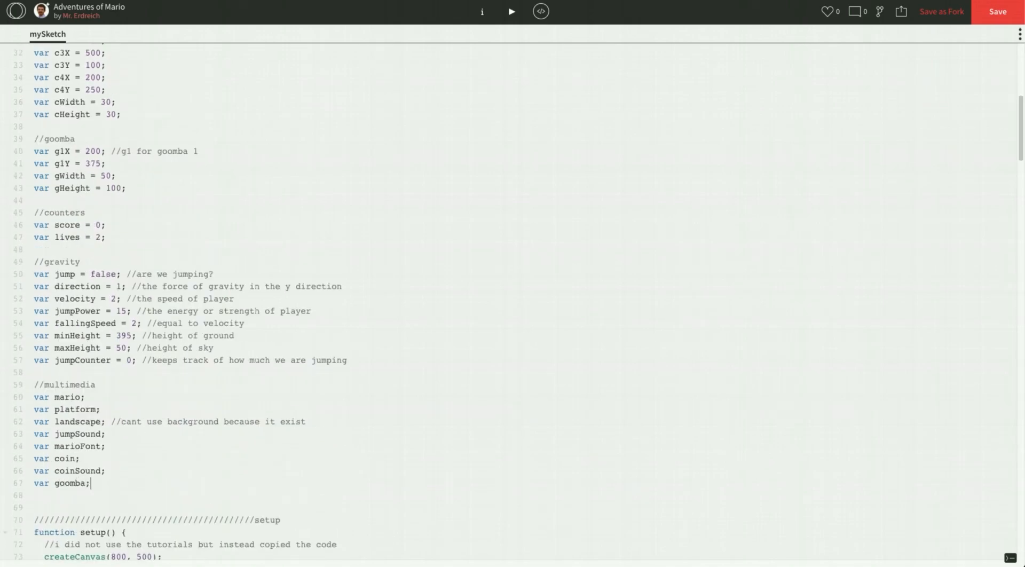
pyautogui.moveTo(120, 453)
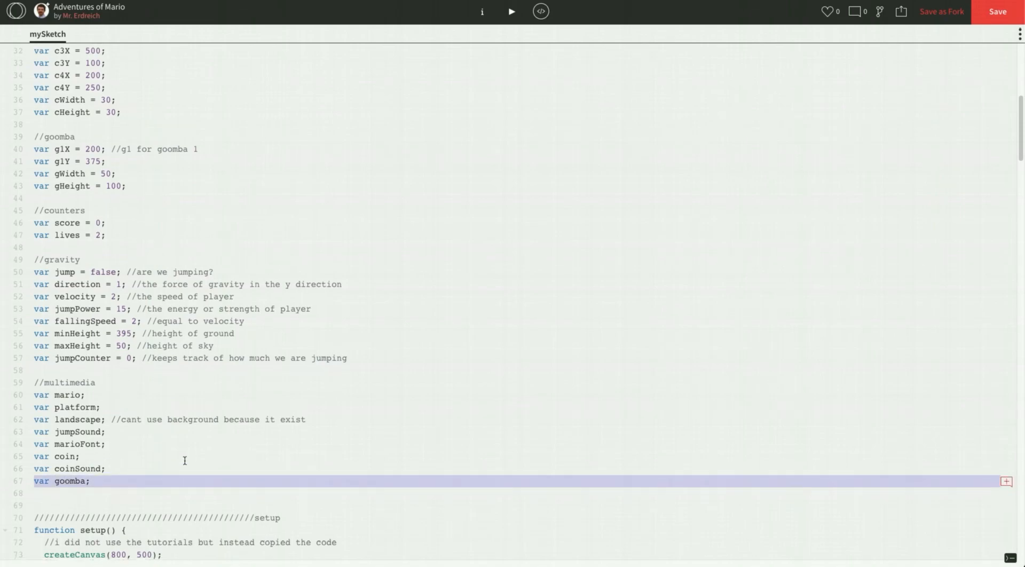
pyautogui.scroll(-3)
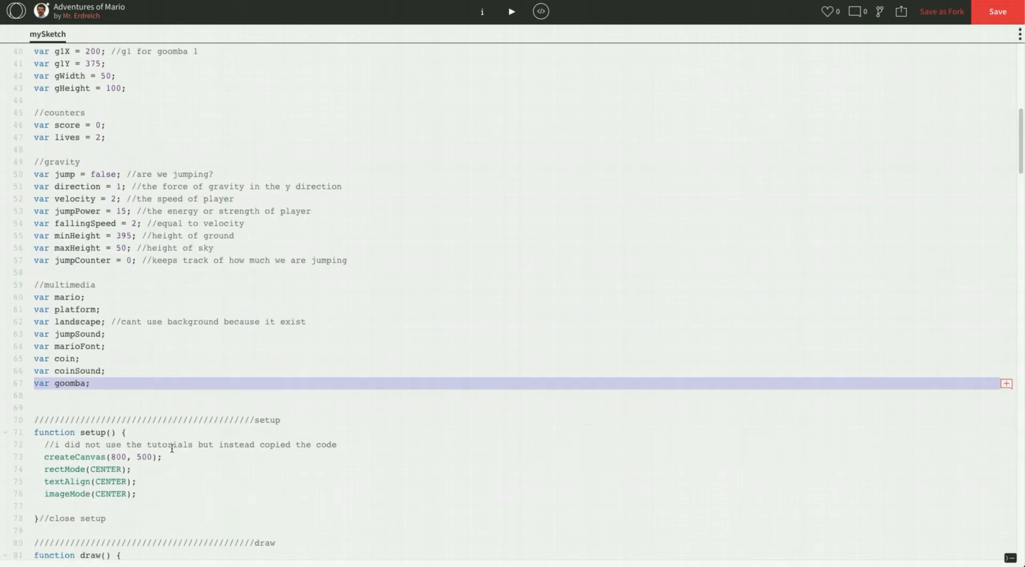
pyautogui.scroll(-3)
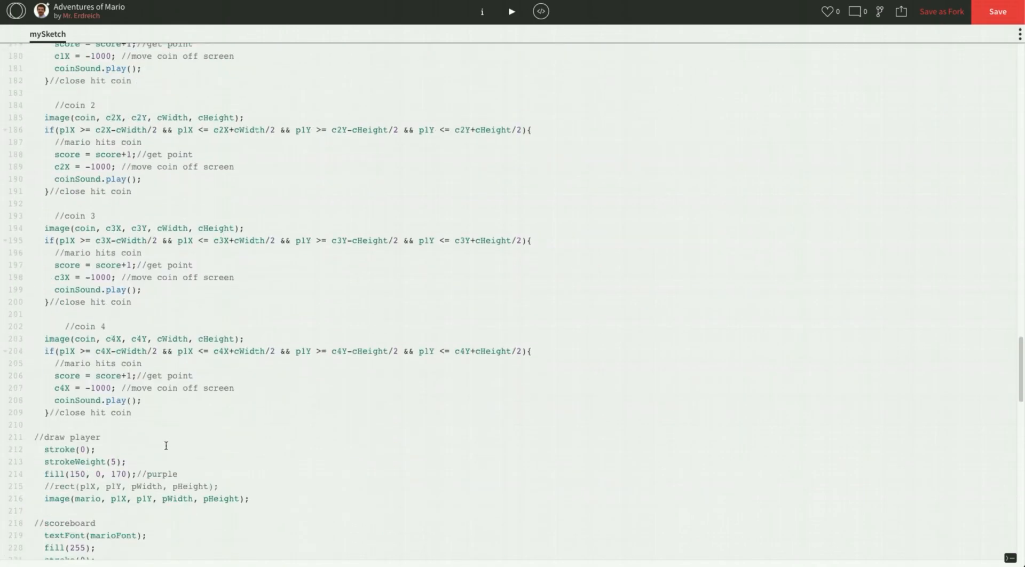
# In preload, add goomba = loadImage('mario_goomba.png');, checking the name in the Files list.
pyautogui.scroll(-3)
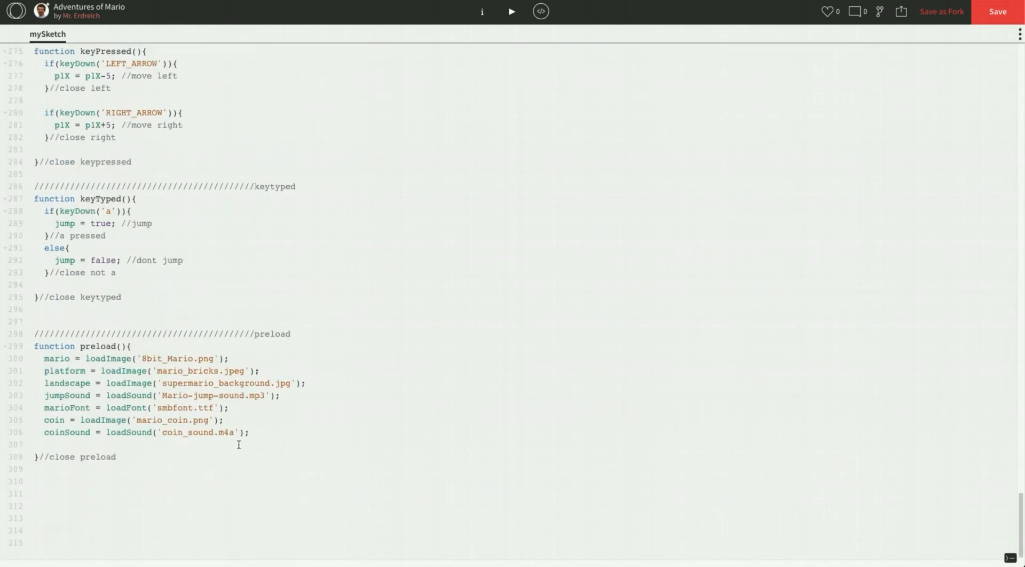
pyautogui.write('goom')
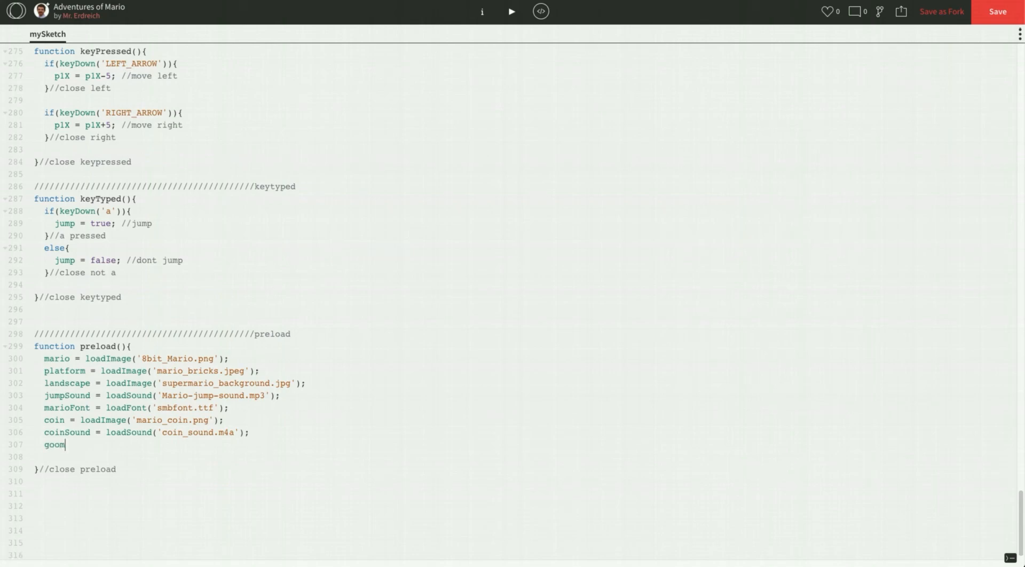
pyautogui.write("ba = loadImage('")
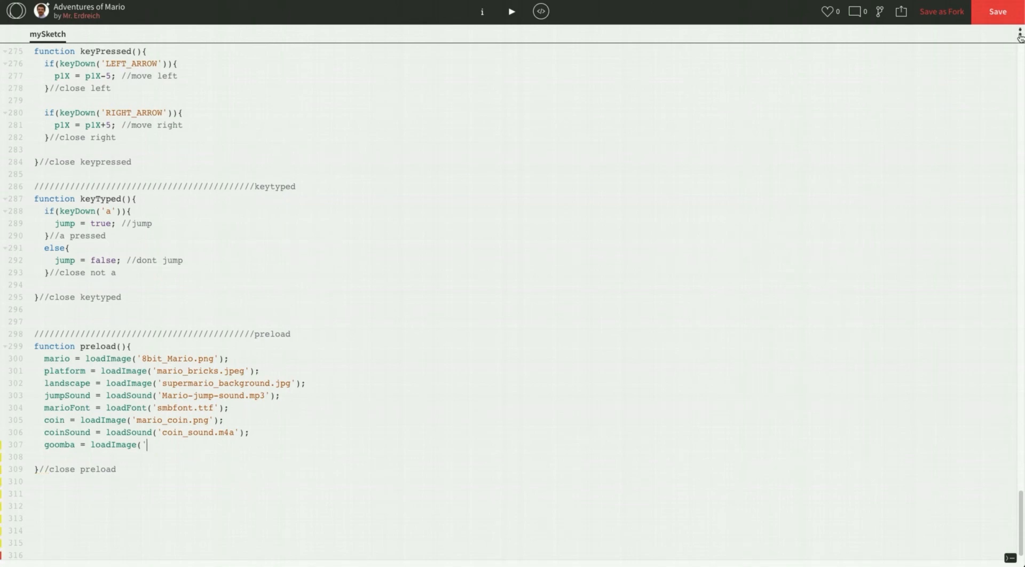
pyautogui.click(1018, 35)
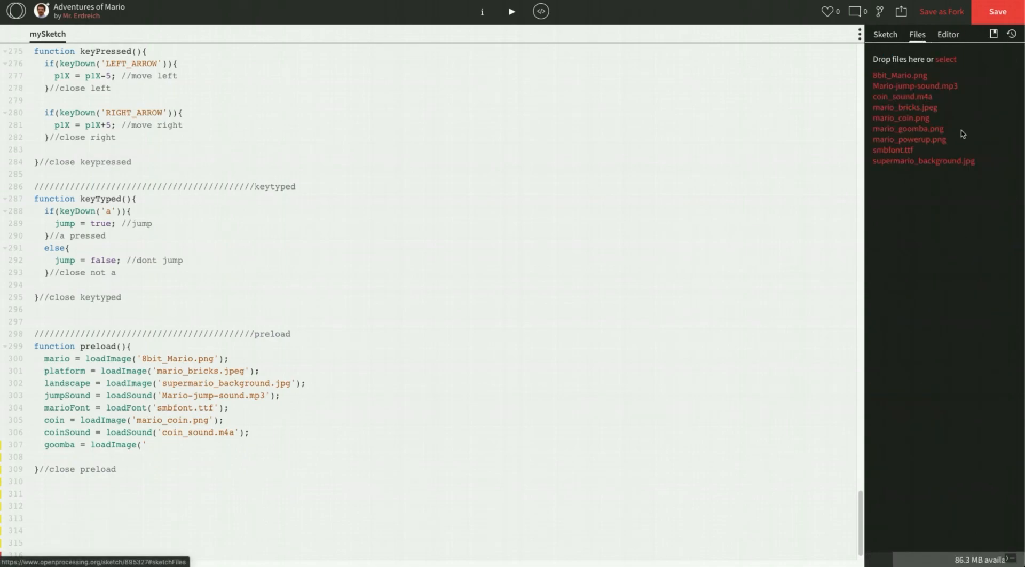
pyautogui.moveTo(892, 149)
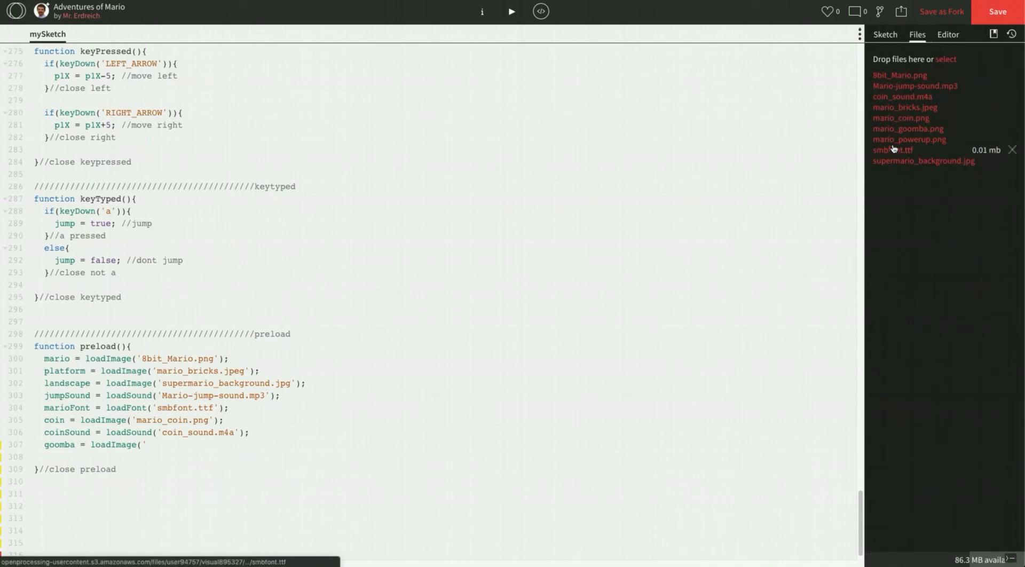
pyautogui.moveTo(156, 460)
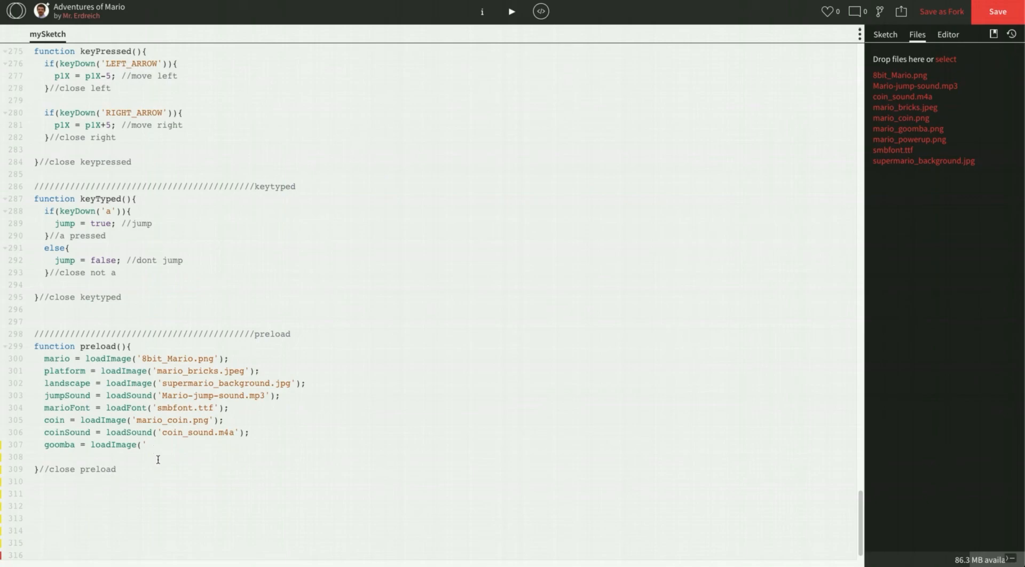
pyautogui.write('mario_goomba.')
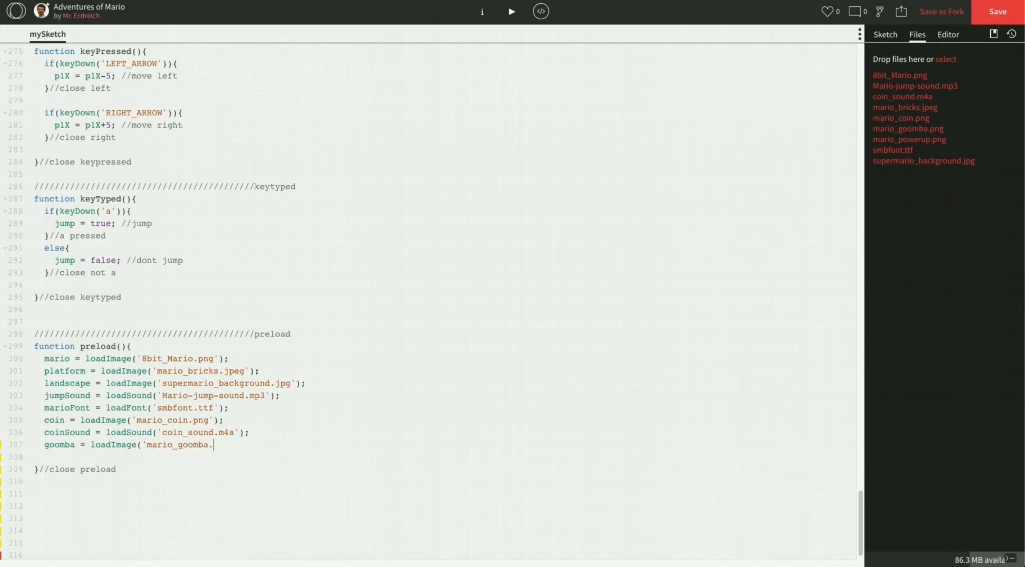
pyautogui.write("png');")
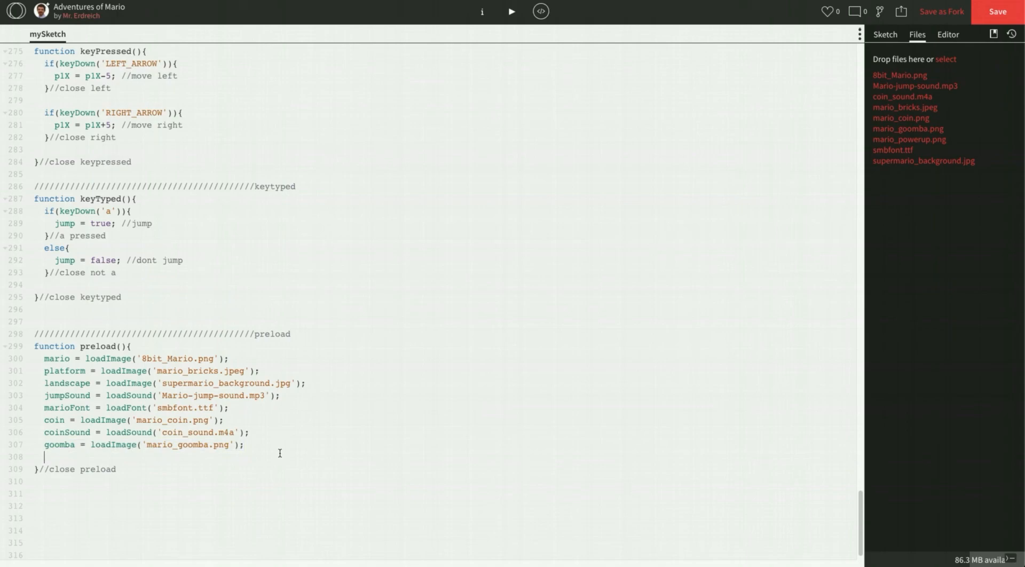
pyautogui.moveTo(906, 139)
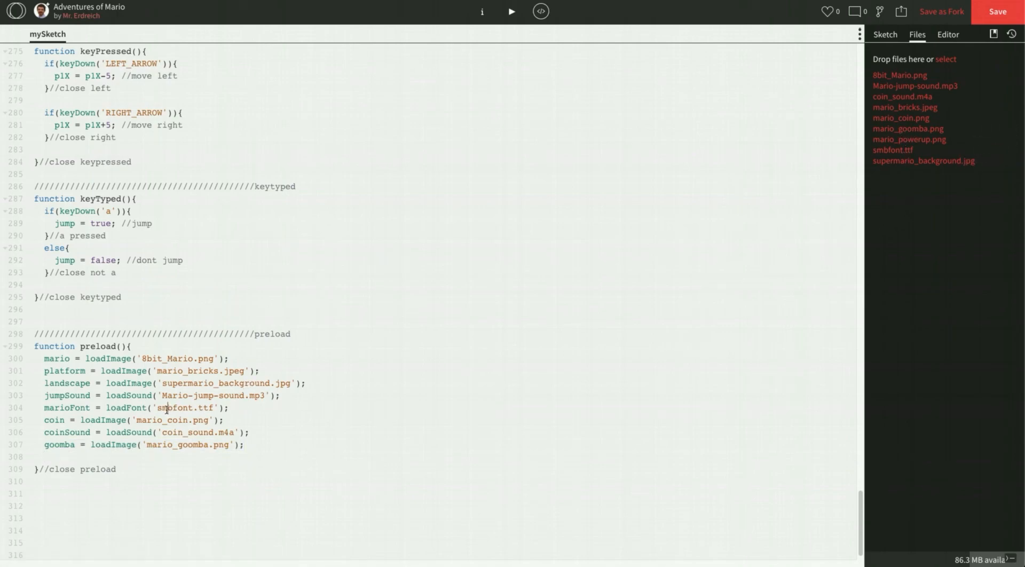
# After coin 4 in draw, add //goombas and //goomba 1 comments.
pyautogui.scroll(3)
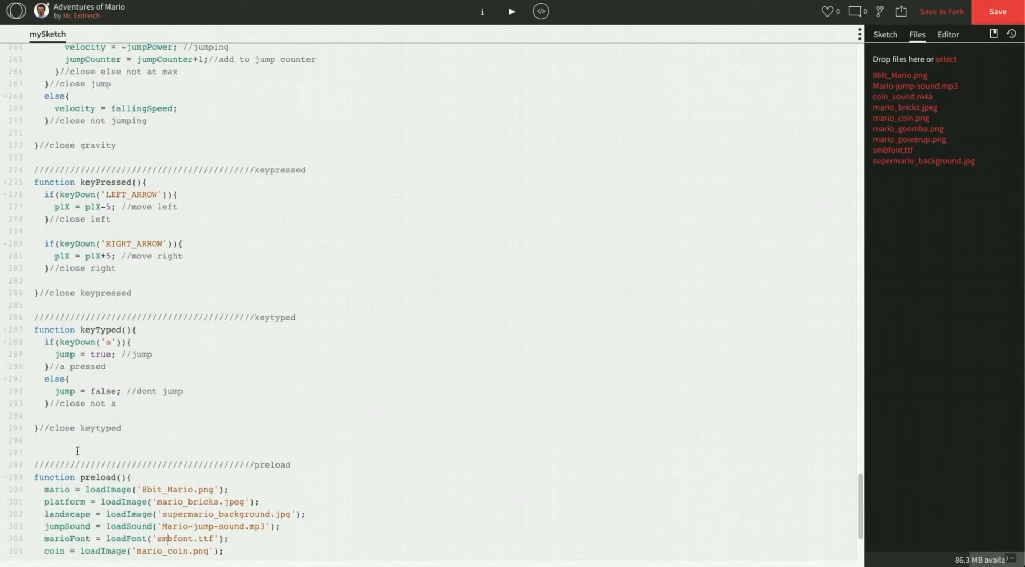
pyautogui.scroll(3)
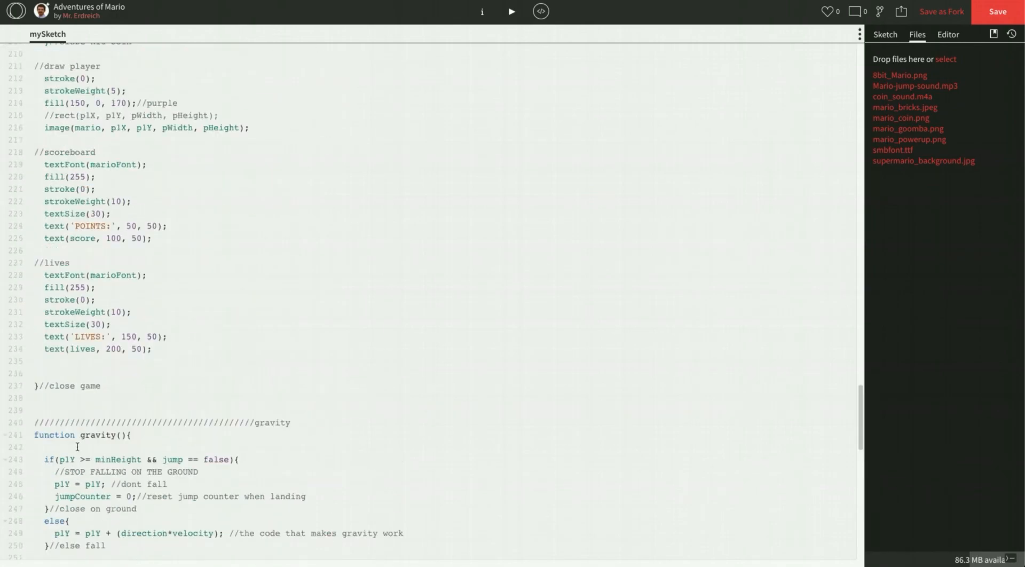
pyautogui.scroll(3)
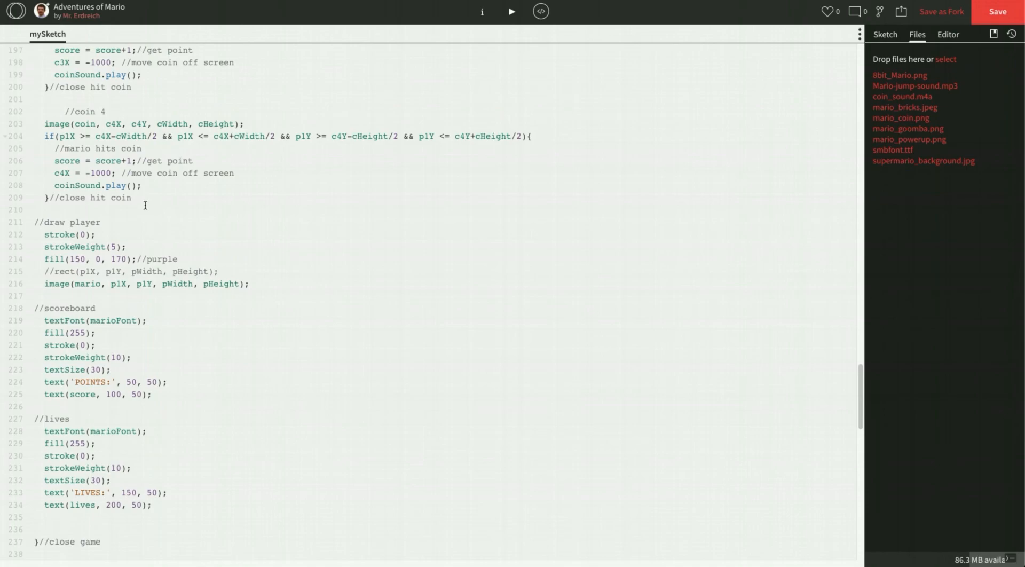
pyautogui.scroll(3)
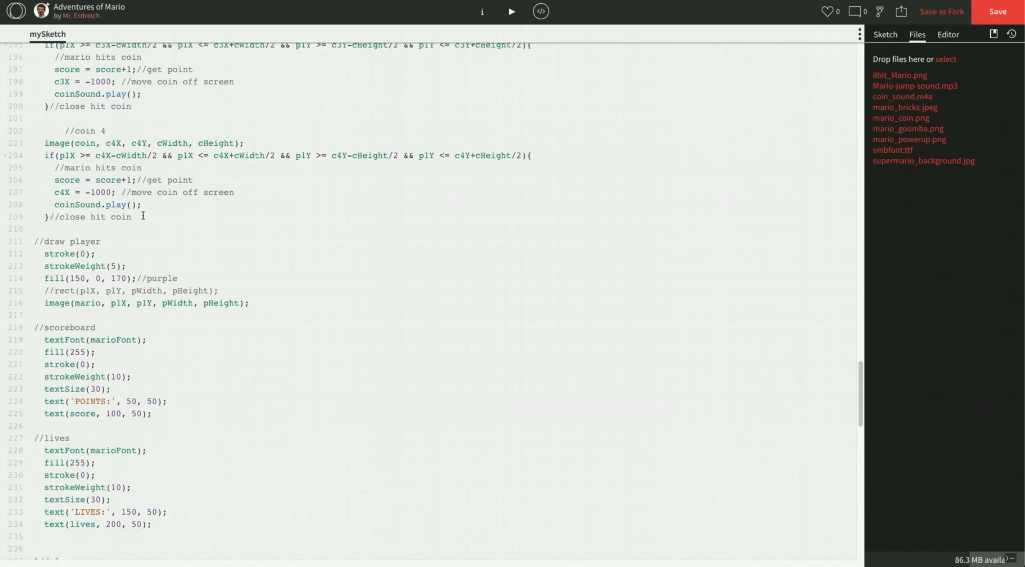
pyautogui.write('//g')
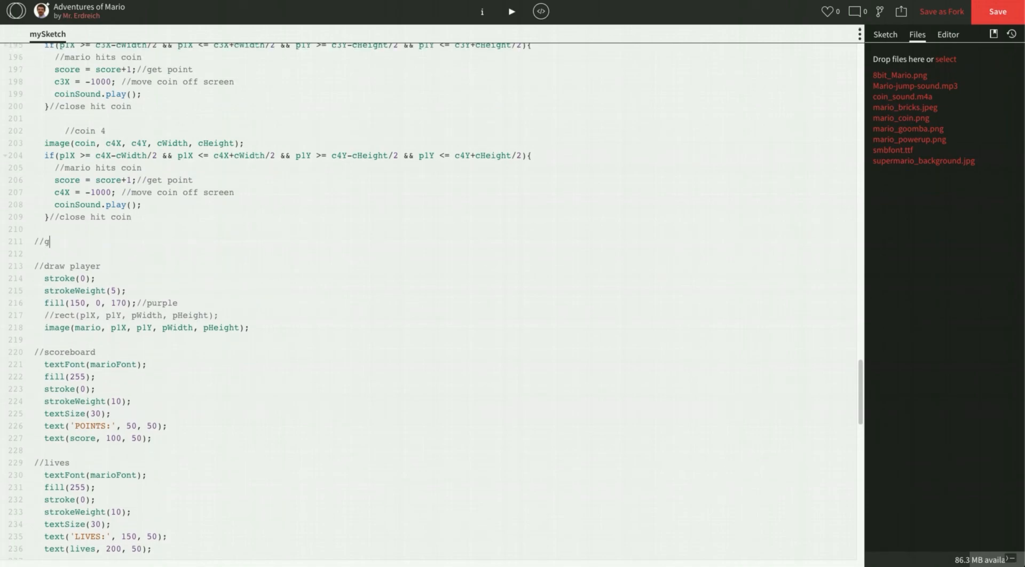
pyautogui.write('oombas')
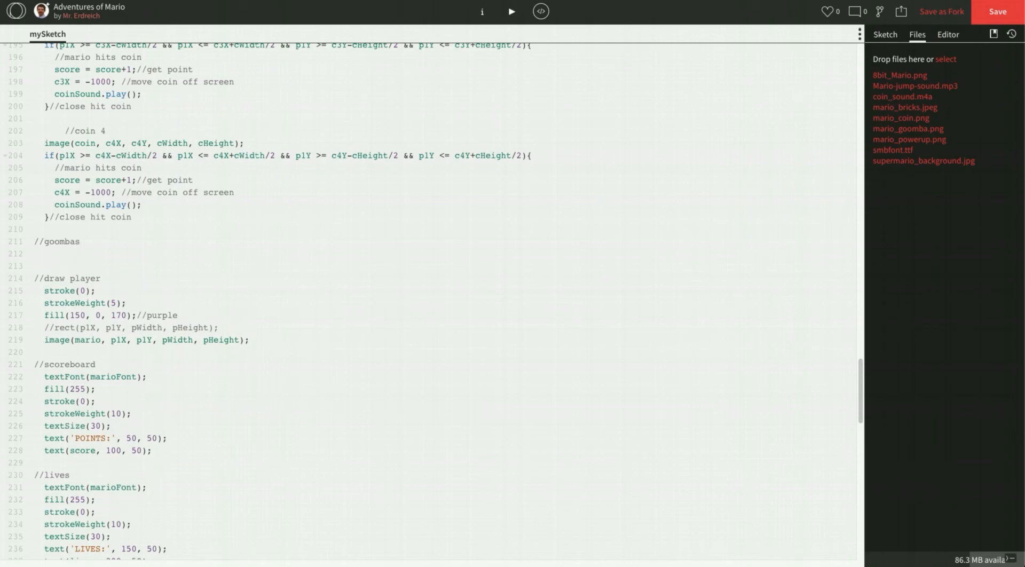
pyautogui.write('//goomba 1')
pyautogui.write('image')
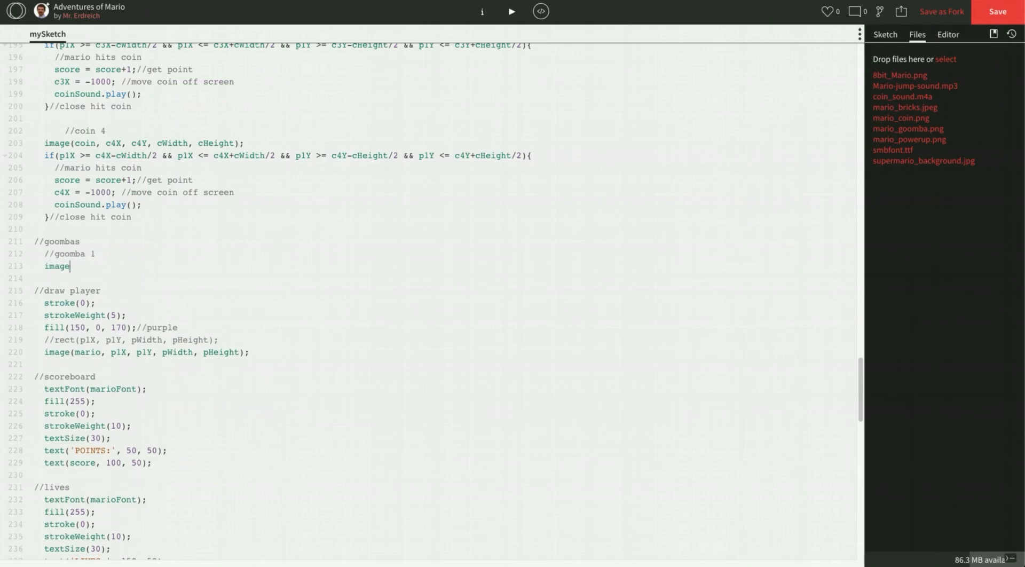
# Draw goomba 1 with image(goomba, g1X, g1Y, gWidth, gHeight);.
pyautogui.write('(goomba')
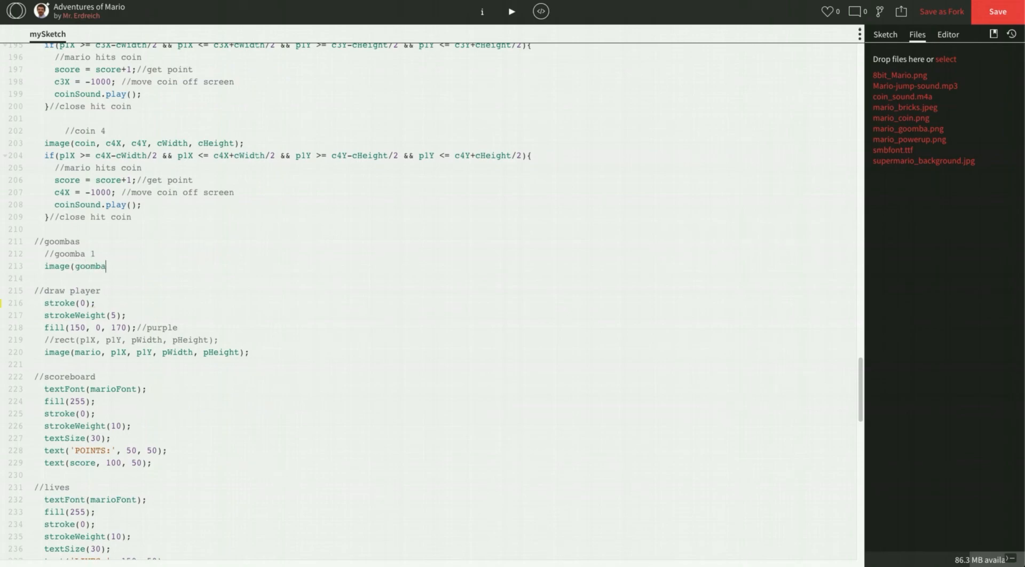
pyautogui.write(', g1X, g')
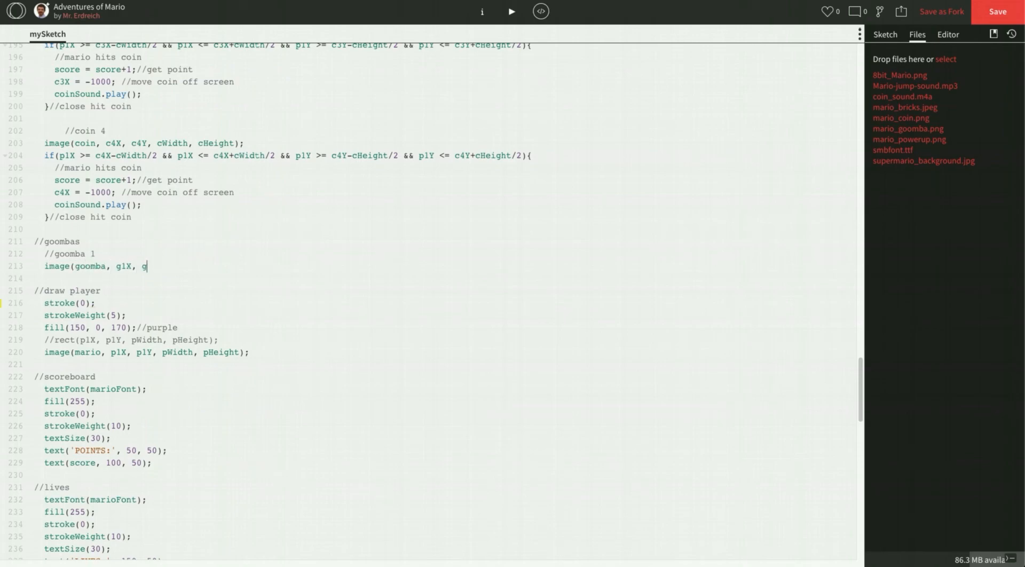
pyautogui.write('1Y, gWid')
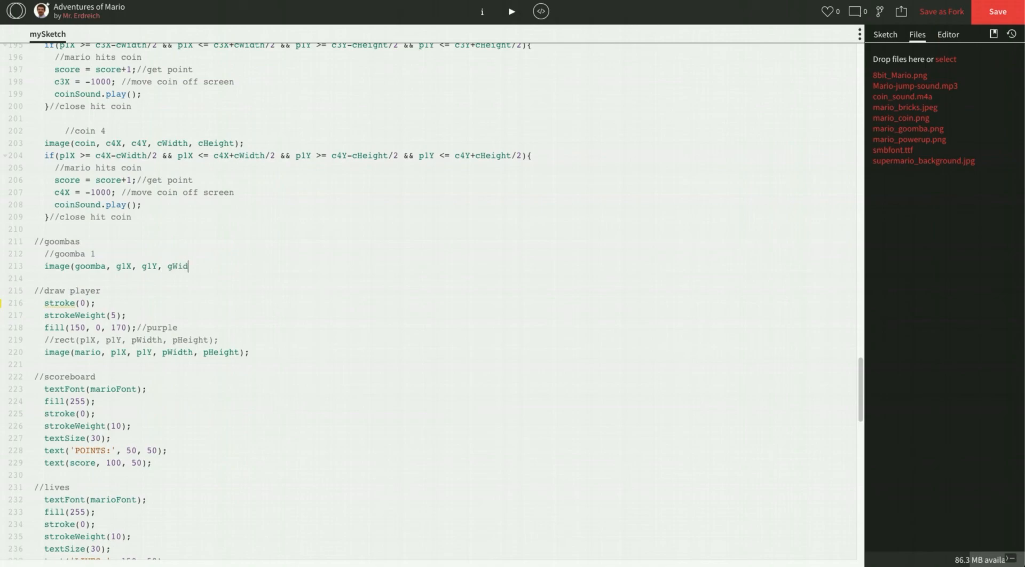
pyautogui.write('th')
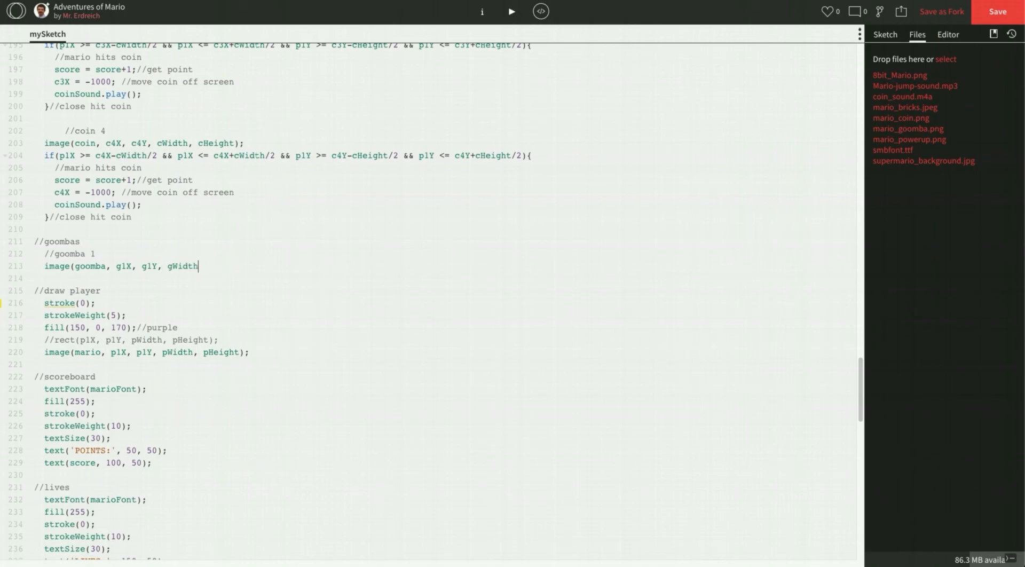
pyautogui.write(', gHeight);')
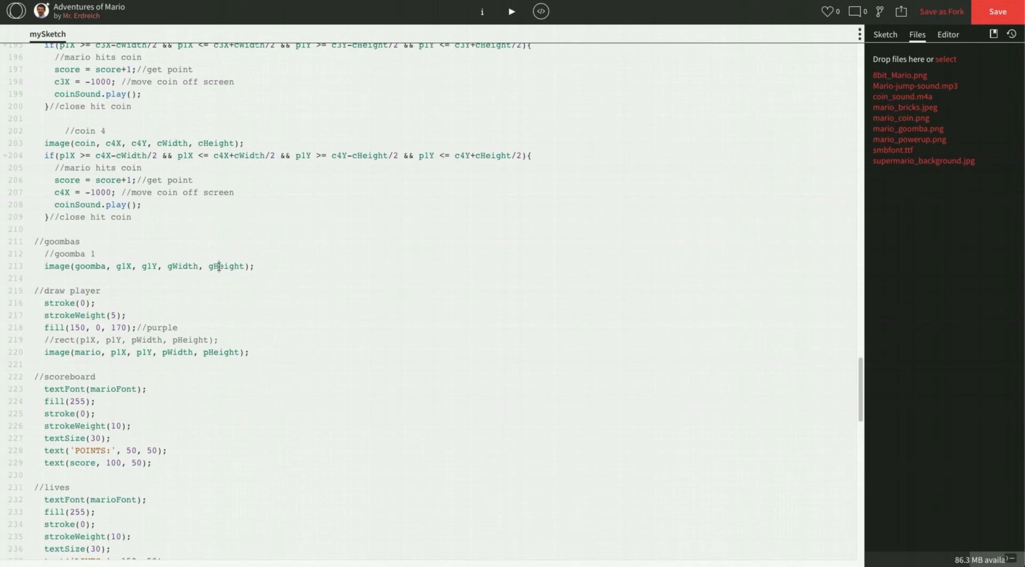
pyautogui.moveTo(521, 29)
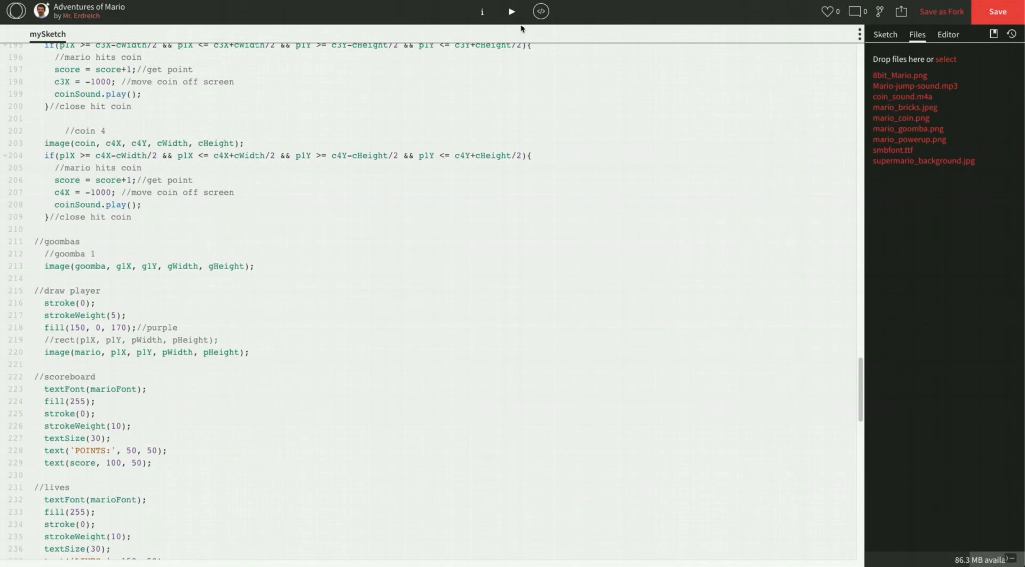
pyautogui.click(510, 11)
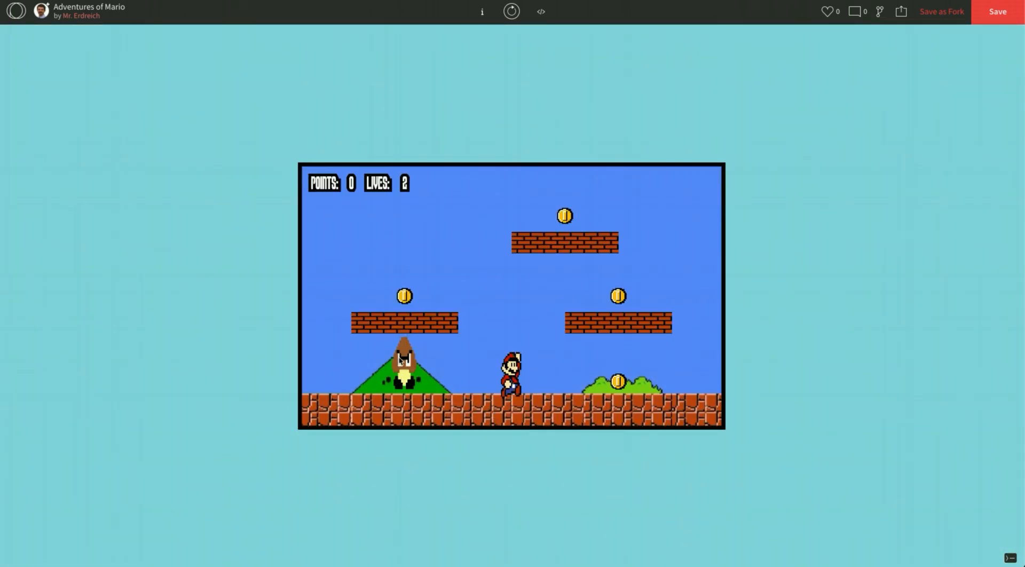
pyautogui.moveTo(552, 153)
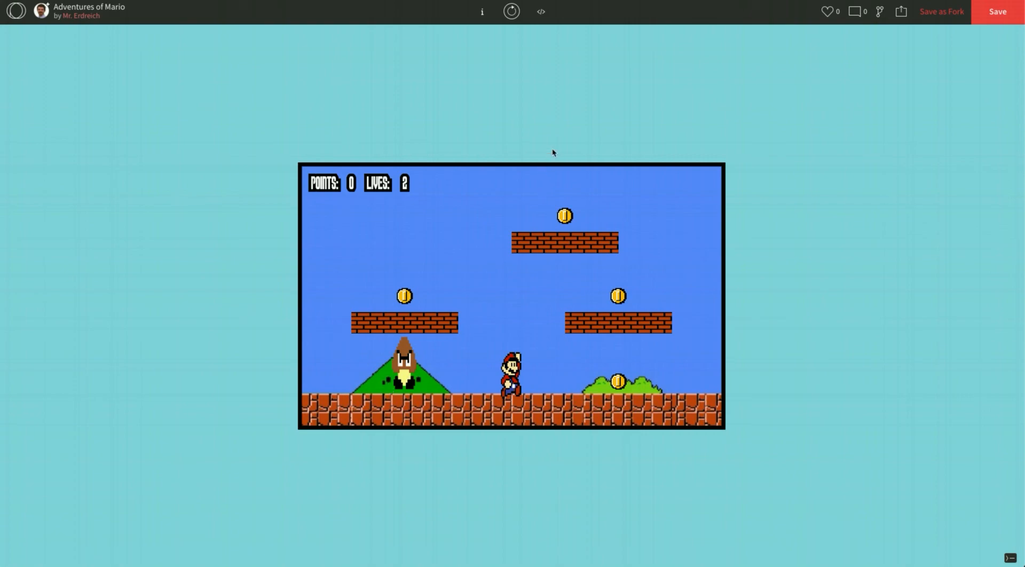
pyautogui.click(540, 11)
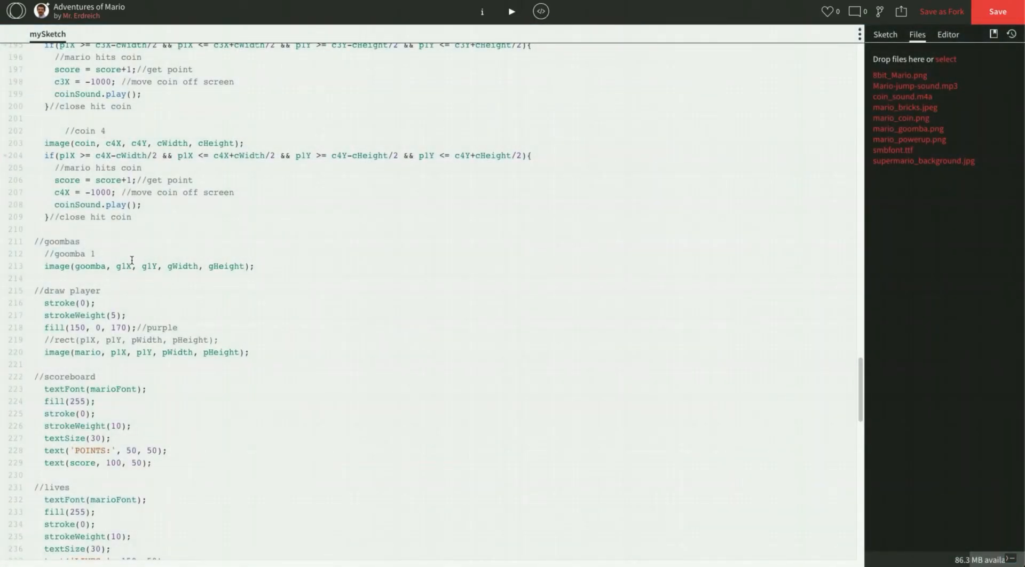
# Change gHeight to 70 and g1Y to 400, then rerun the sketch.
pyautogui.scroll(3)
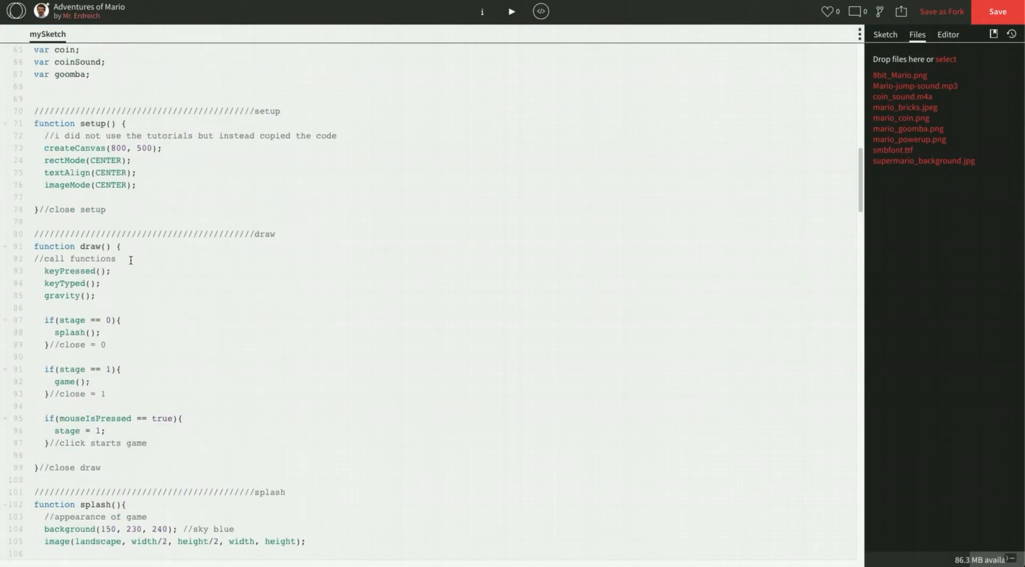
pyautogui.scroll(3)
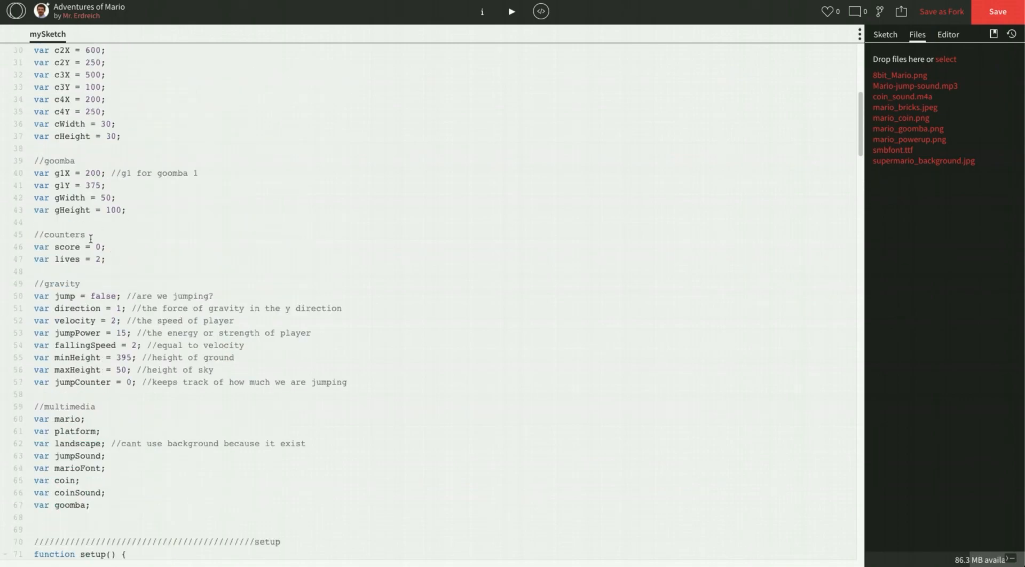
pyautogui.doubleClick(111, 210)
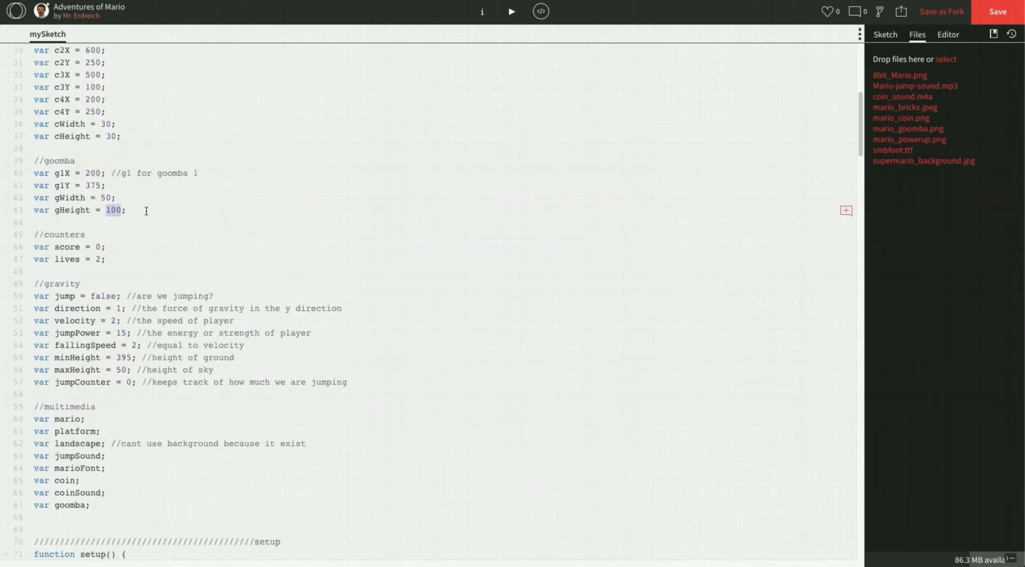
pyautogui.write('70')
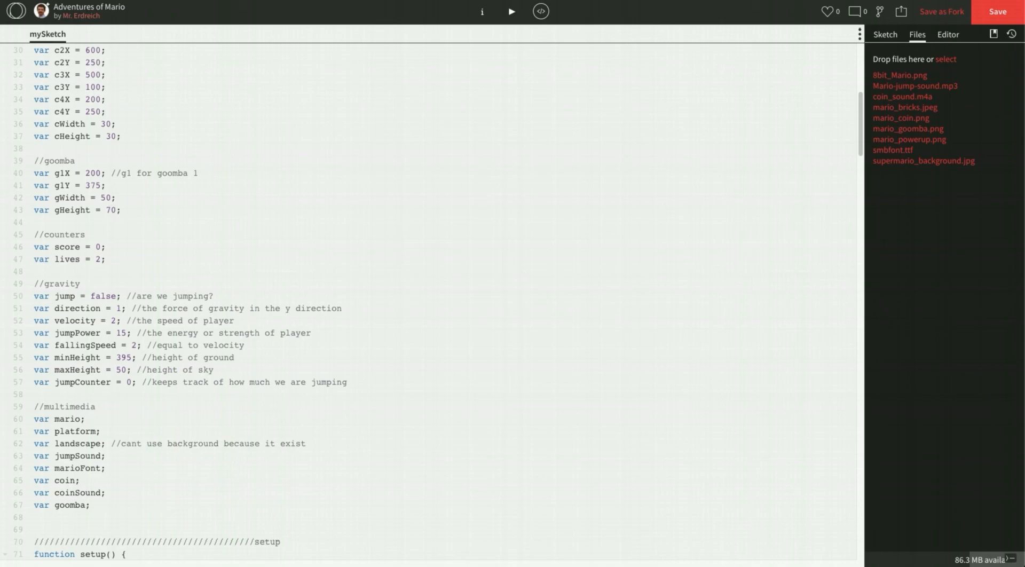
pyautogui.doubleClick(92, 185)
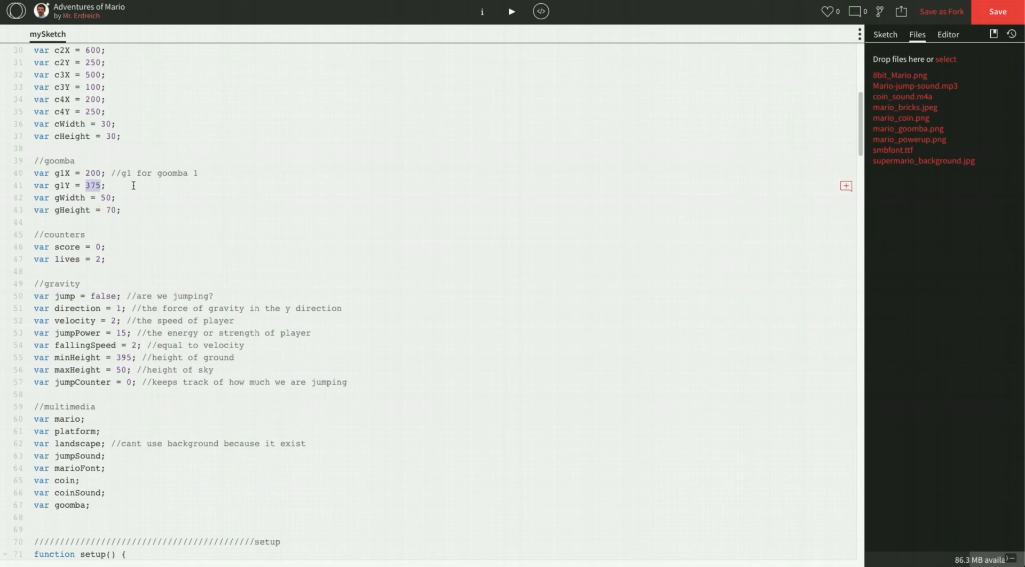
pyautogui.write('400')
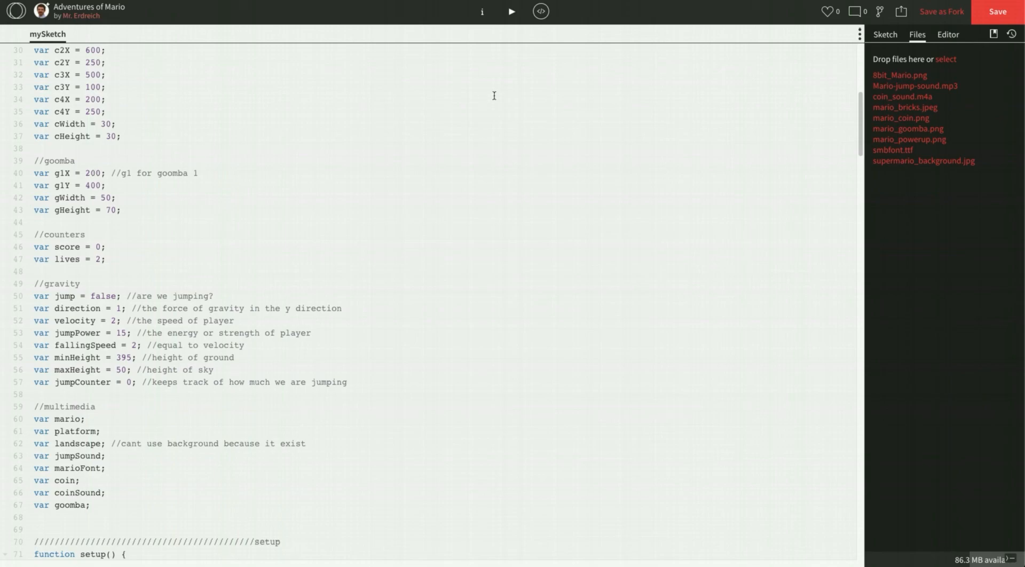
pyautogui.click(512, 11)
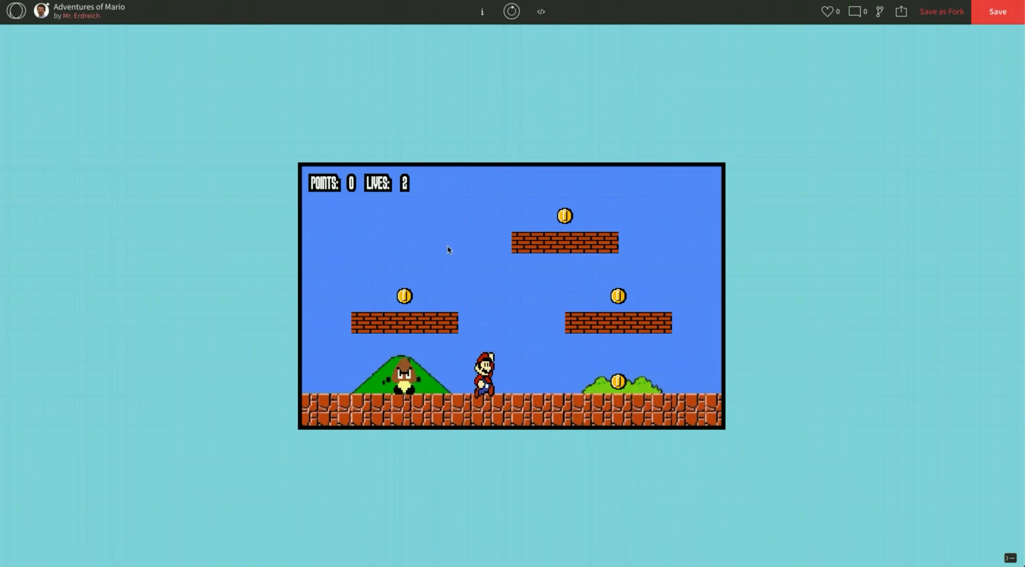
# Walk Mario left into the goomba and back right to test the collision.
pyautogui.press('Left')
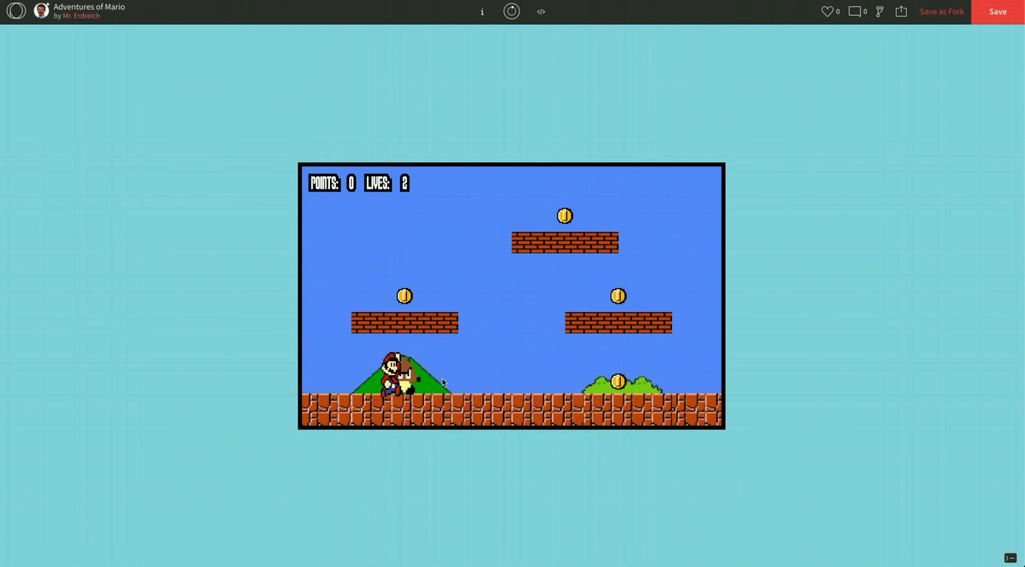
pyautogui.press('Right')
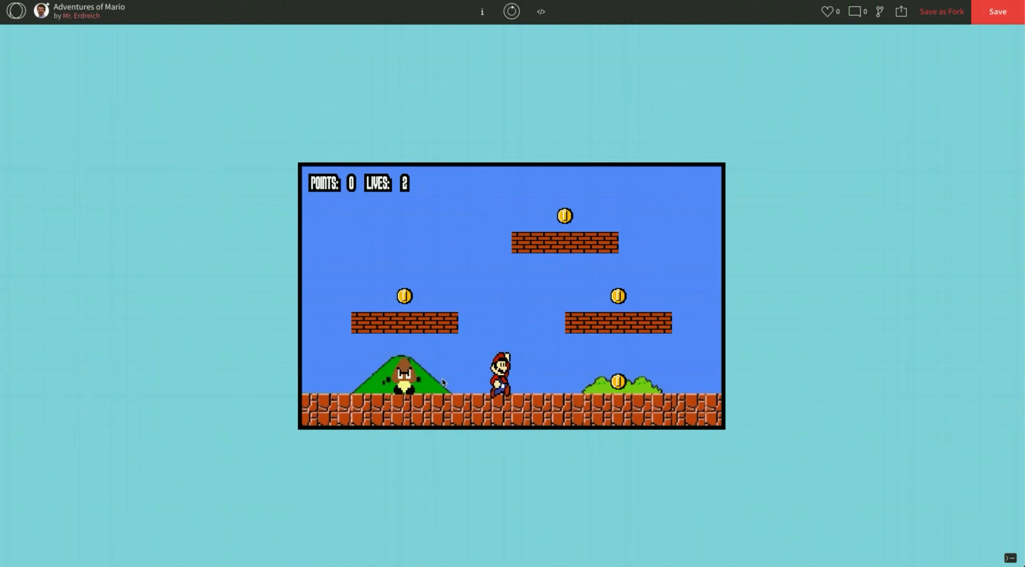
pyautogui.moveTo(406, 163)
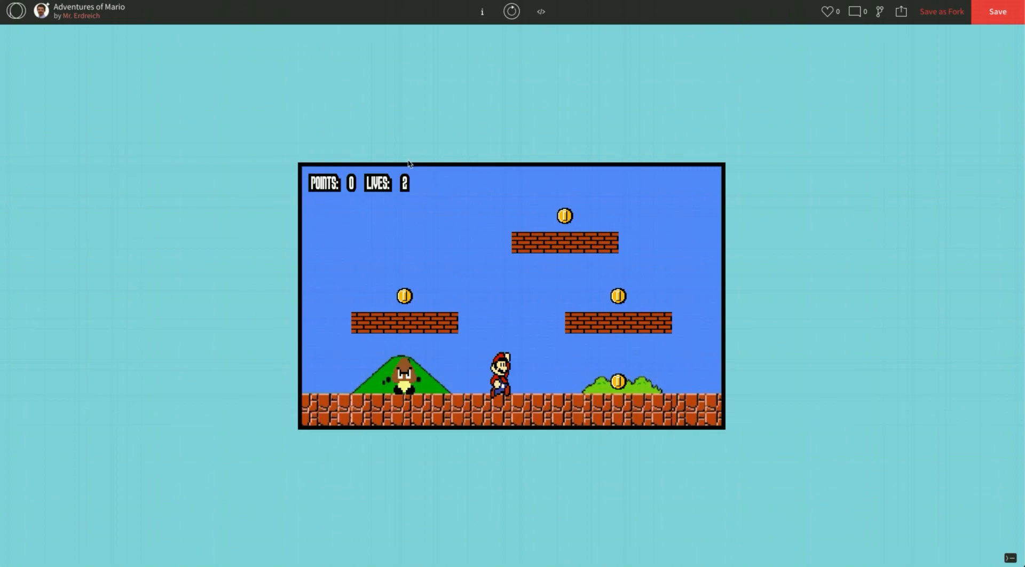
pyautogui.moveTo(503, 98)
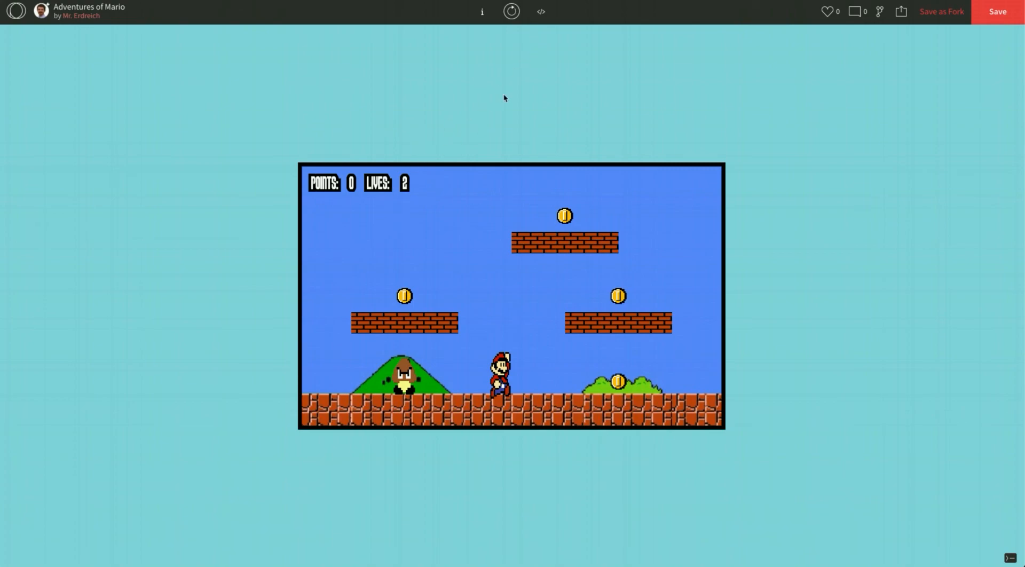
# Return to the code and scroll down to the //goombas drawing section.
pyautogui.click(540, 10)
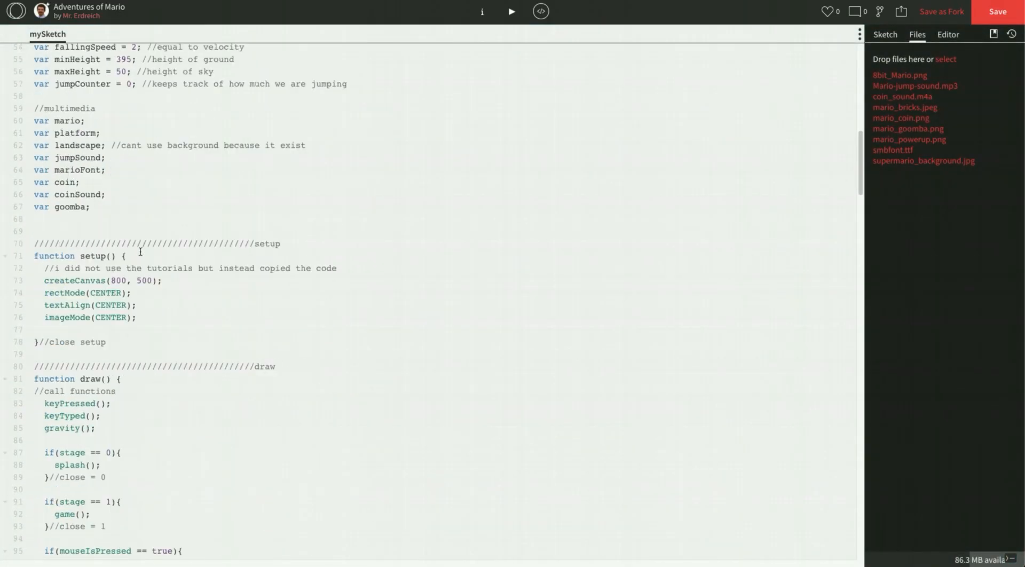
pyautogui.scroll(-3)
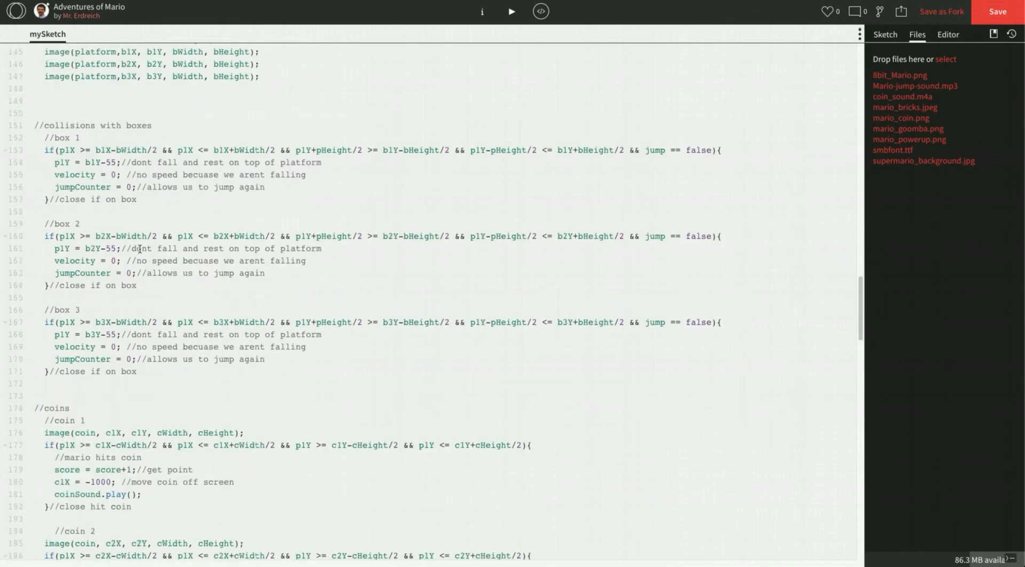
pyautogui.scroll(-3)
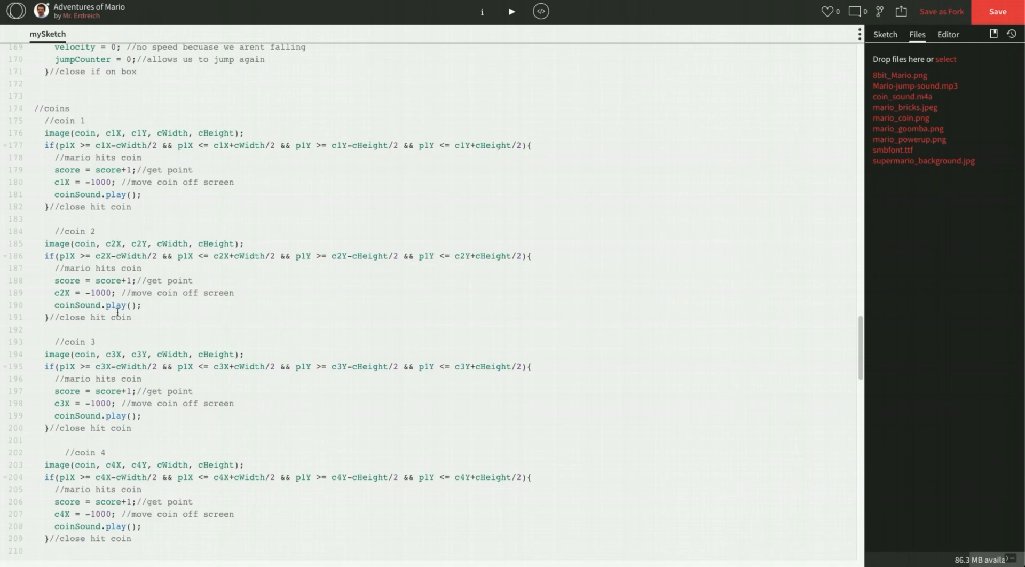
pyautogui.scroll(-3)
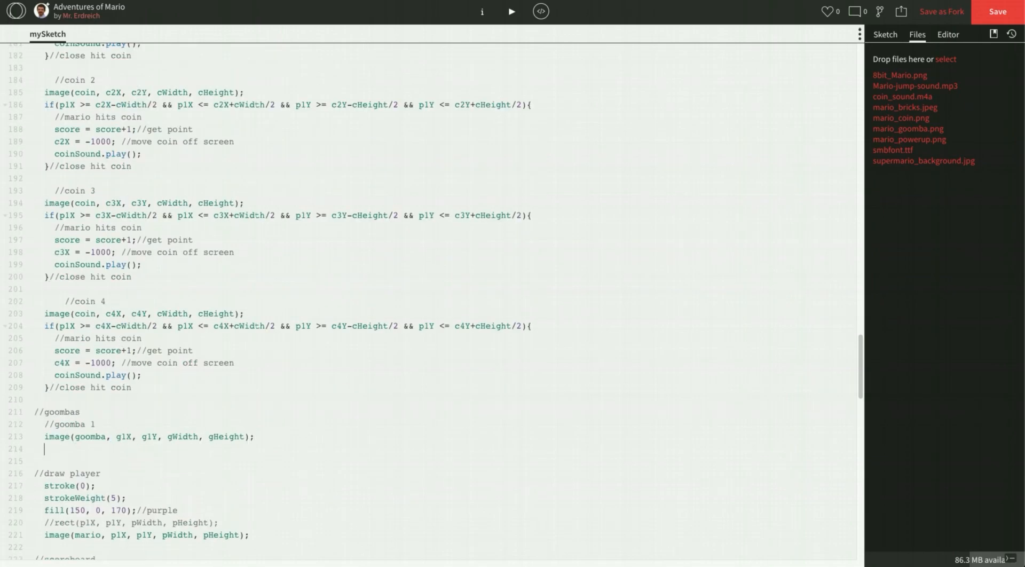
# Write the x-range test: p1X between g1X-gWidth/2 and g1X+gWidth/2.
pyautogui.write('if(p1X')
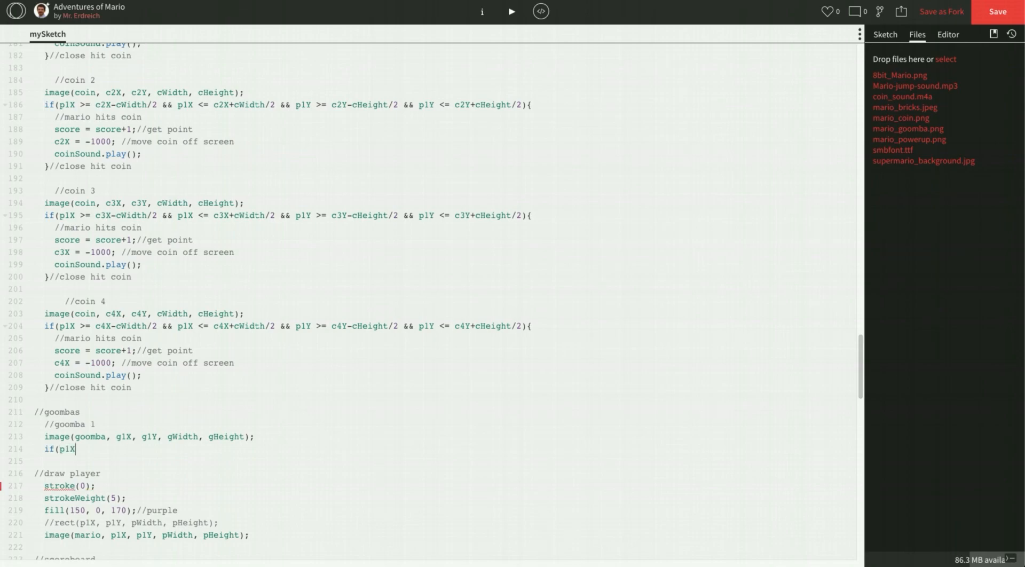
pyautogui.write('>=')
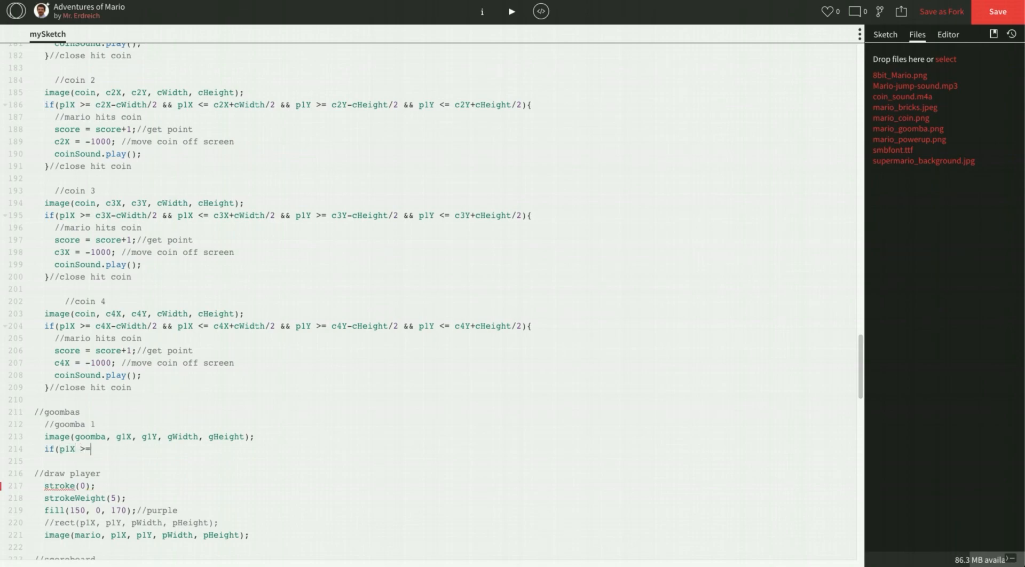
pyautogui.write('g1X')
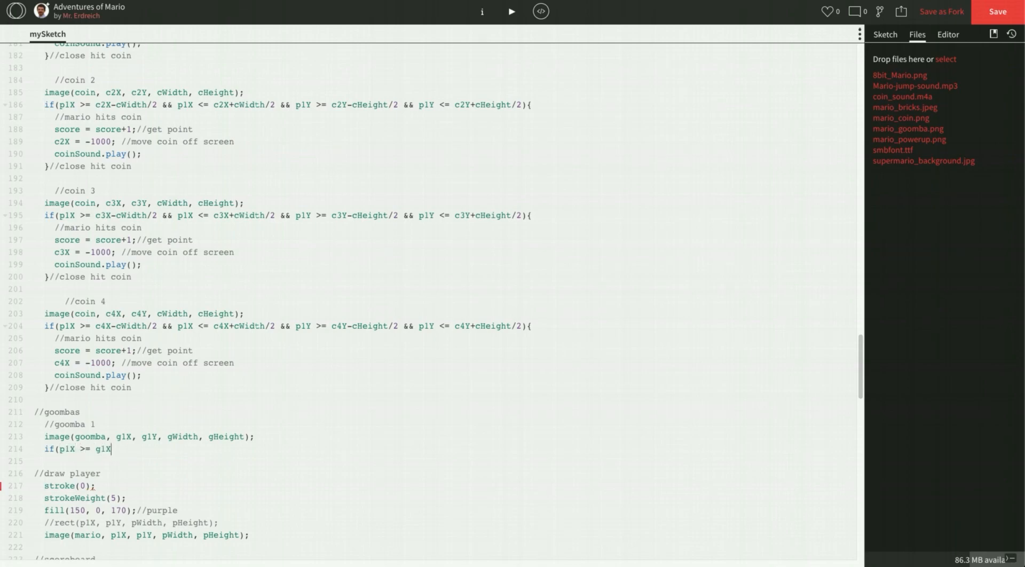
pyautogui.write('-gWidth/')
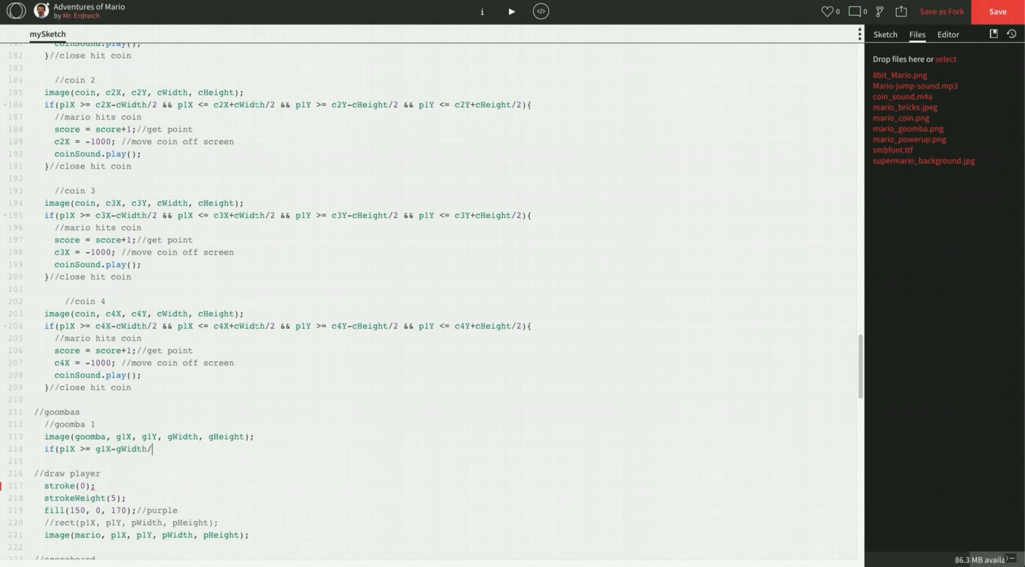
pyautogui.write('2')
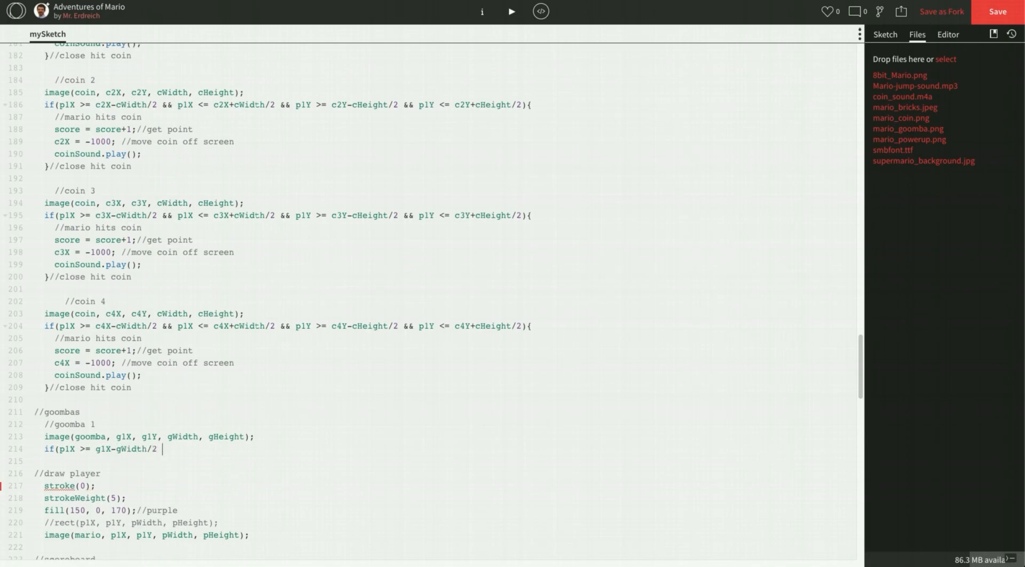
pyautogui.write('&& p1X')
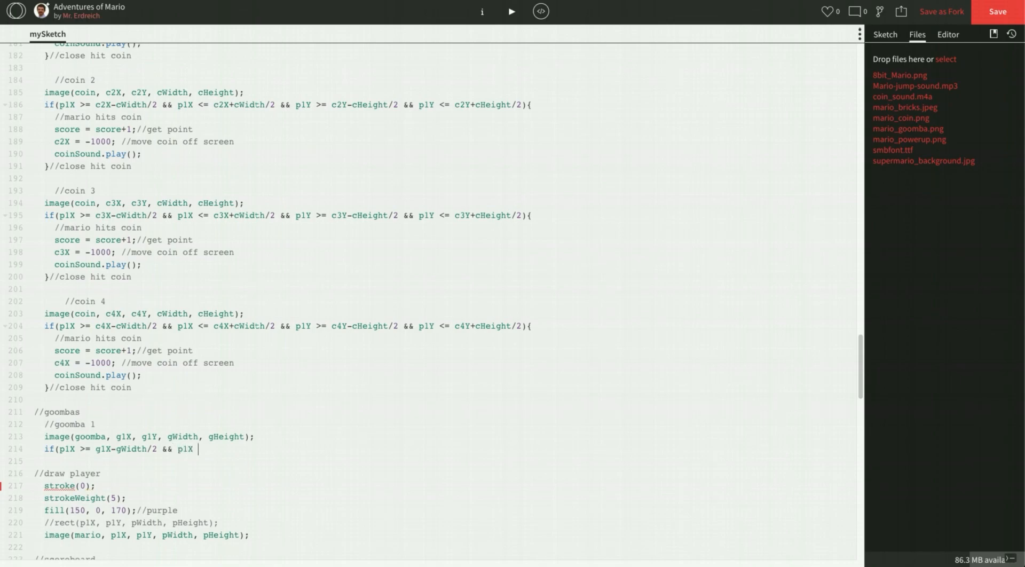
pyautogui.write('<= g1')
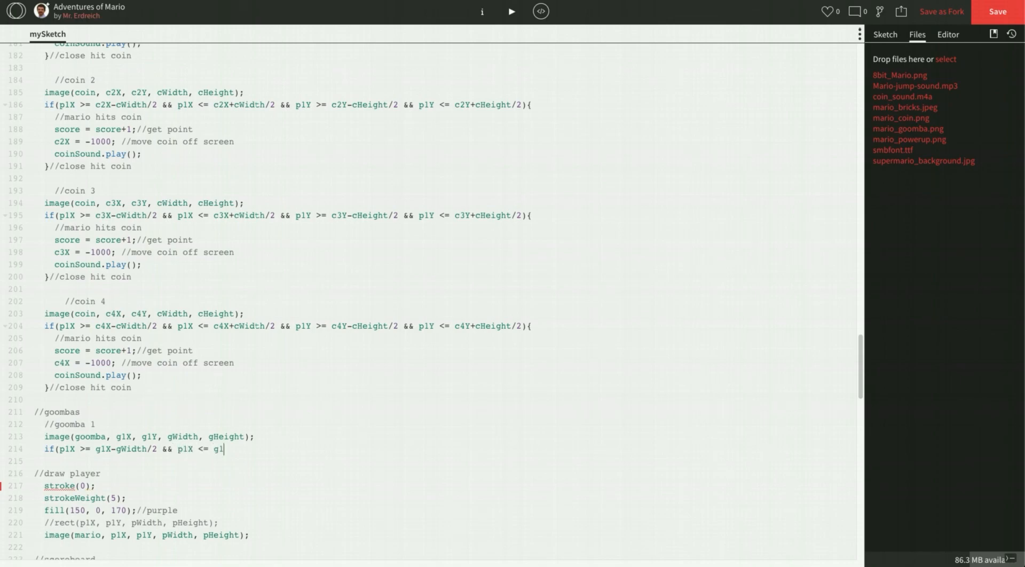
pyautogui.write('X+')
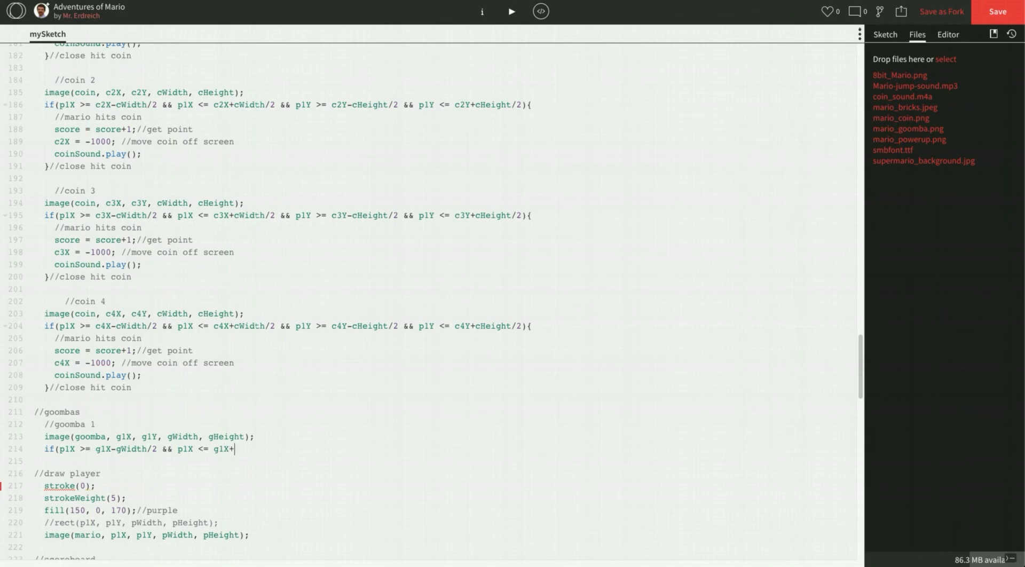
pyautogui.write('gWidth/2')
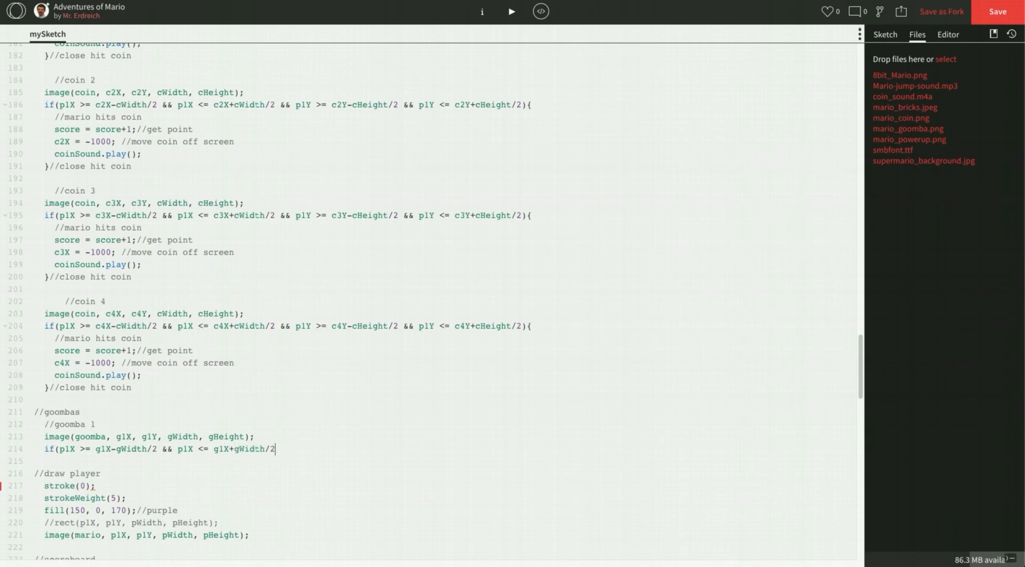
pyautogui.write('&&')
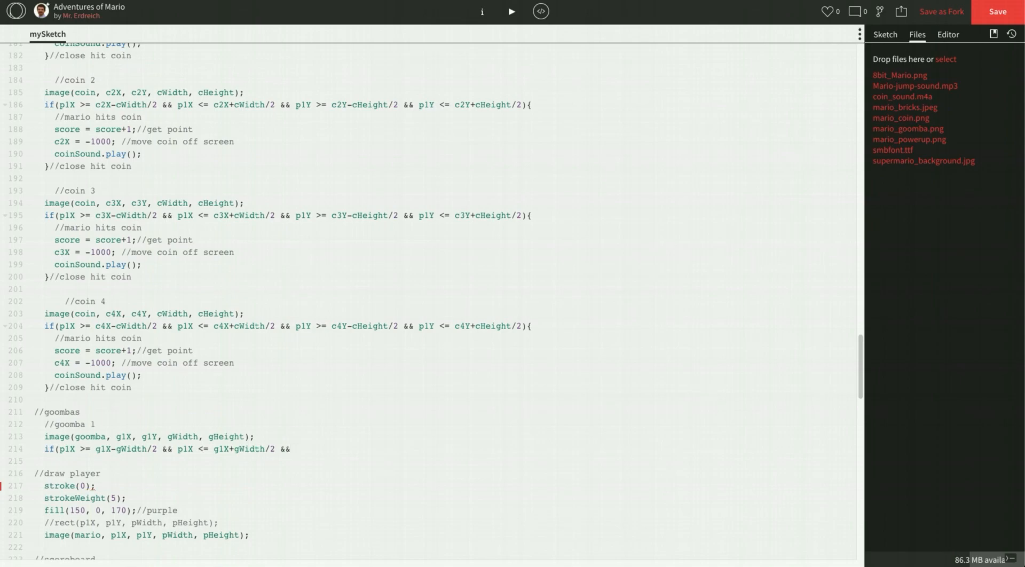
# Complete the condition with p1Y between g1Y-gHeight/2 and g1Y+gHeight/2.
pyautogui.click(296, 449)
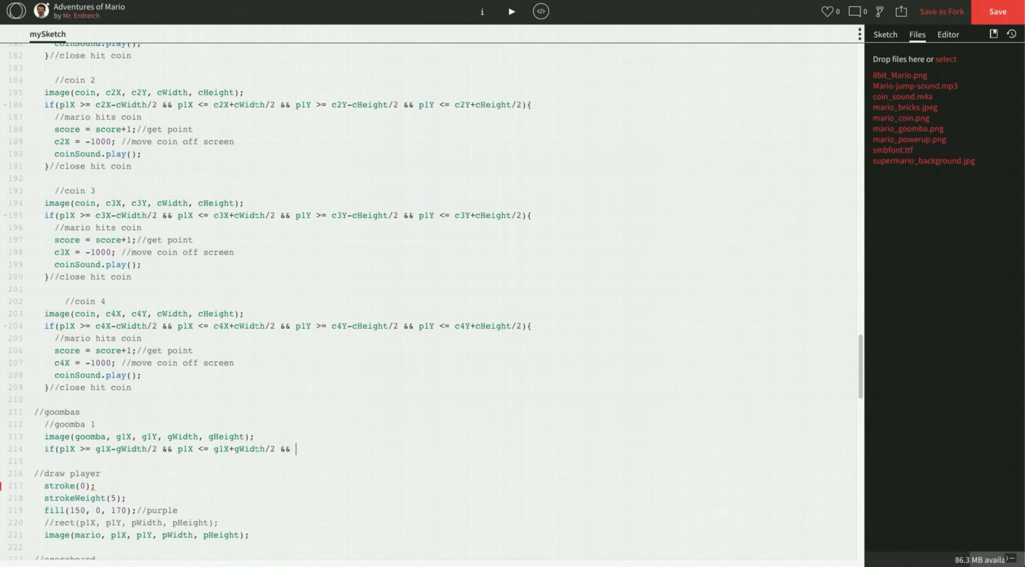
pyautogui.write('p1Y >=')
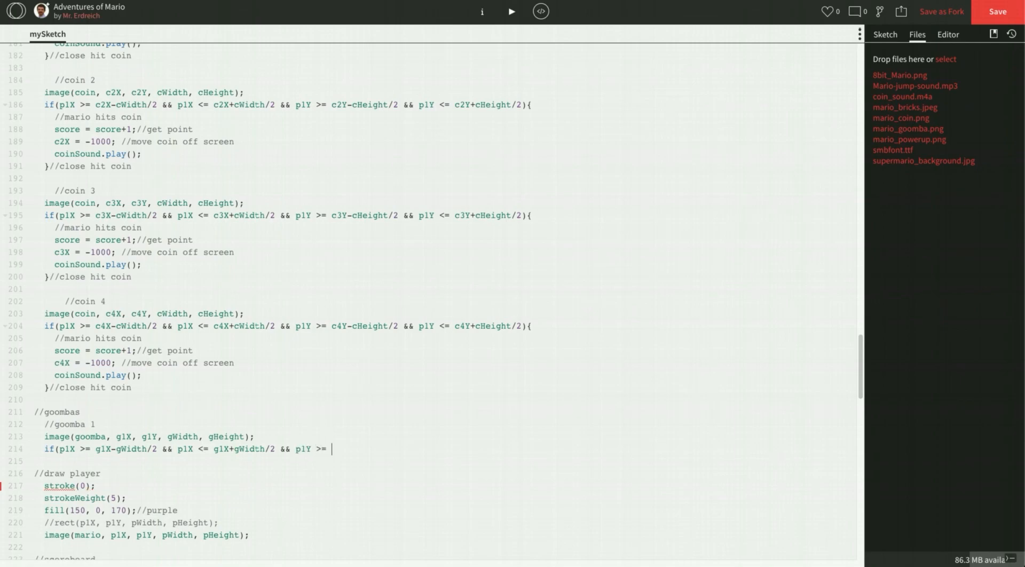
pyautogui.write('g1')
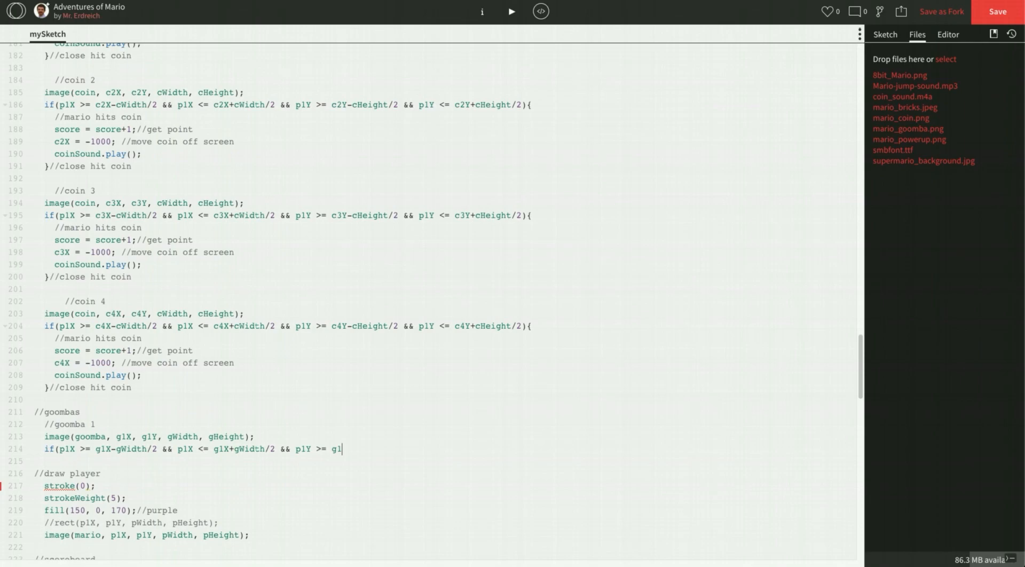
pyautogui.write('Y-')
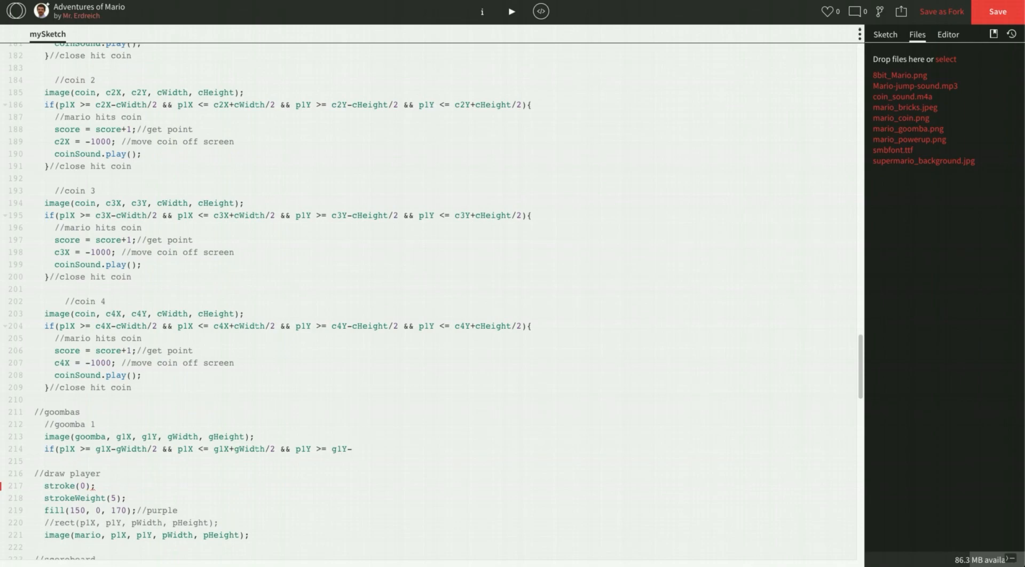
pyautogui.write('gHeight/2 && p1Y')
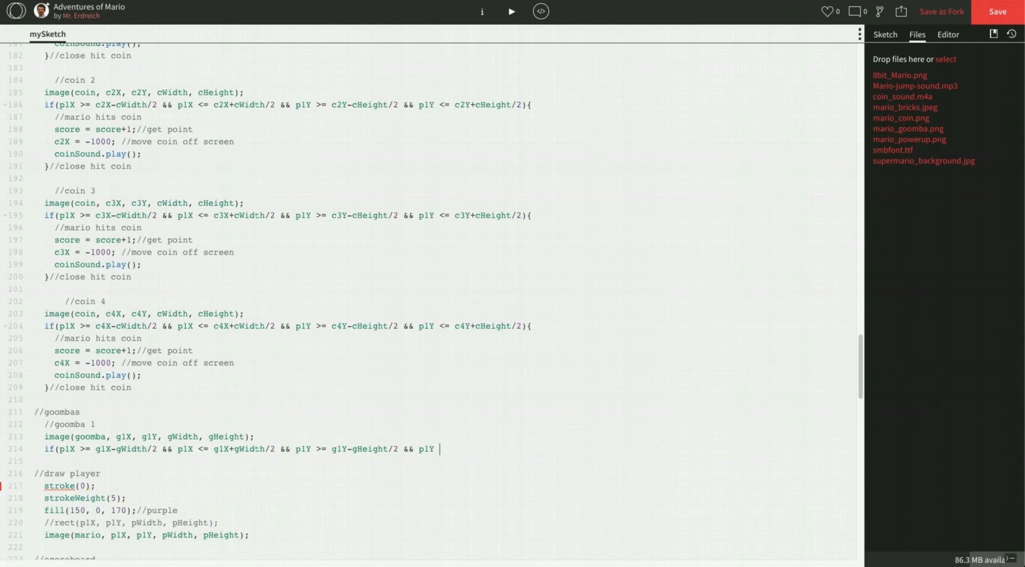
pyautogui.write('<= g1')
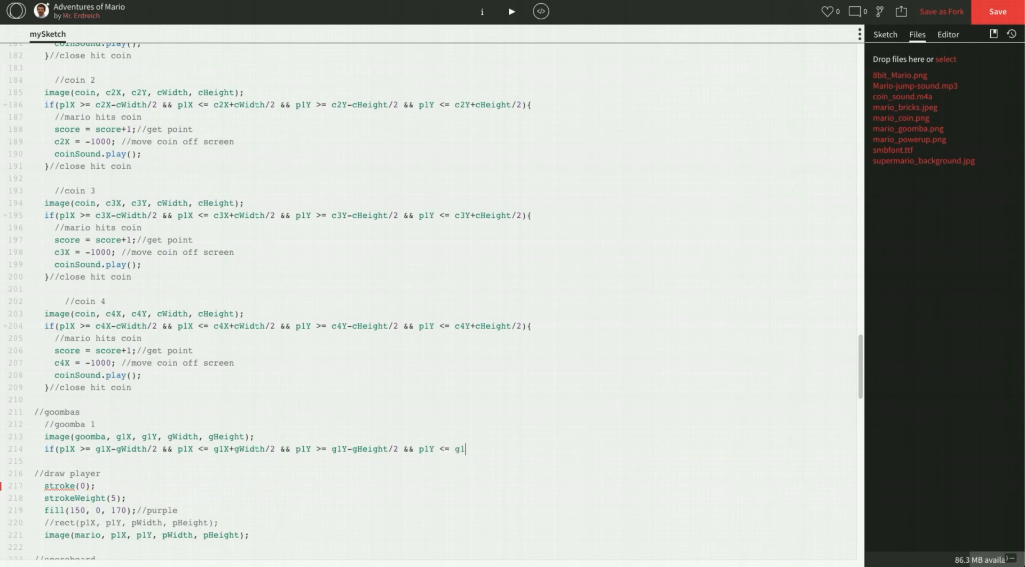
pyautogui.write('+')
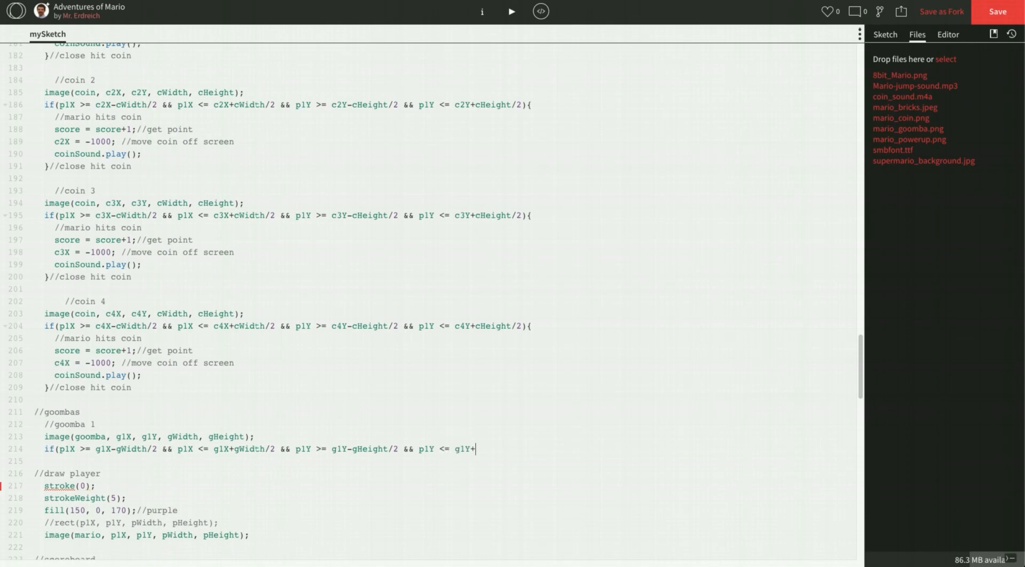
pyautogui.write('gHeight/2);')
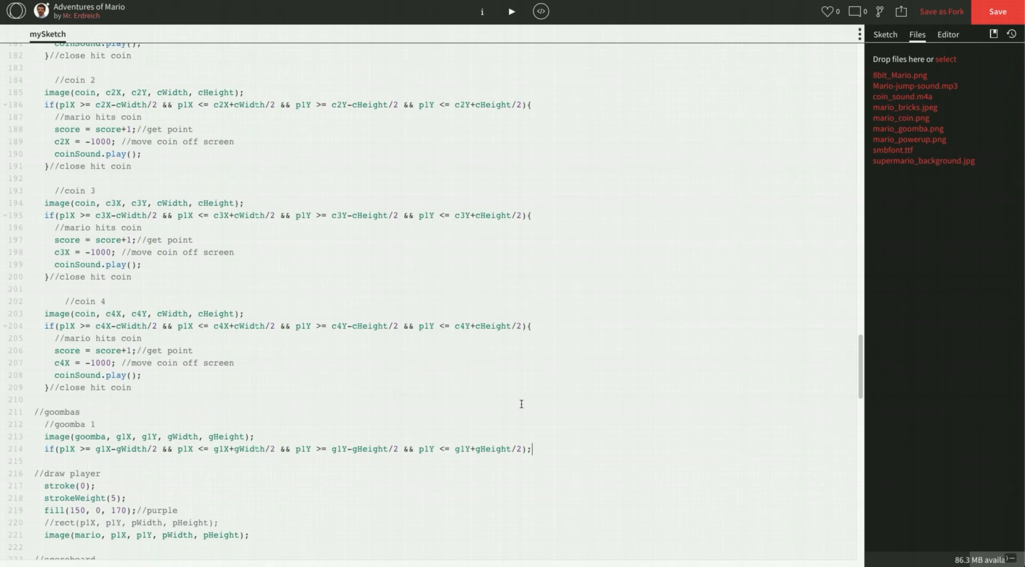
# Inside the block, comment //hitting goomba and subtract one from lives with a lose-life comment.
pyautogui.press('enter')
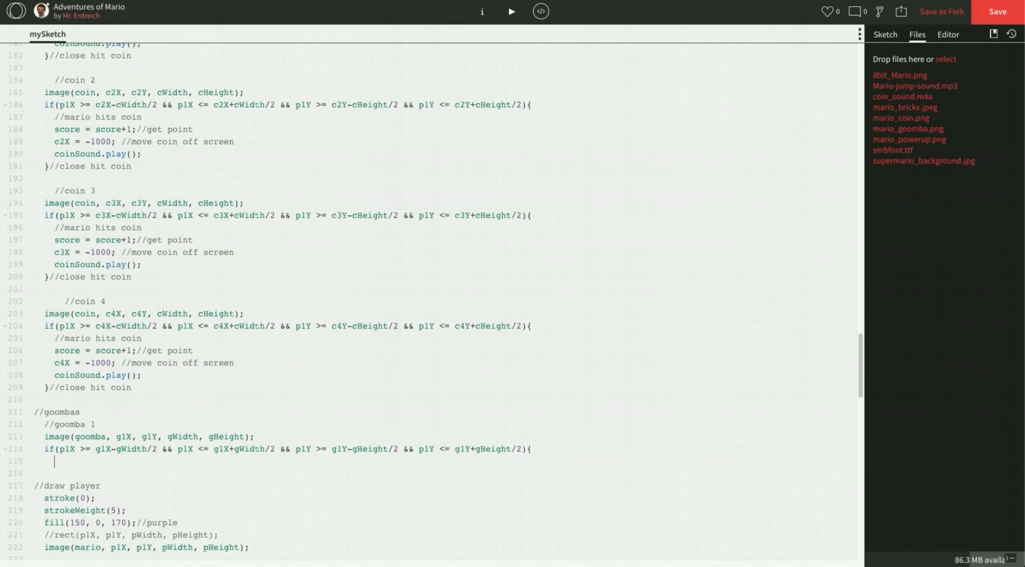
pyautogui.scroll(-3)
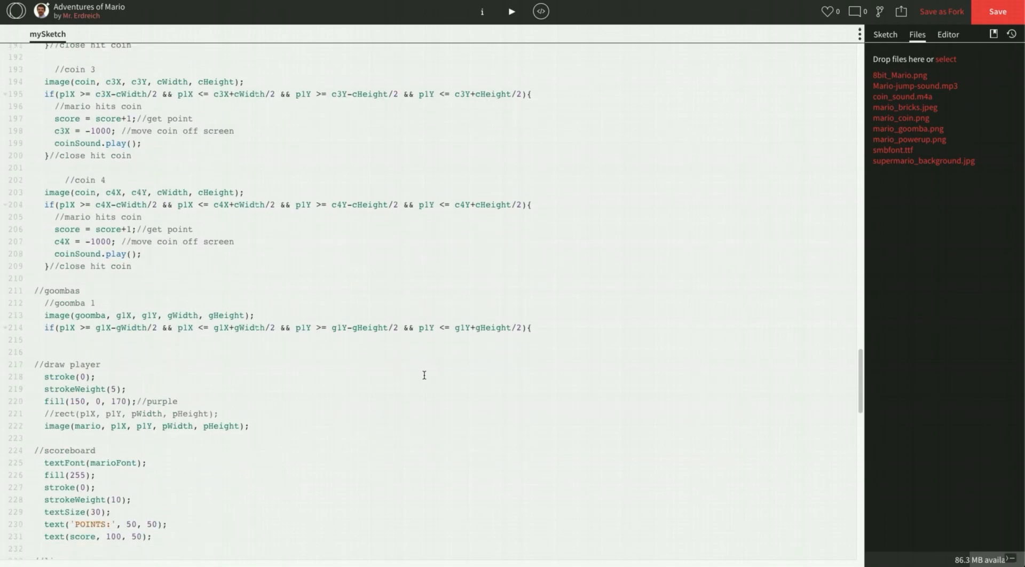
pyautogui.write('//hittin')
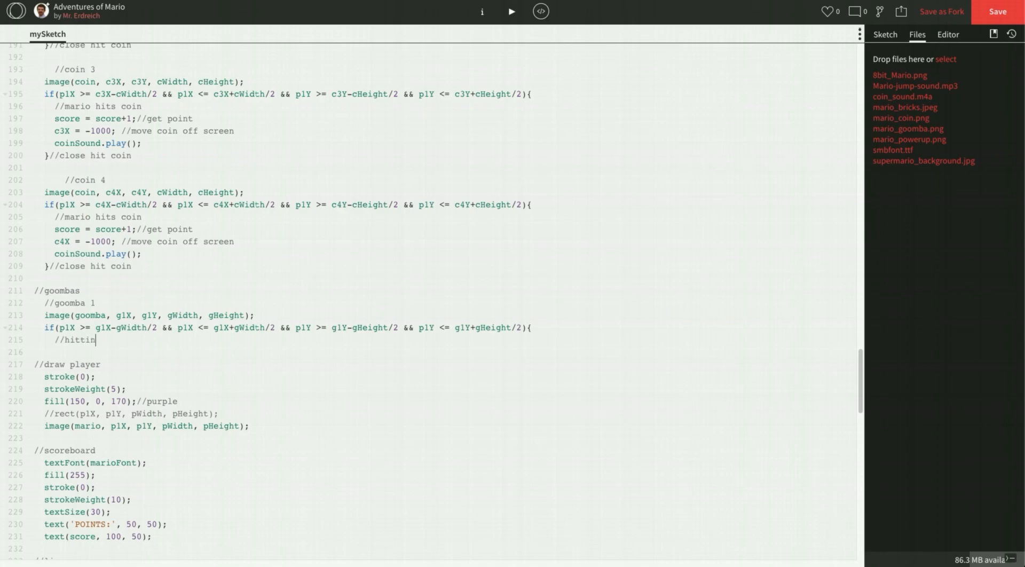
pyautogui.write('g goomba')
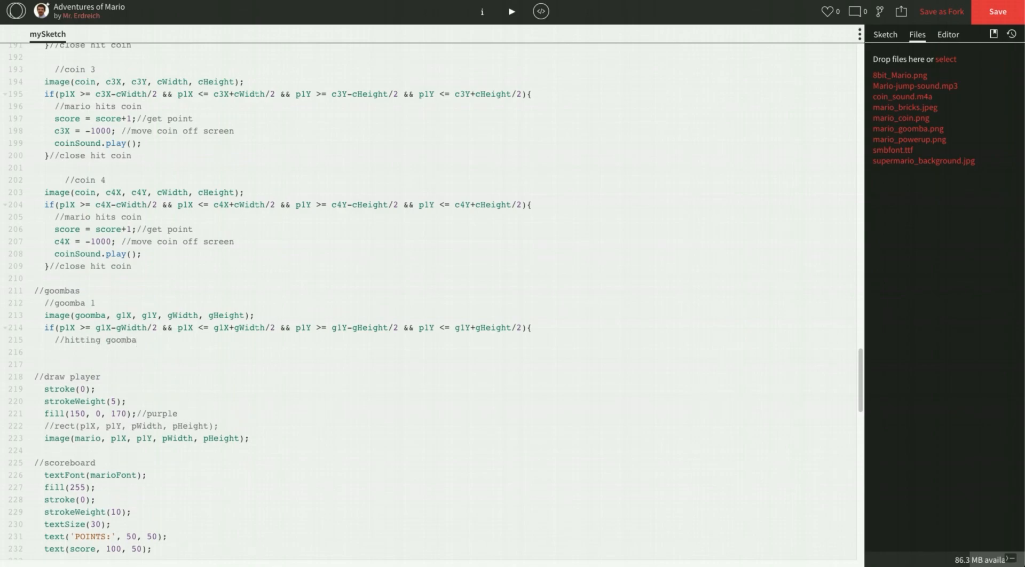
pyautogui.write('lives = liv')
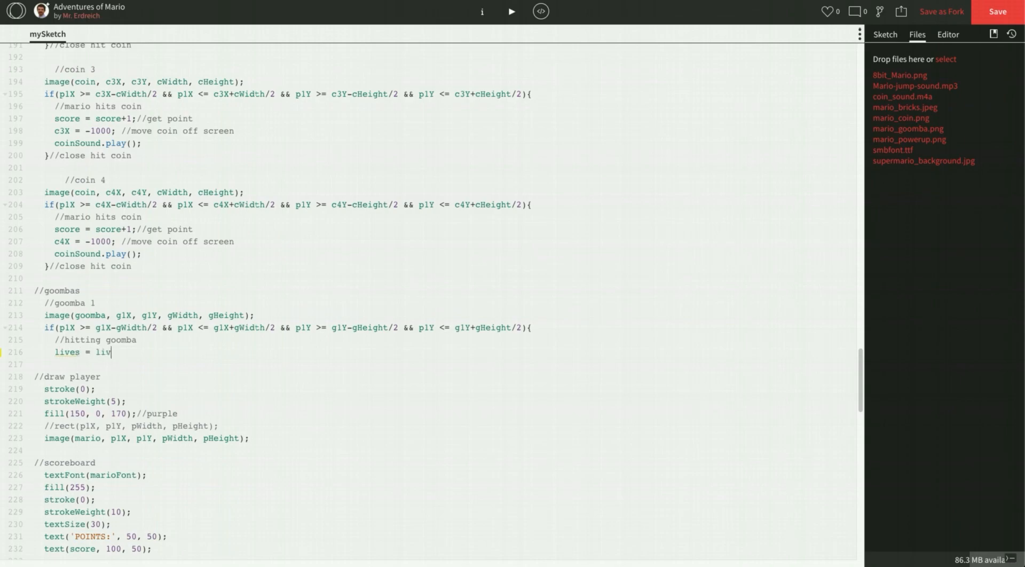
pyautogui.write('es-')
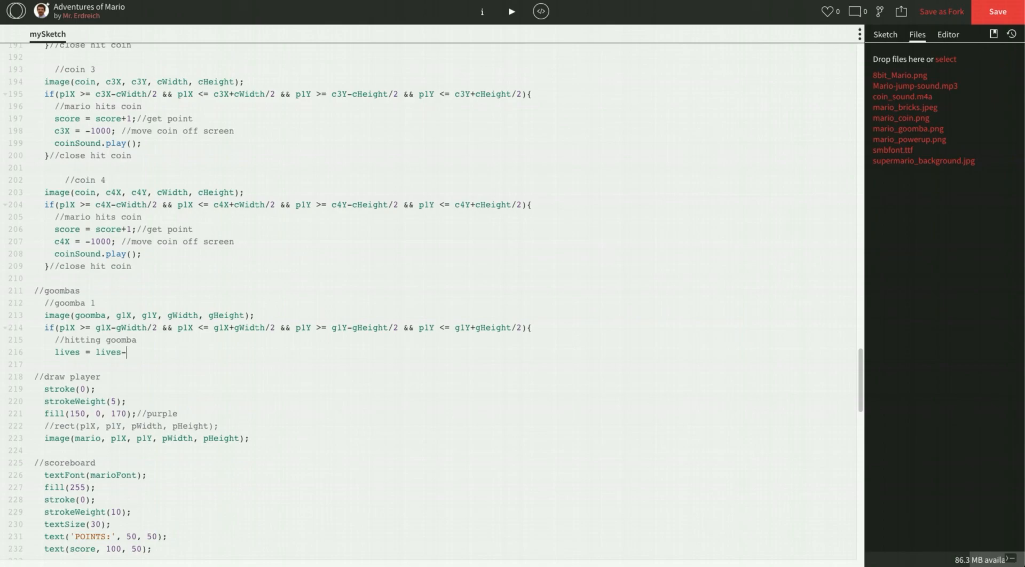
pyautogui.write('1;')
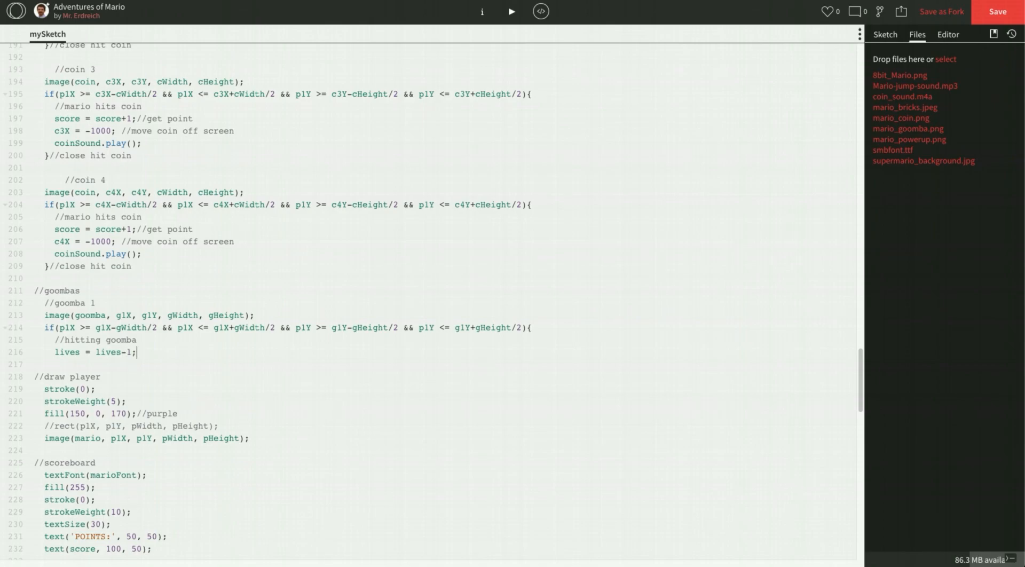
pyautogui.scroll(-3)
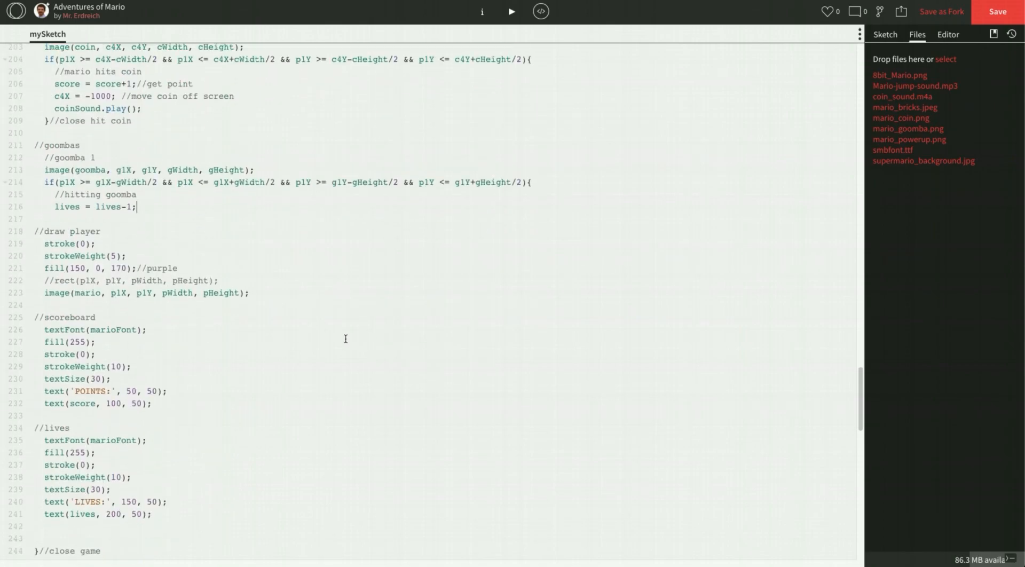
pyautogui.write('//loo')
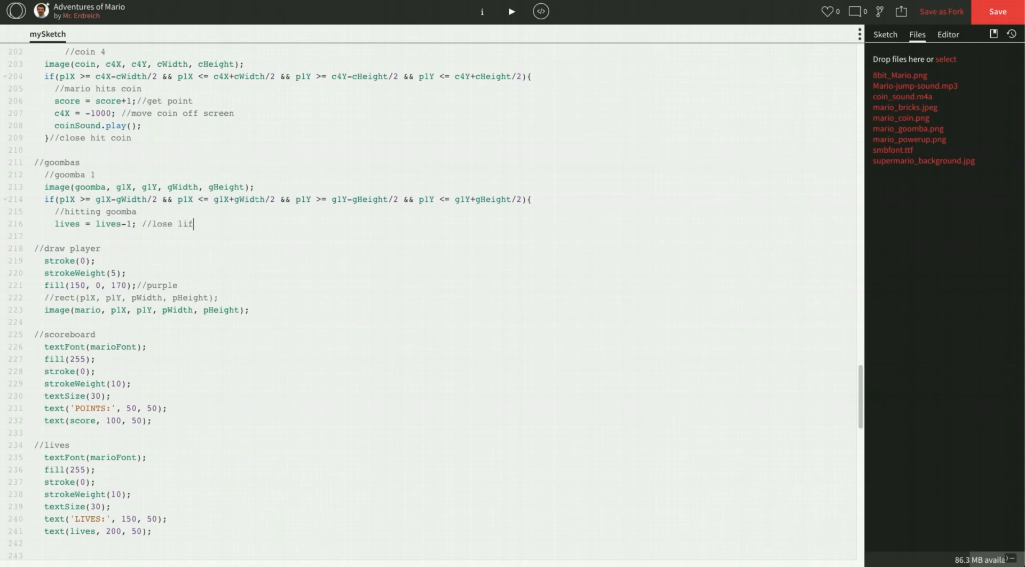
pyautogui.write('e')
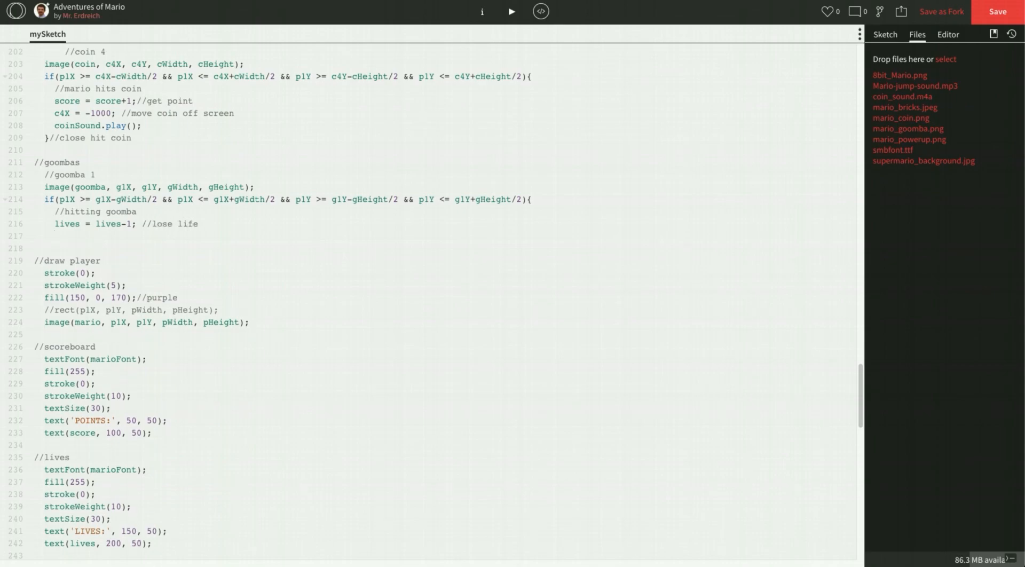
pyautogui.click(55, 235)
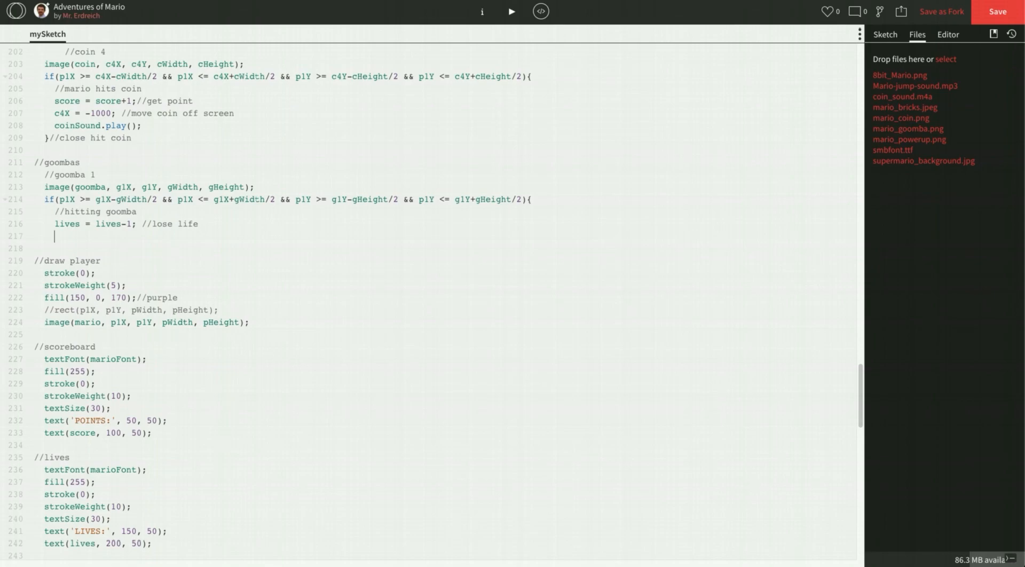
pyautogui.moveTo(290, 353)
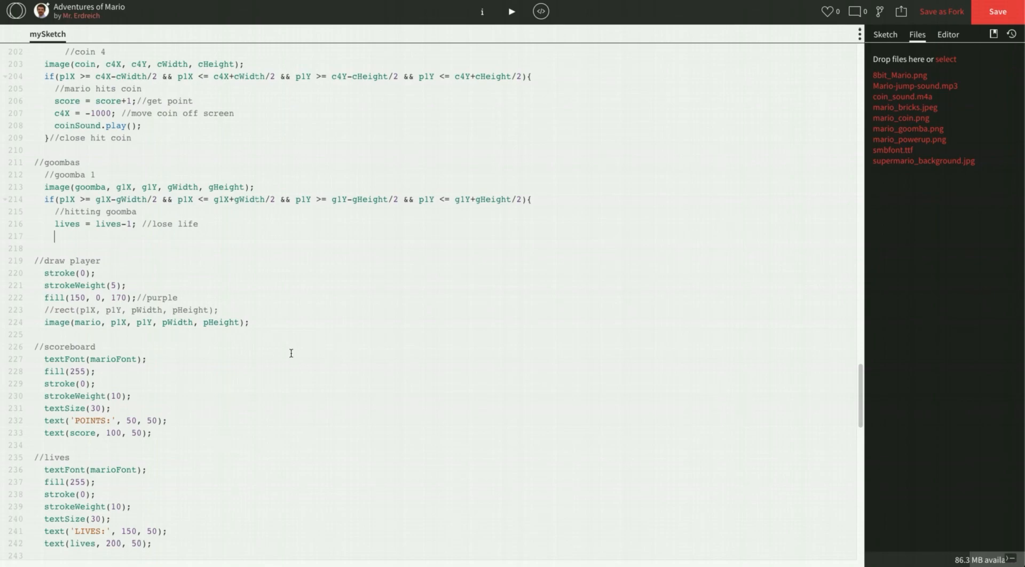
pyautogui.scroll(3)
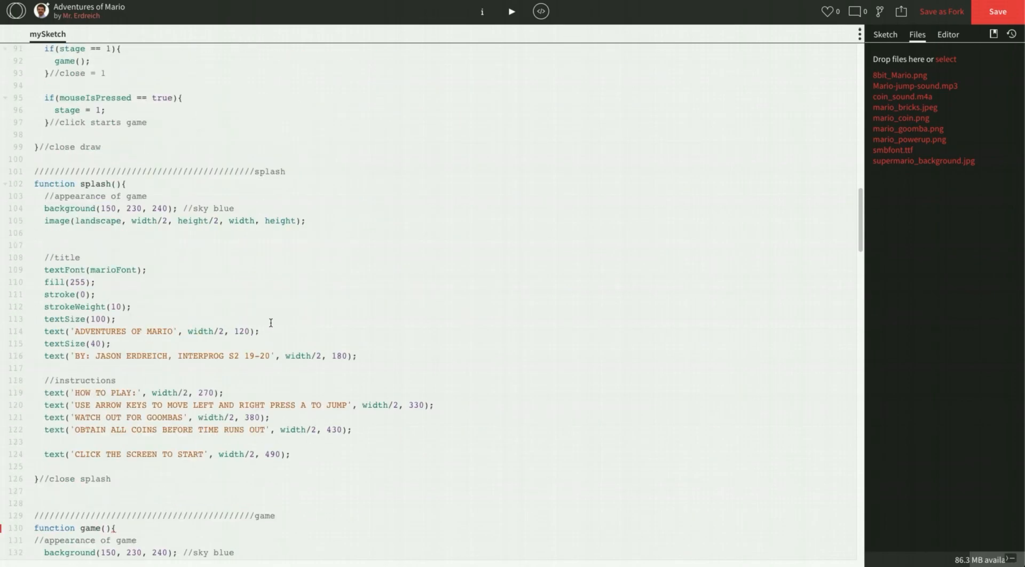
pyautogui.scroll(3)
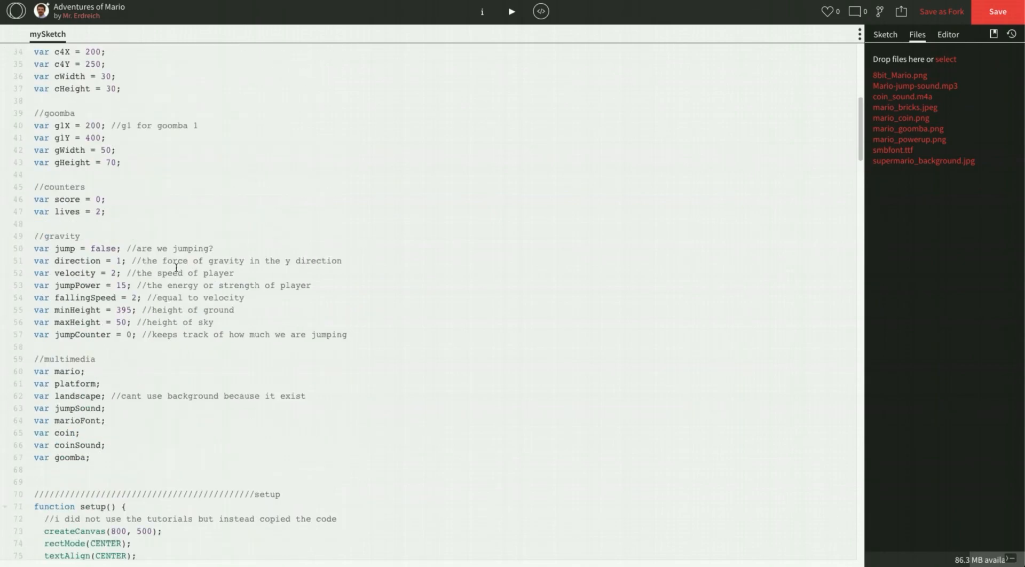
pyautogui.scroll(3)
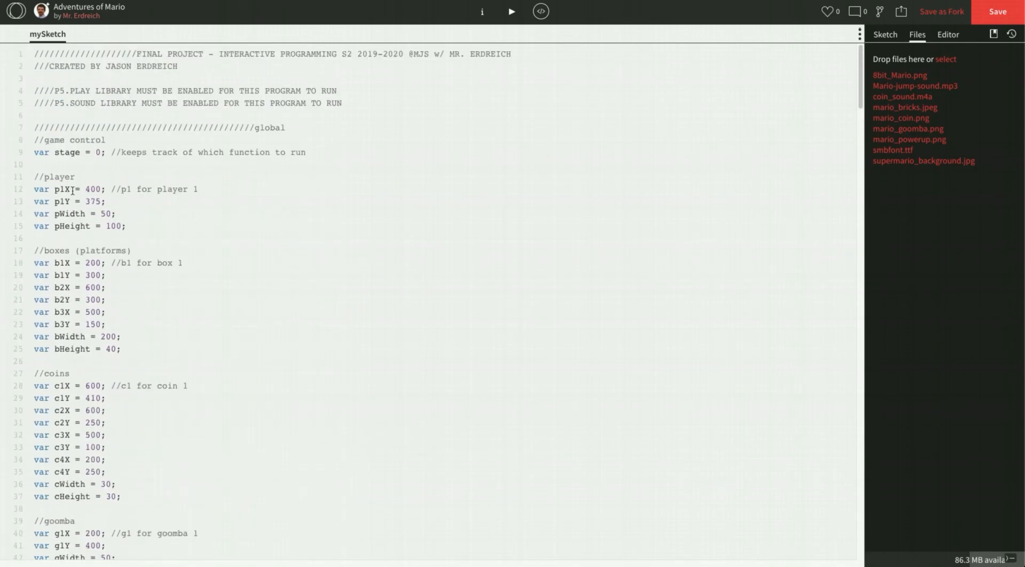
pyautogui.click(107, 200)
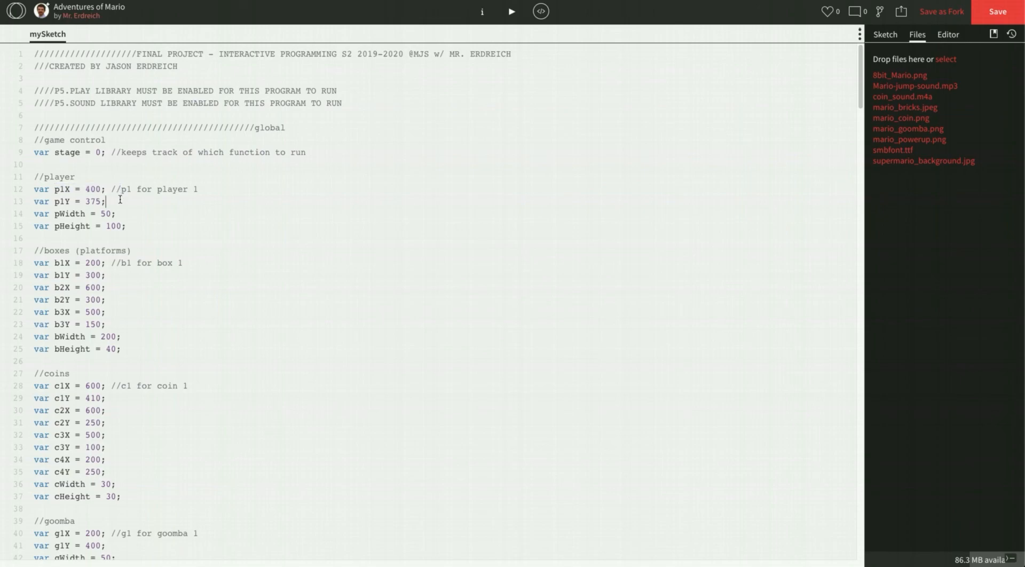
pyautogui.scroll(-3)
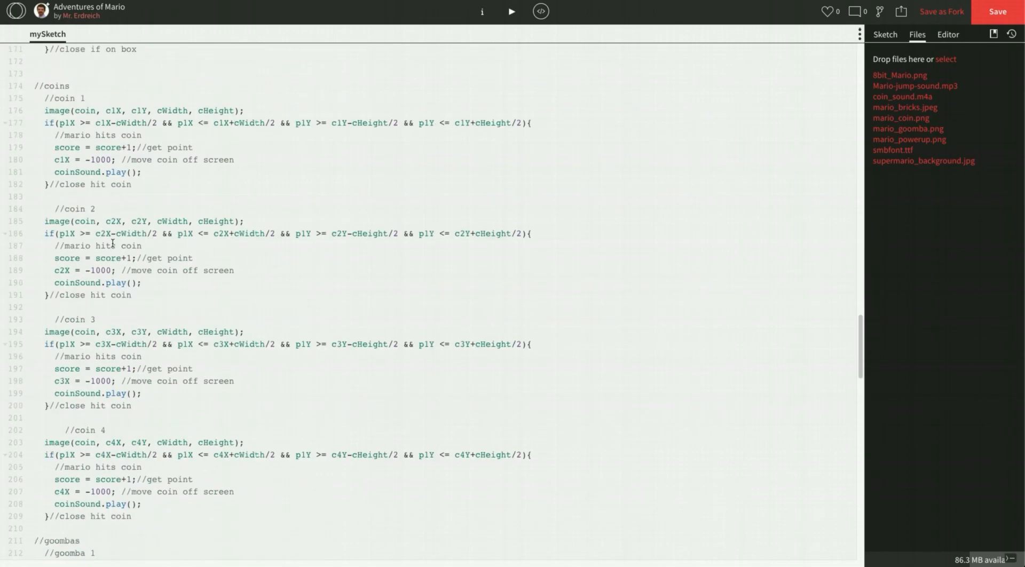
pyautogui.scroll(-3)
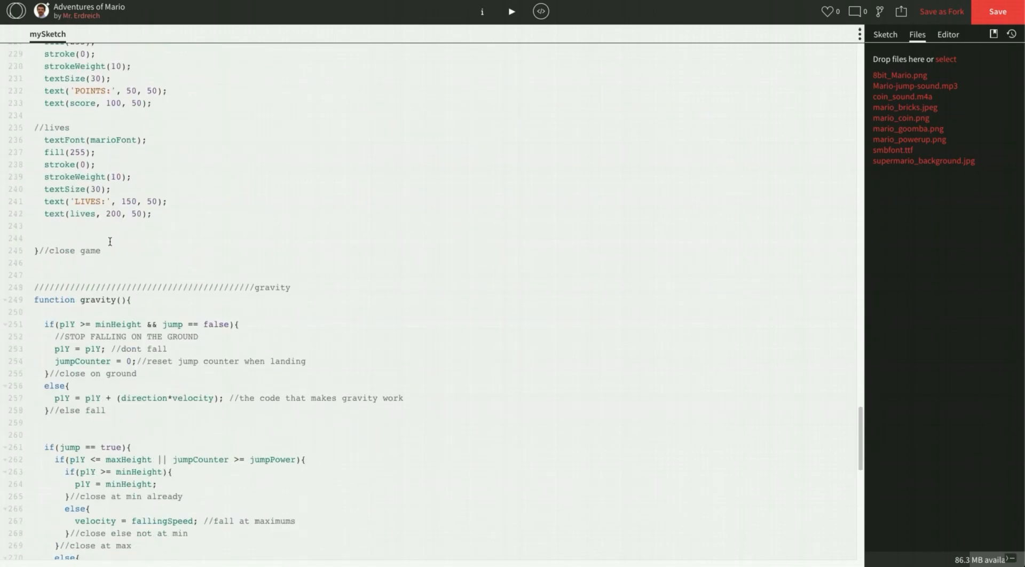
pyautogui.scroll(3)
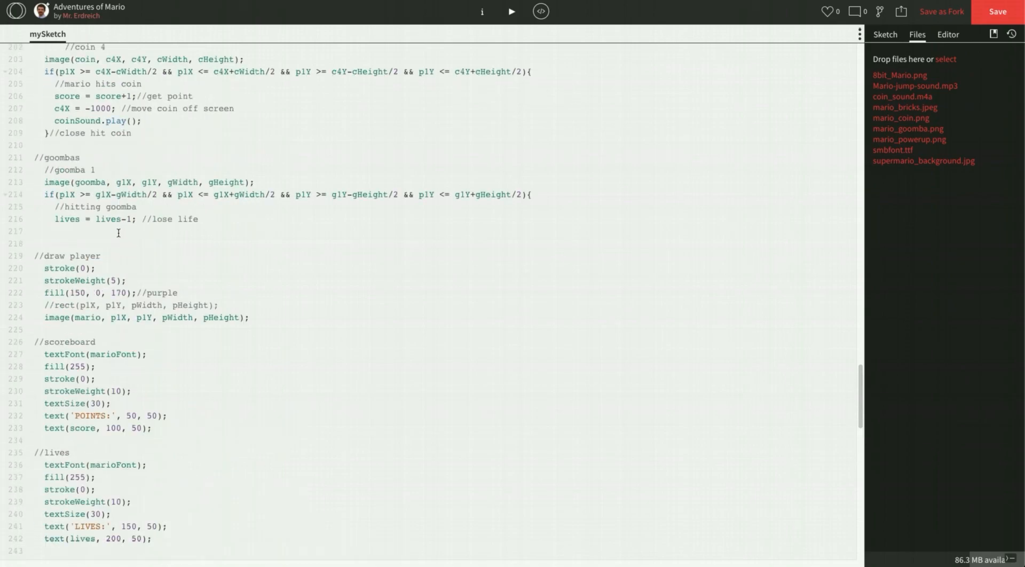
# Reset Mario on a hit with plX = 400 and plY = 375.
pyautogui.click(56, 232)
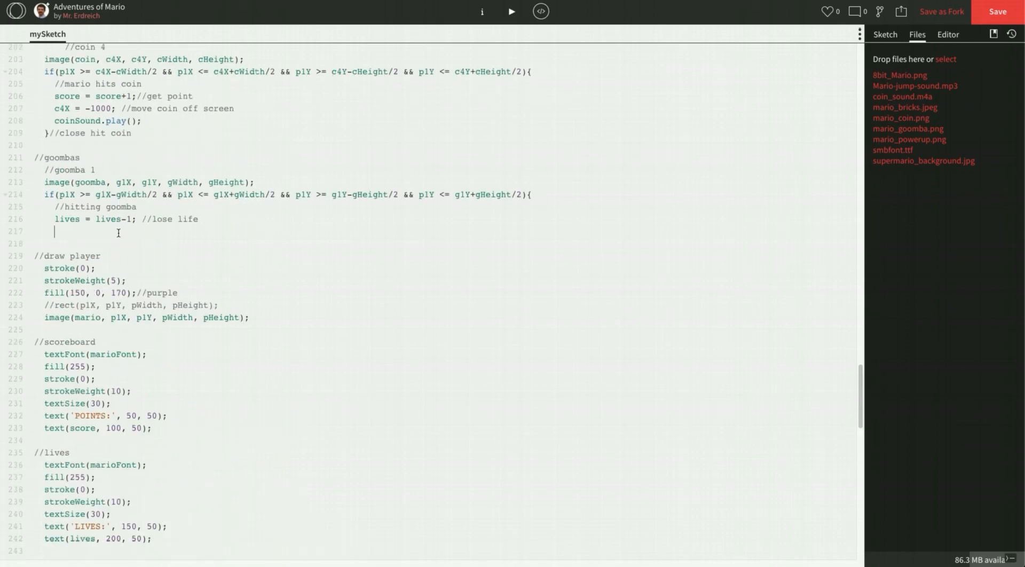
pyautogui.write('mario')
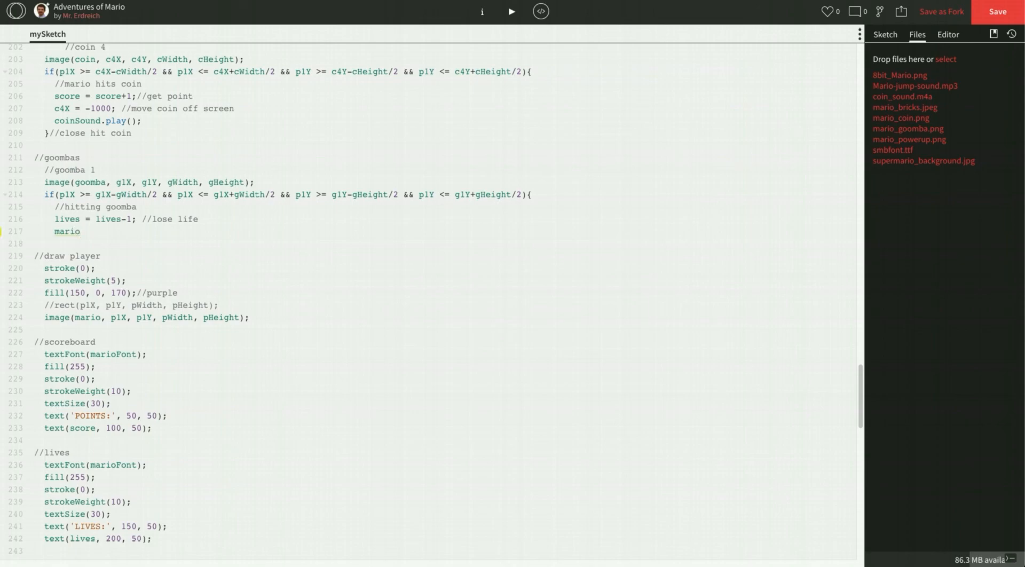
pyautogui.write('pl')
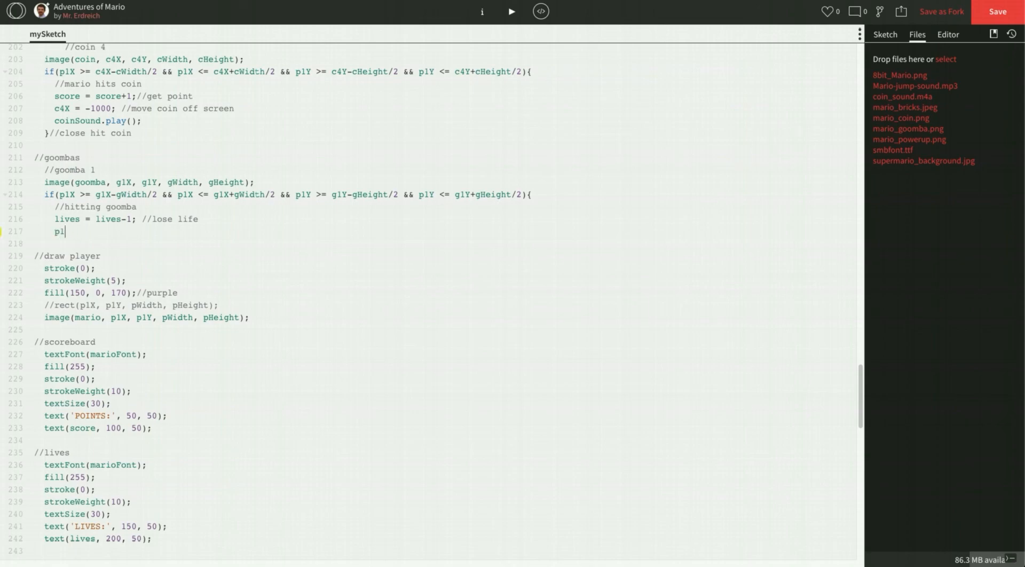
pyautogui.write('X =')
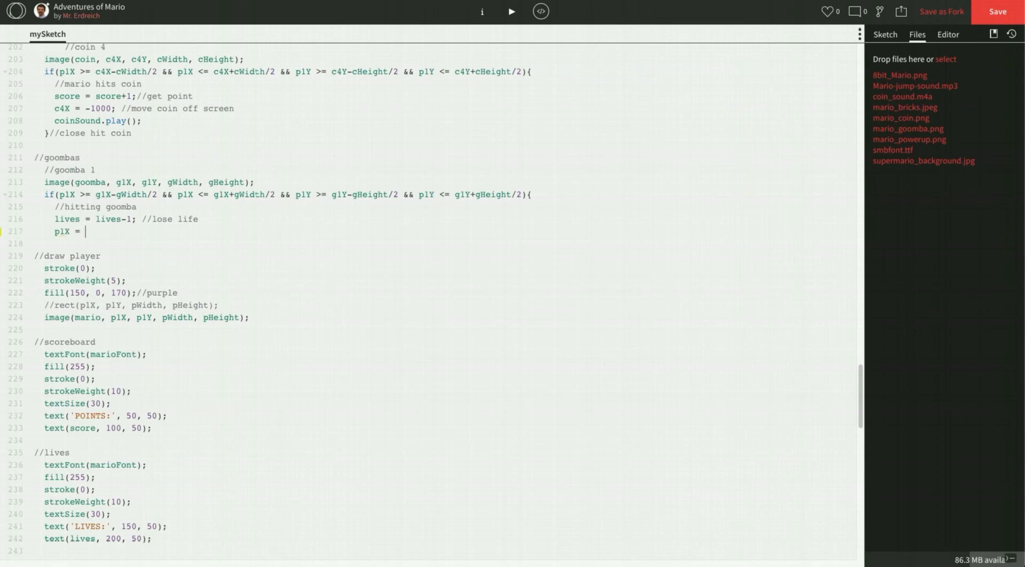
pyautogui.write('400;')
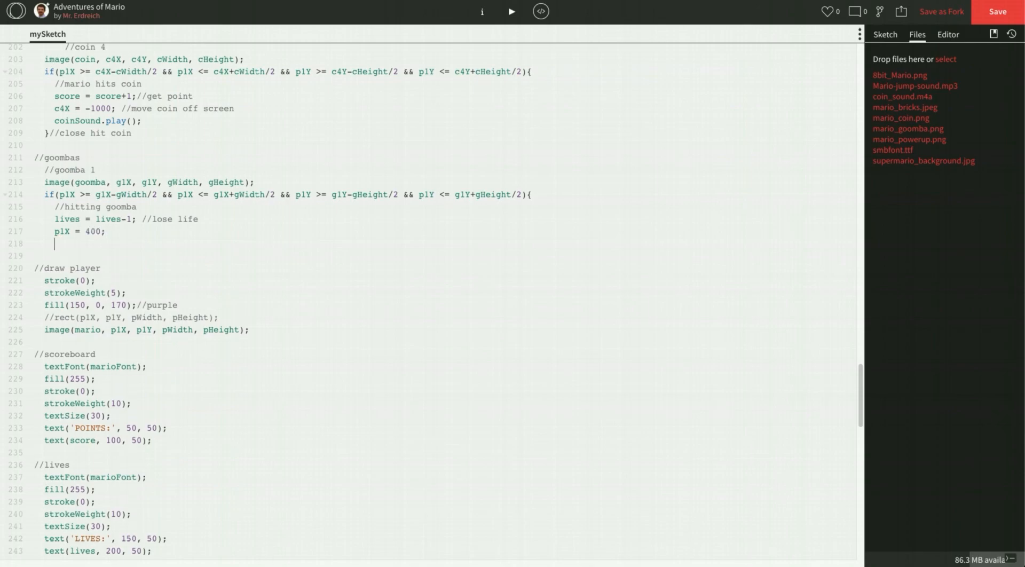
pyautogui.write('pl')
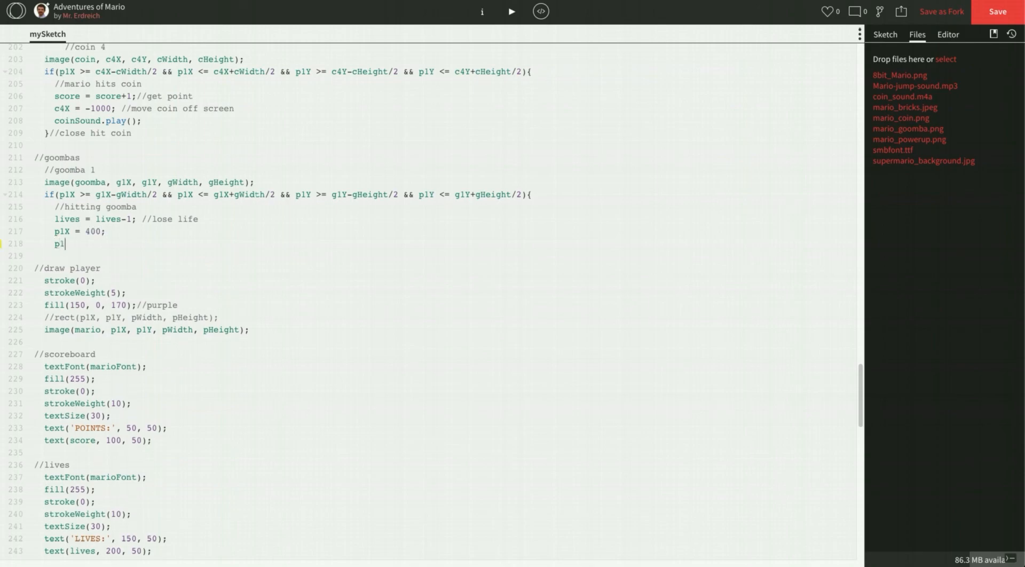
pyautogui.write('Y = 37')
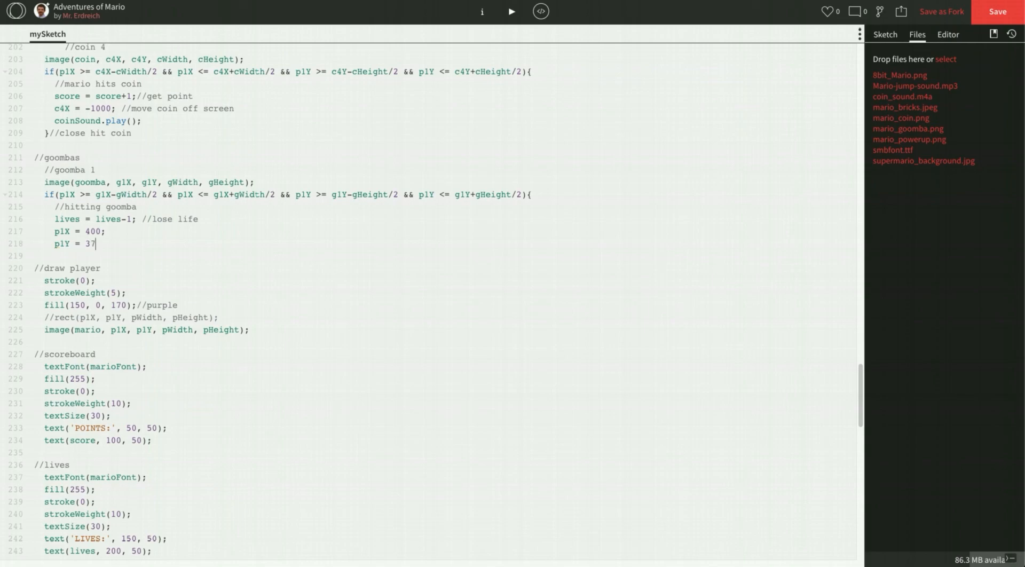
pyautogui.write('5;')
pyautogui.write('}//close hit goom')
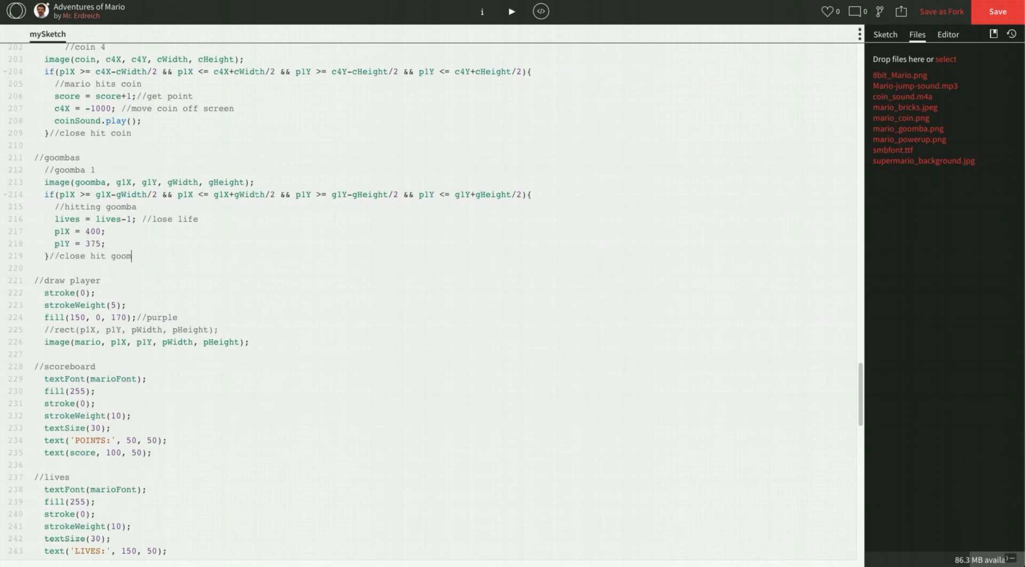
# Comment the reset as //put mario back at start position and run the sketch.
pyautogui.write('ba')
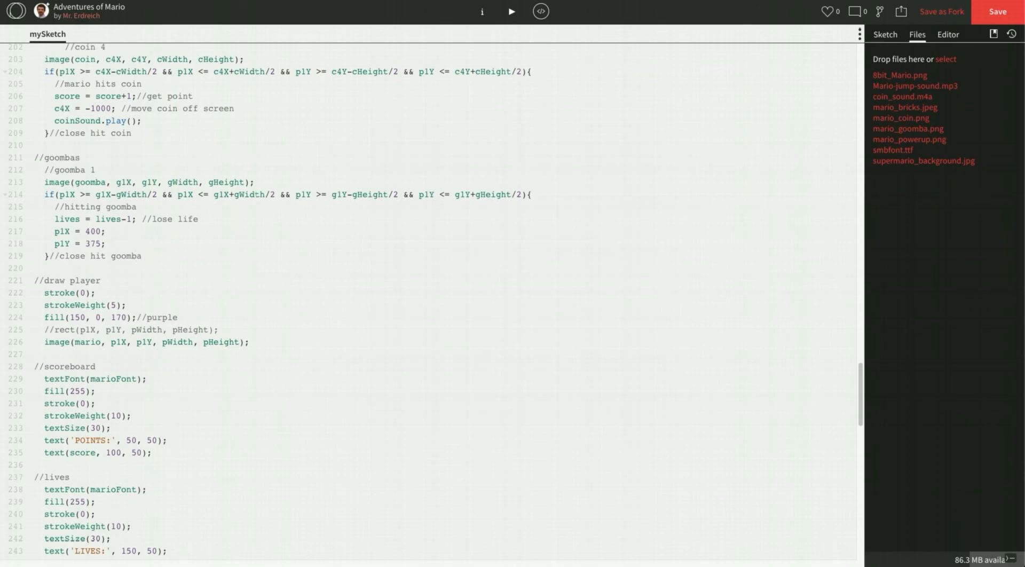
pyautogui.write('//put mario')
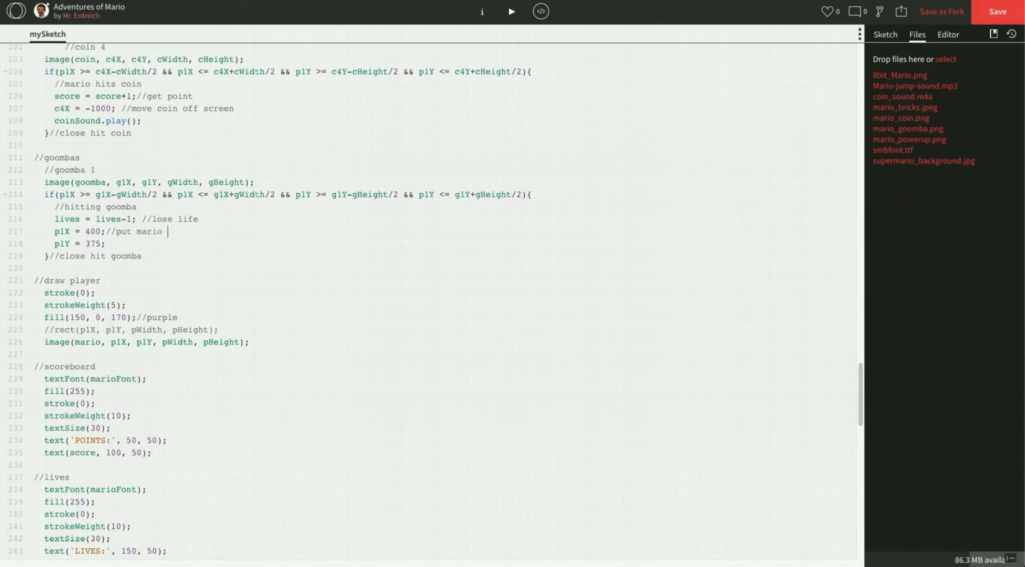
pyautogui.write('back at start p')
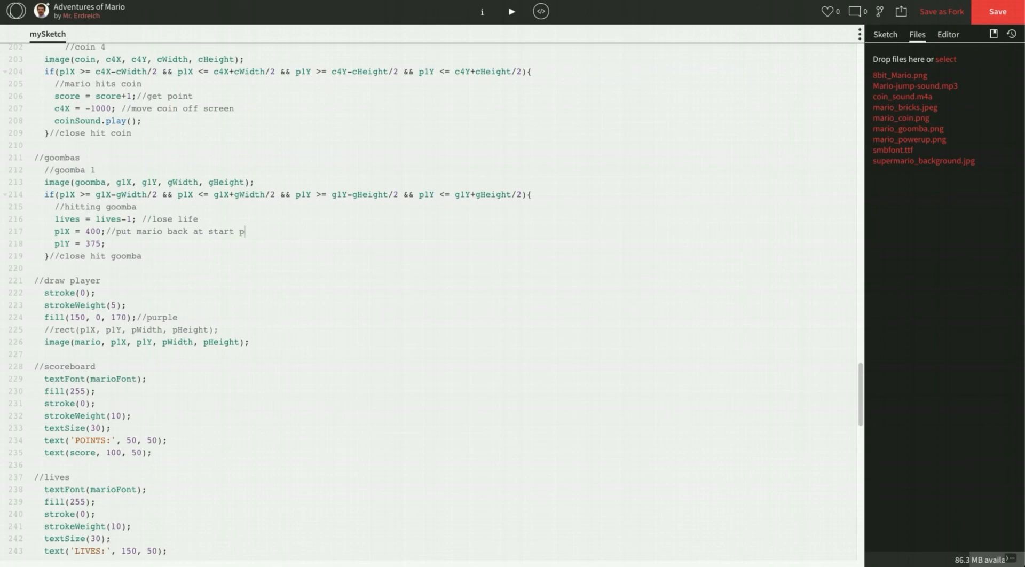
pyautogui.write('osition')
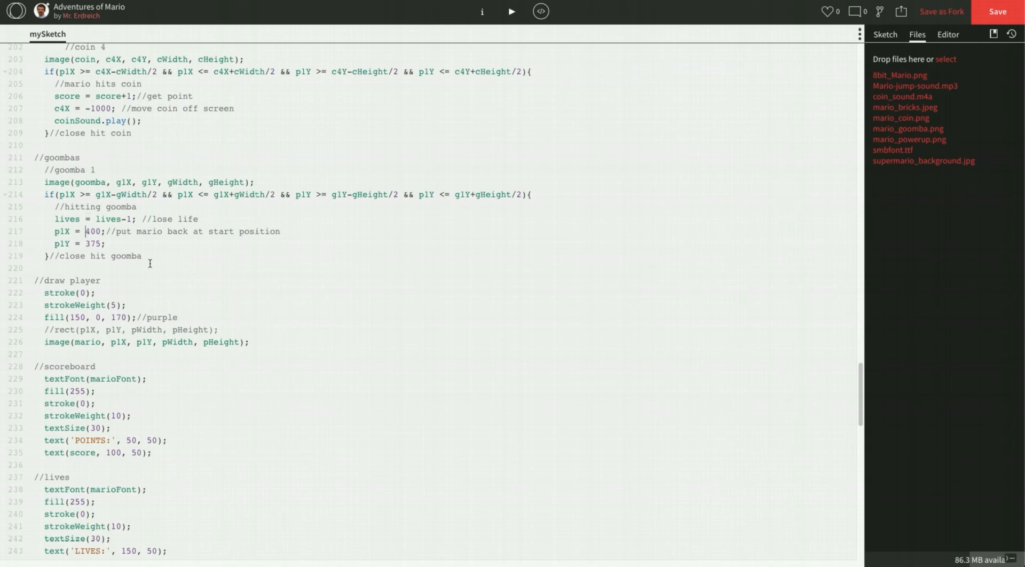
pyautogui.click(511, 11)
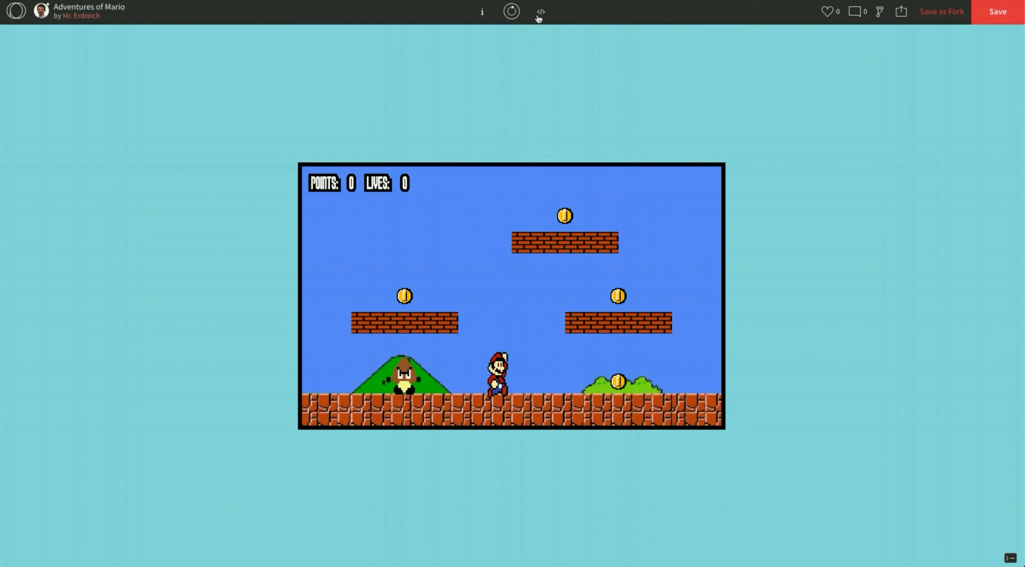
pyautogui.click(540, 10)
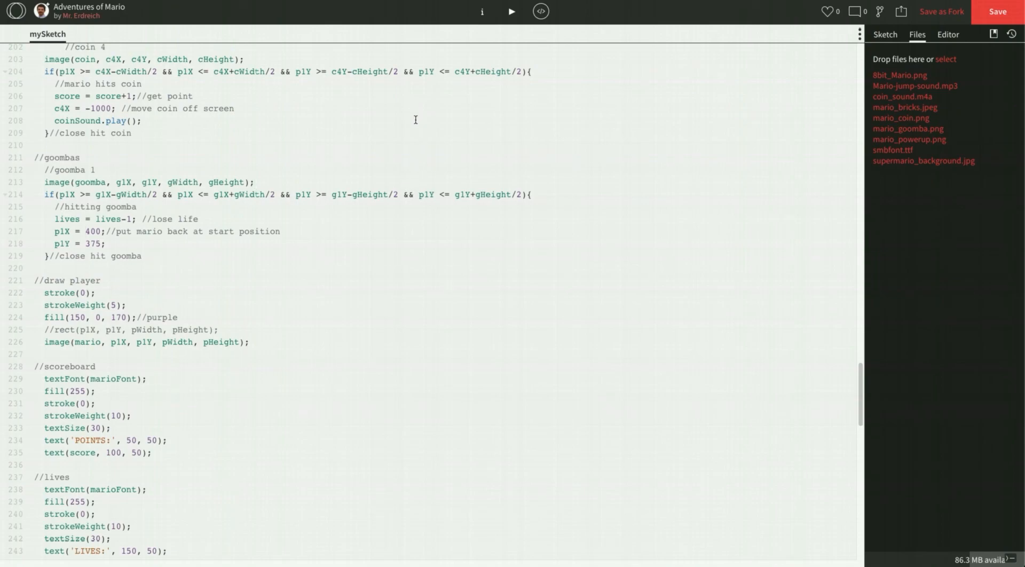
# Go to the sketch's Files area to add the mario_life.m4a sound.
pyautogui.click(254, 182)
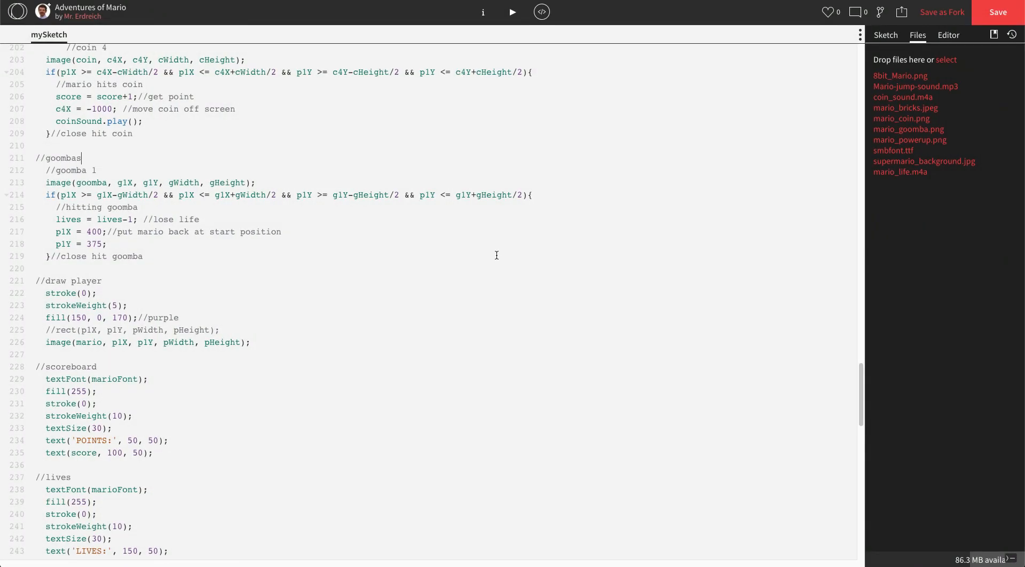
pyautogui.moveTo(906, 172)
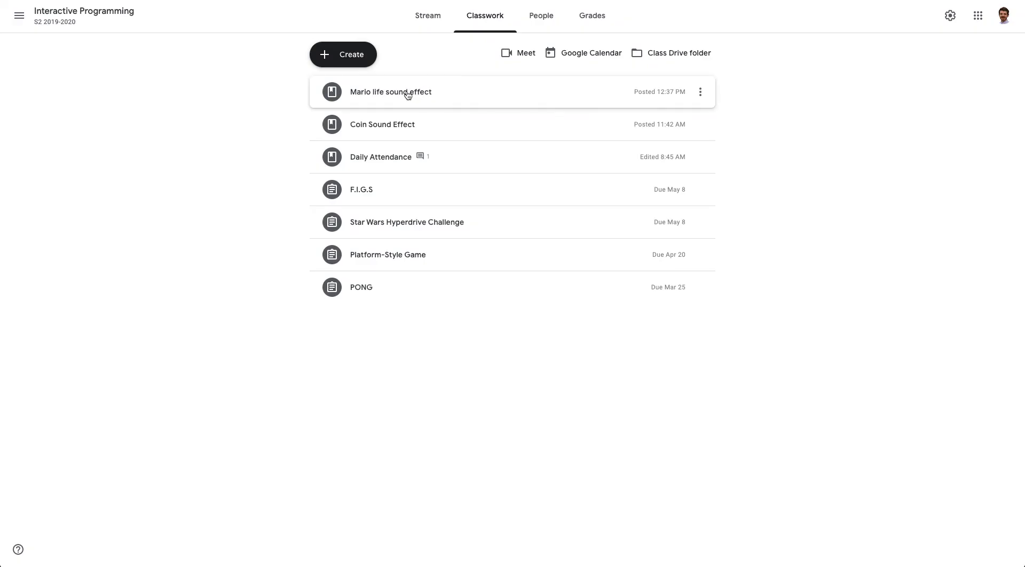
# Preview mario_life.m4a from the Mario life sound effect post and open it in a new window.
pyautogui.click(391, 91)
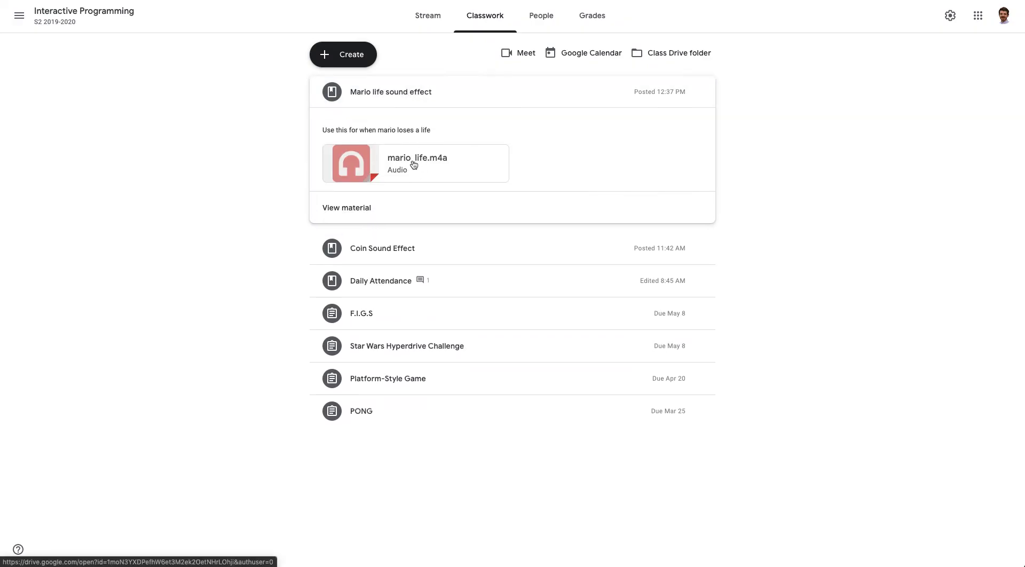
pyautogui.click(416, 163)
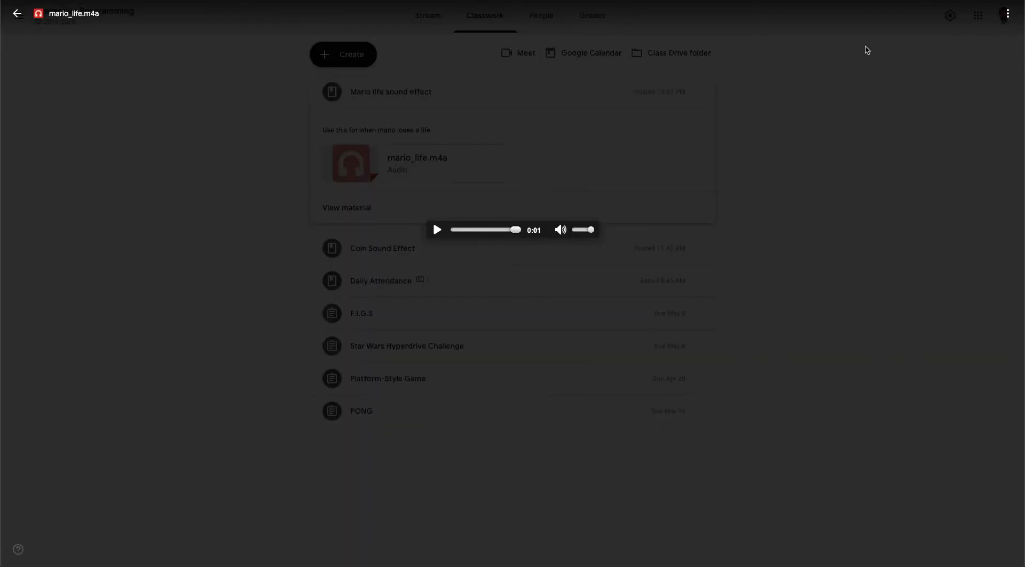
pyautogui.click(1006, 12)
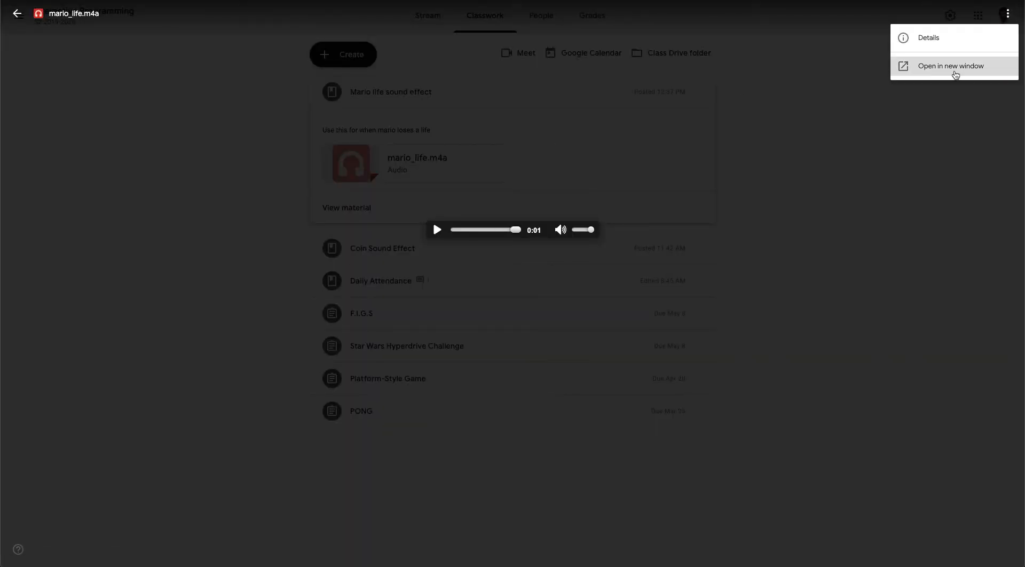
pyautogui.click(947, 66)
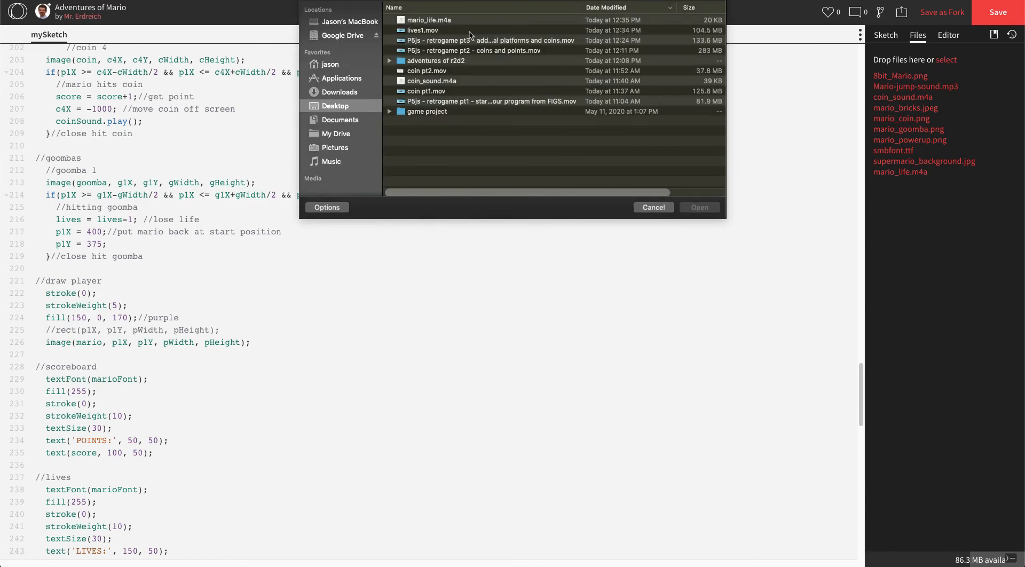
# Pick mario_life.m4a from the Desktop and confirm the upload.
pyautogui.click(428, 19)
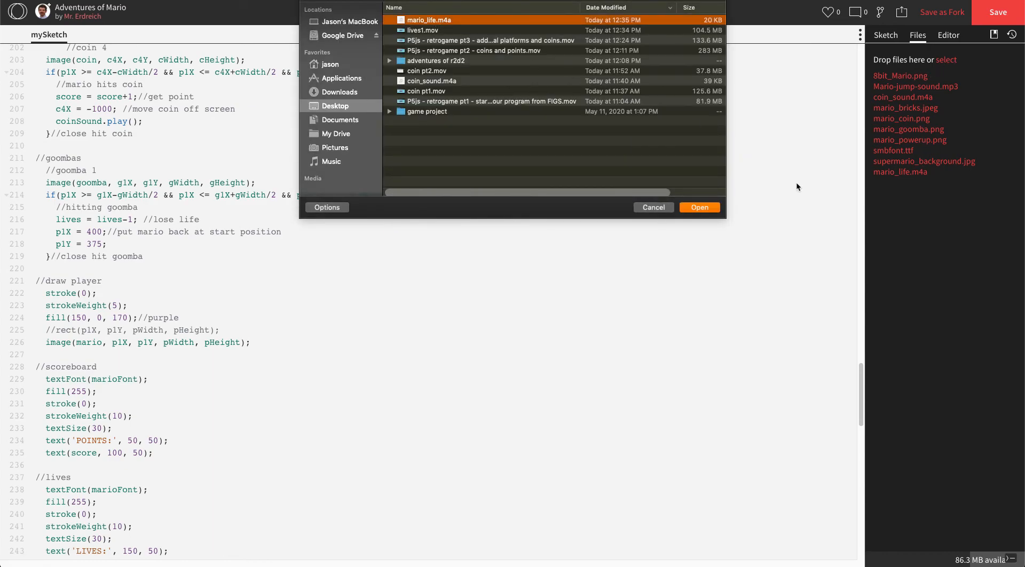
pyautogui.click(652, 207)
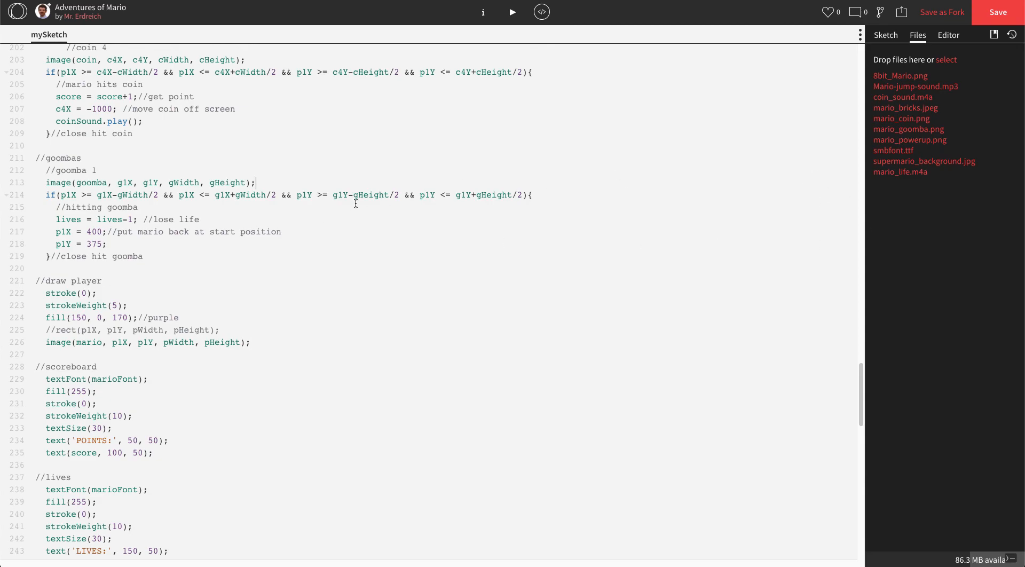
# Start declaring var lifeSound under the multimedia variables.
pyautogui.scroll(3)
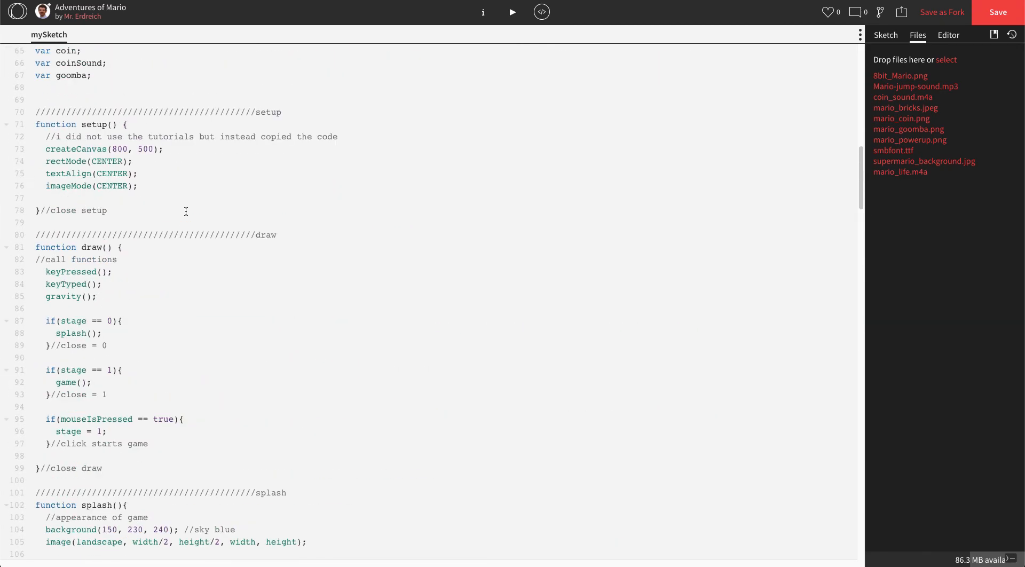
pyautogui.scroll(3)
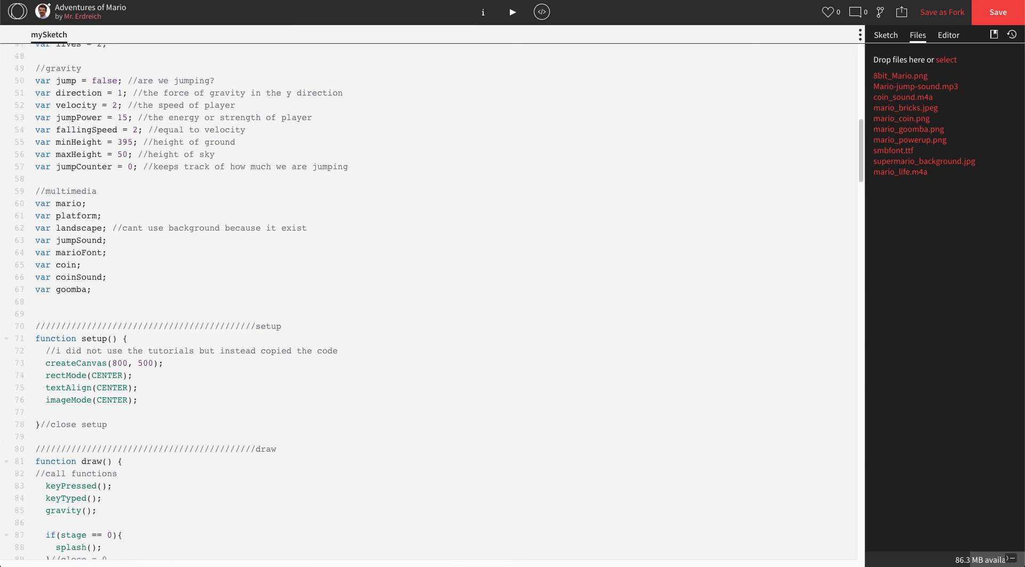
pyautogui.write('var li')
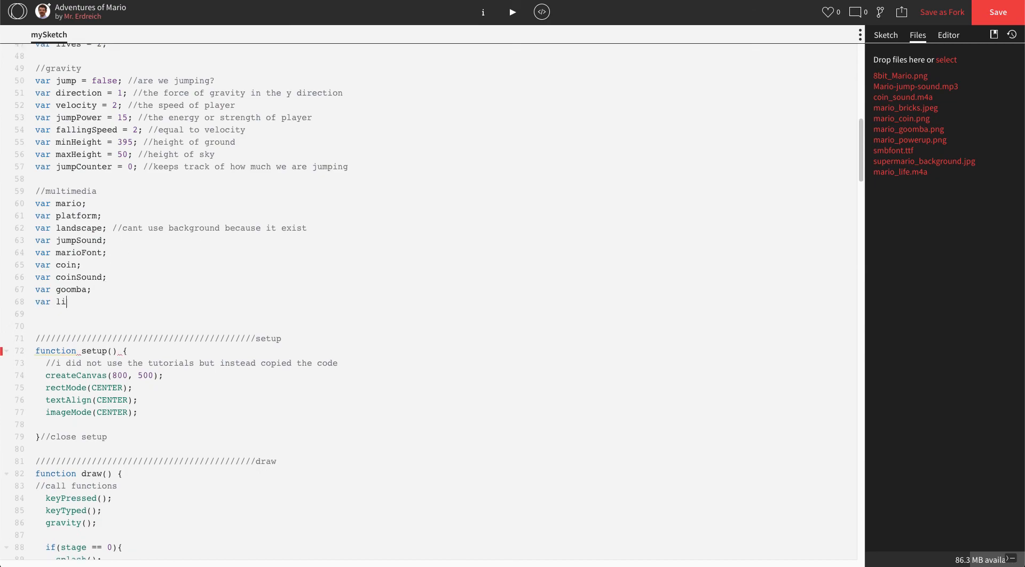
# Finish the var lifeSound; declaration.
pyautogui.write('fe')
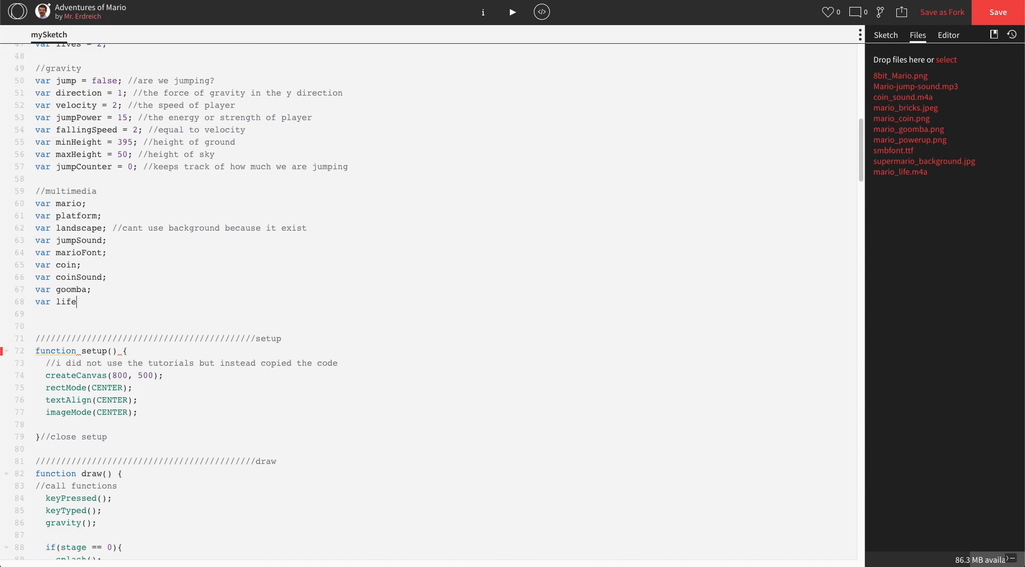
pyautogui.write('Sound')
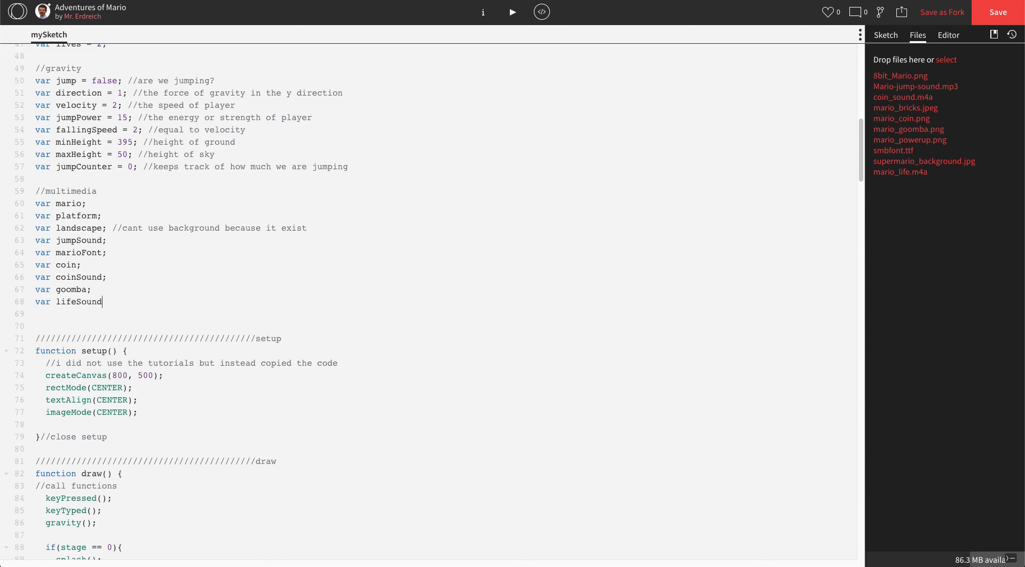
pyautogui.write(';')
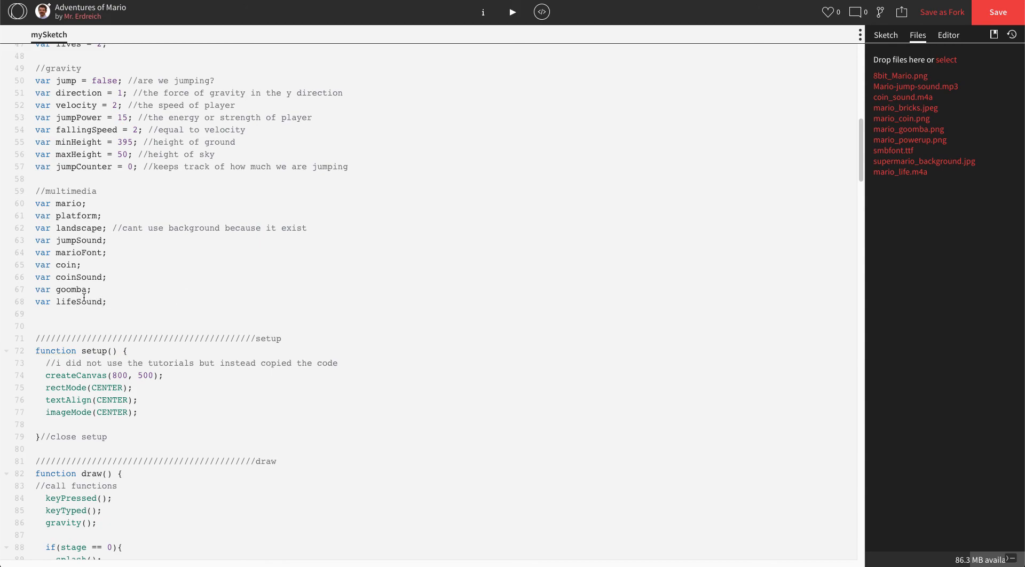
# In preload, set lifeSound = loadSound('mario_life.m4a').
pyautogui.scroll(-3)
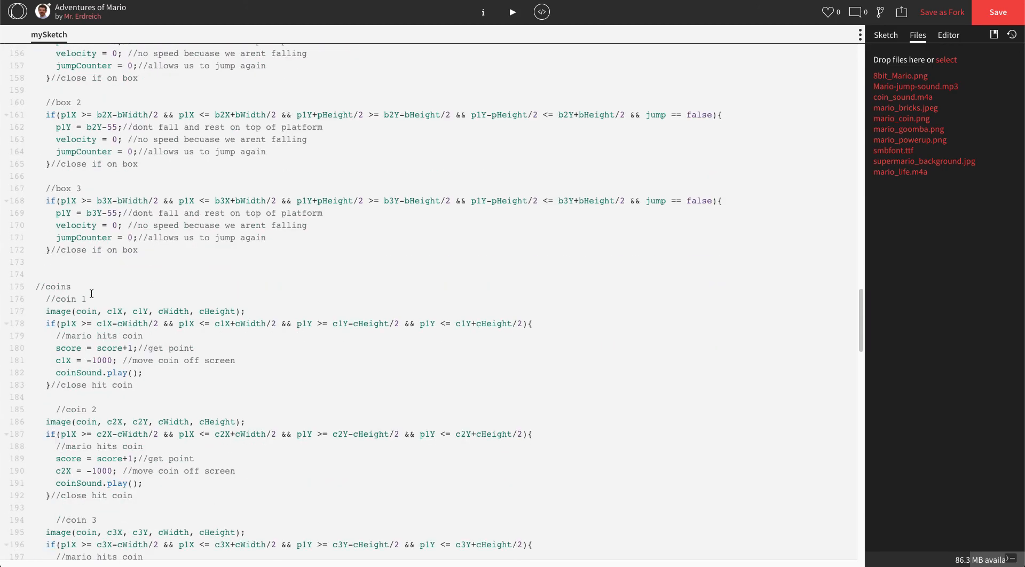
pyautogui.scroll(-3)
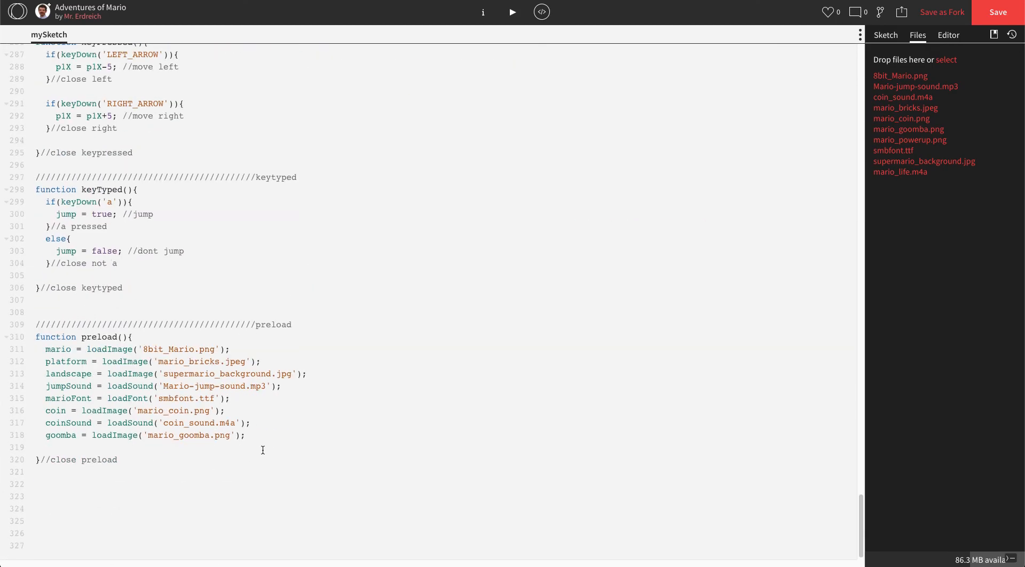
pyautogui.write('life')
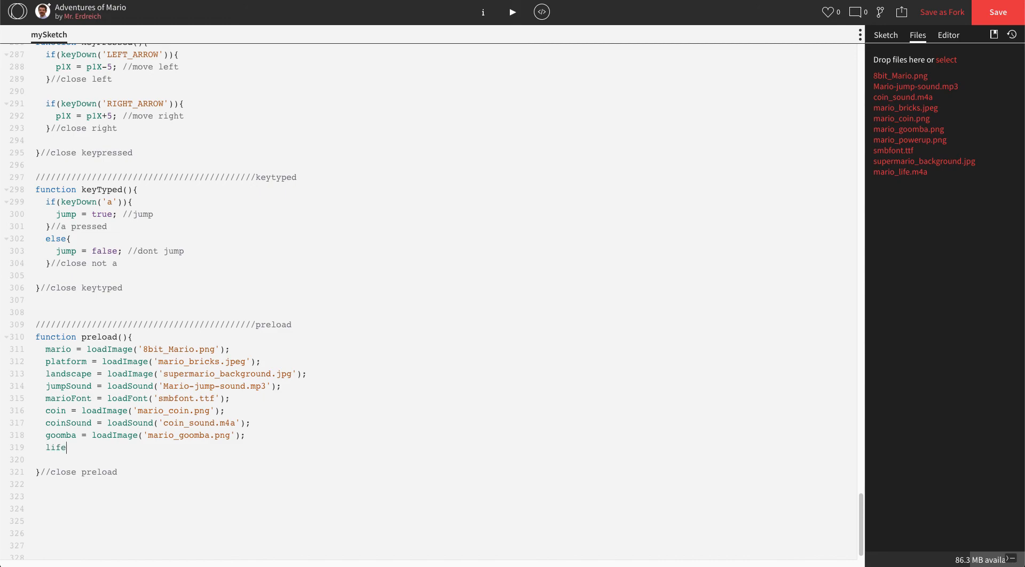
pyautogui.write('Sound = load')
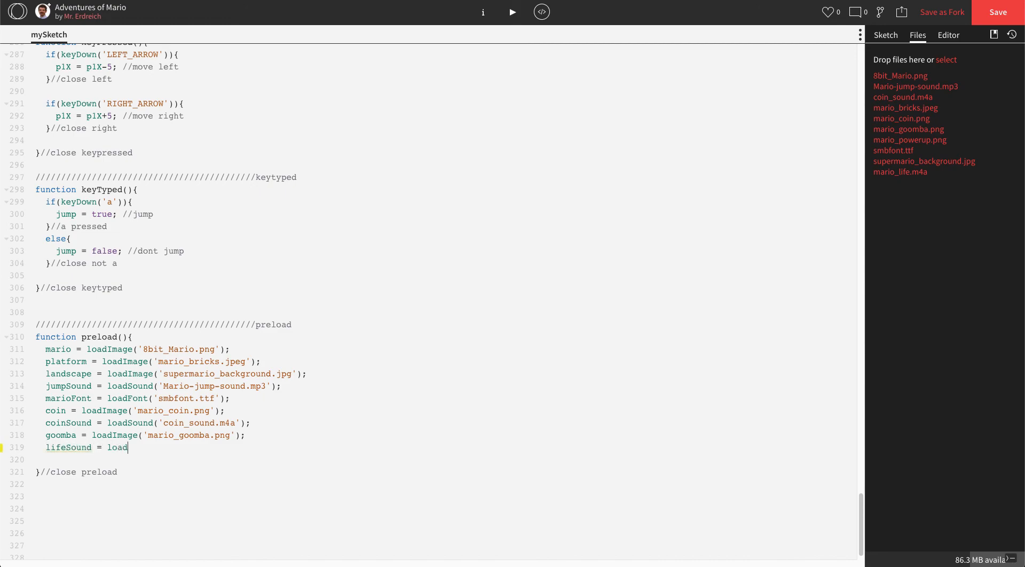
pyautogui.write("Sound('")
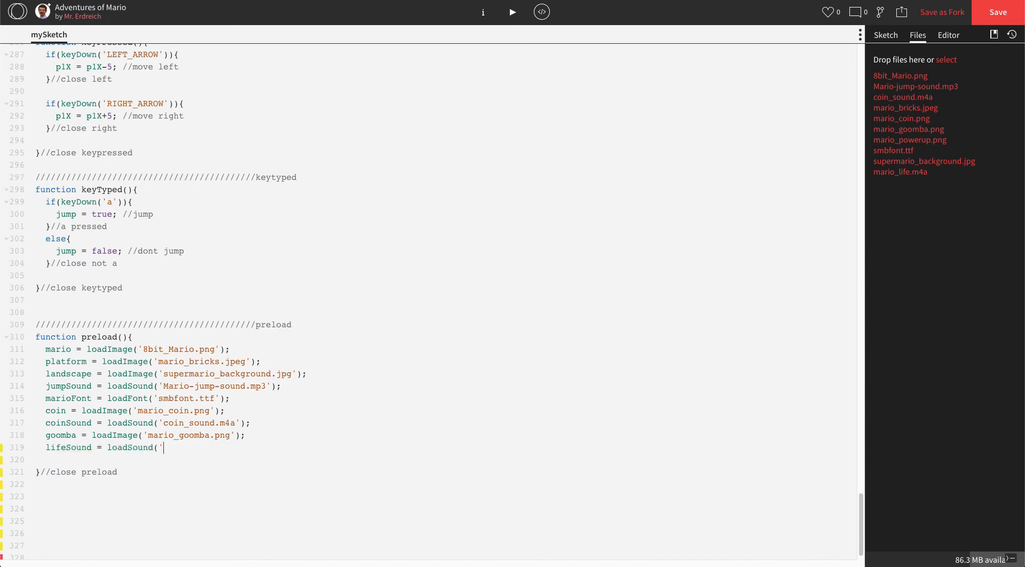
pyautogui.write("mario_life.m4a');")
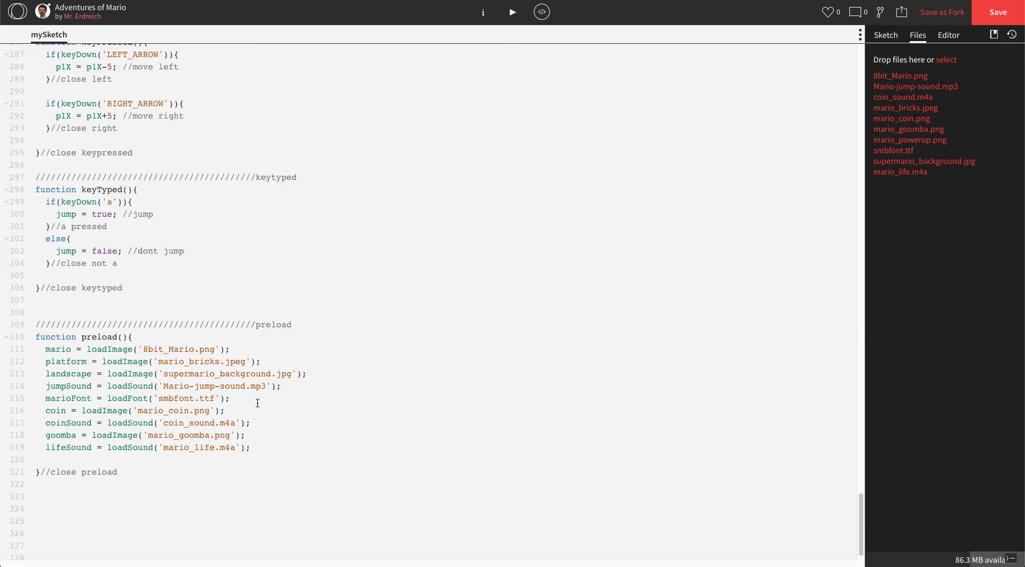
pyautogui.scroll(3)
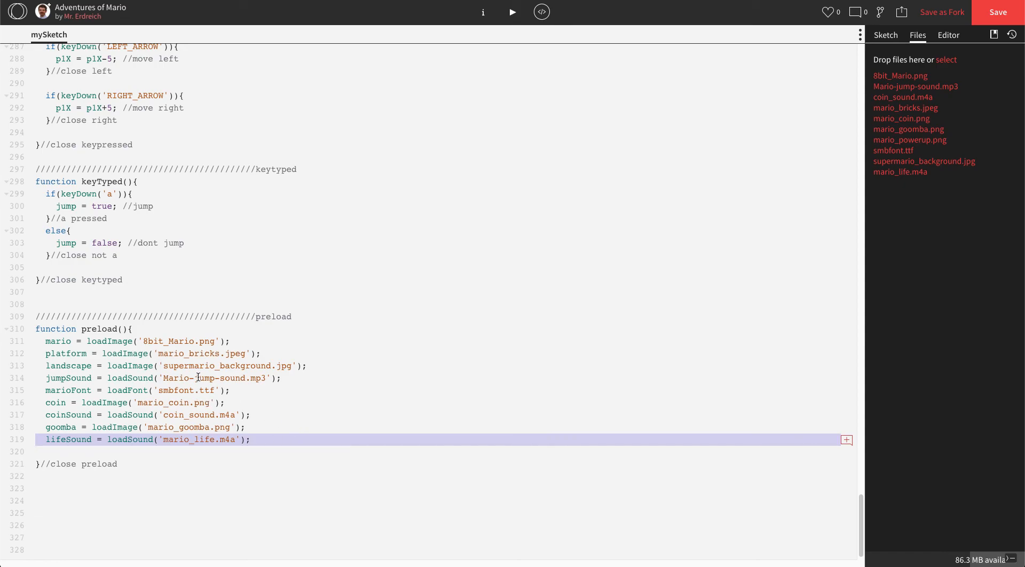
# Complete lifeSound.play(); in the goomba 1 hit block.
pyautogui.scroll(3)
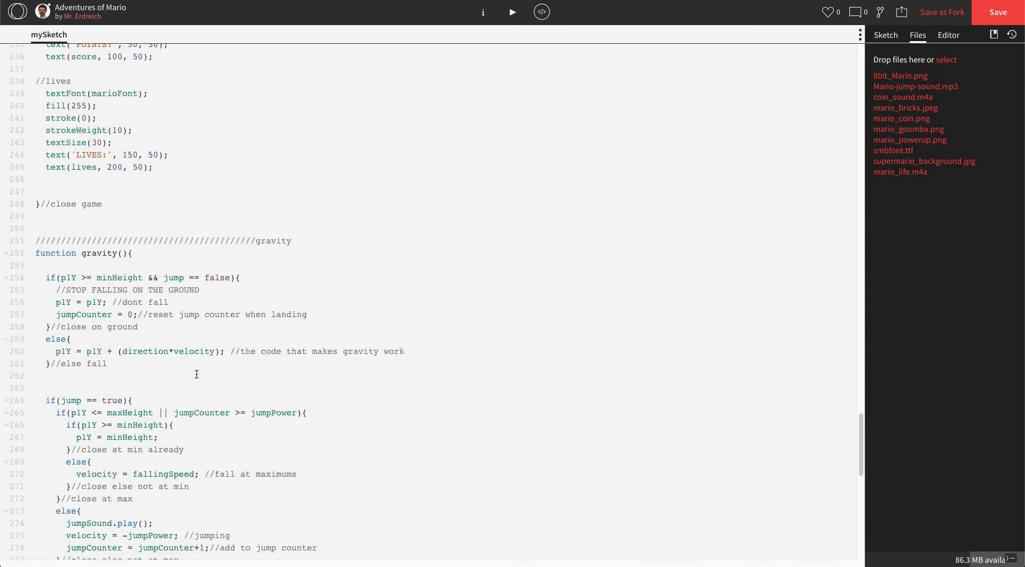
pyautogui.scroll(3)
pyautogui.write('lifeSound')
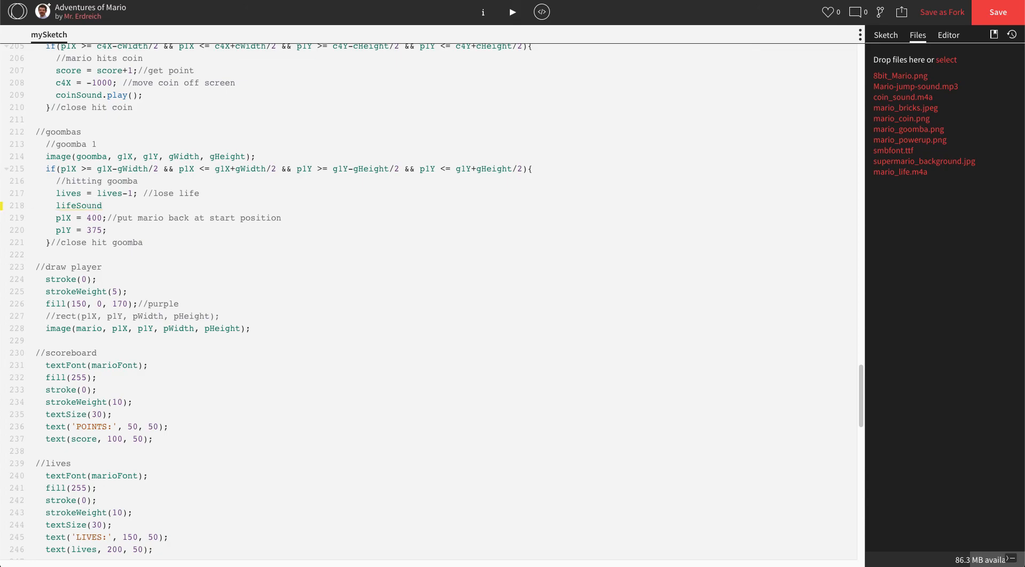
pyautogui.write('.play();')
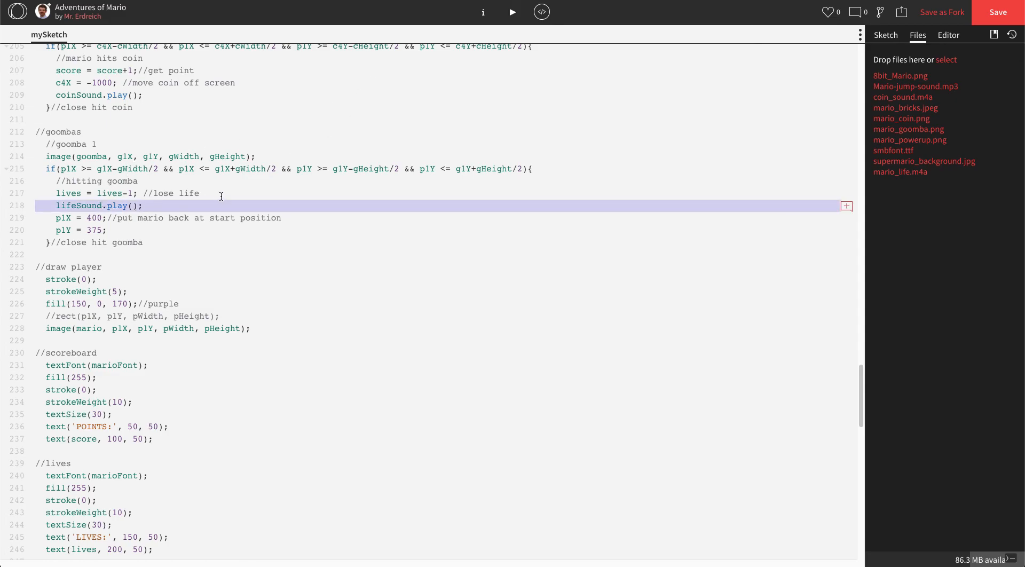
# Run the Mario game to test the goomba collision.
pyautogui.click(511, 12)
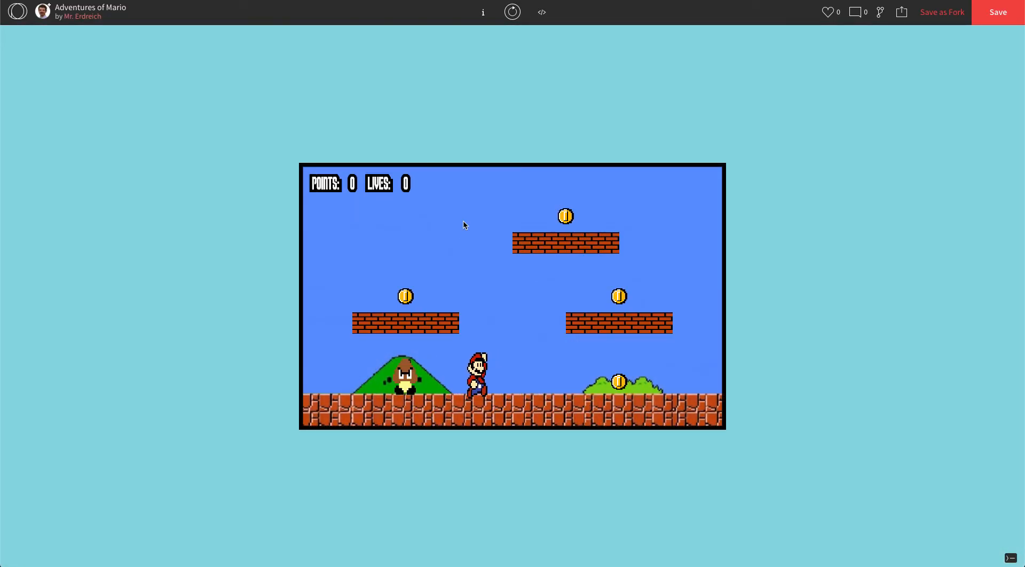
pyautogui.moveTo(576, 248)
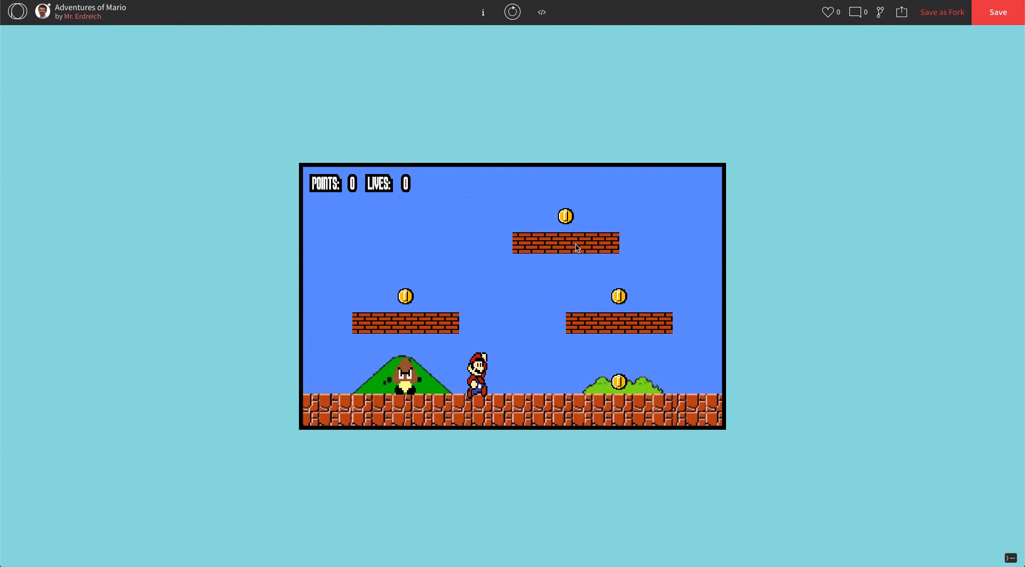
pyautogui.moveTo(575, 262)
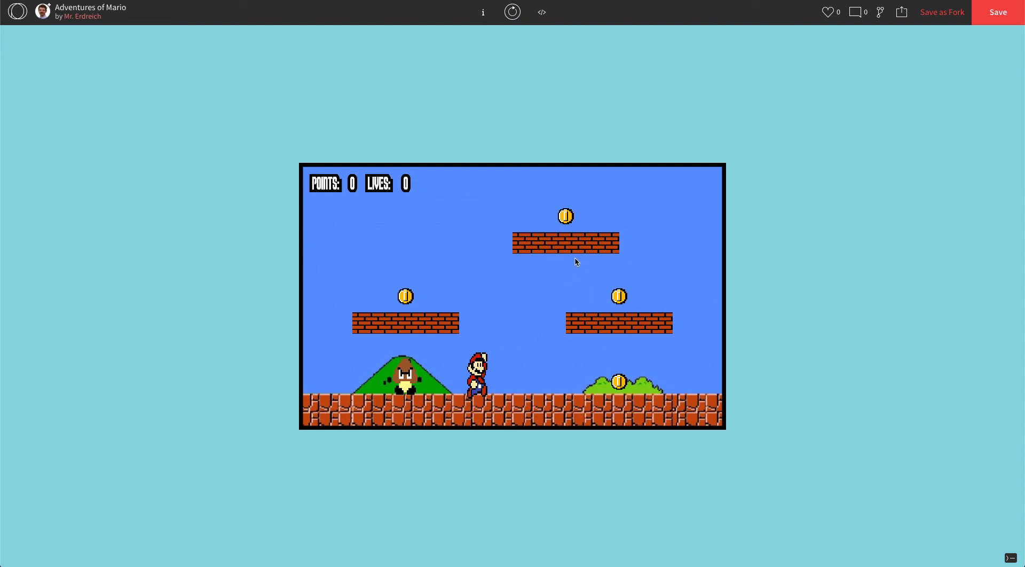
# Stop the sketch and declare var g2X = 550; under the goomba variables.
pyautogui.click(541, 12)
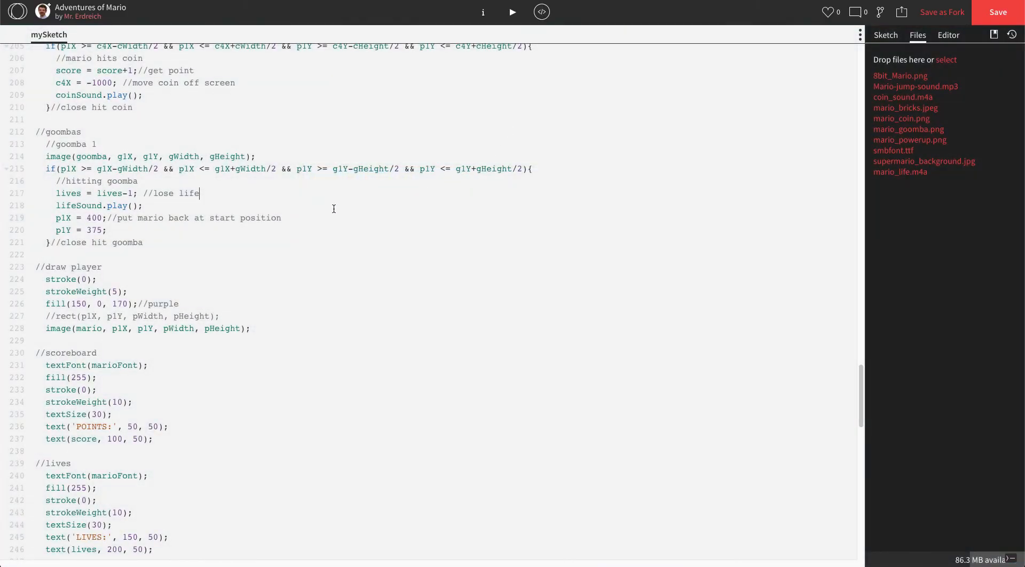
pyautogui.moveTo(146, 188)
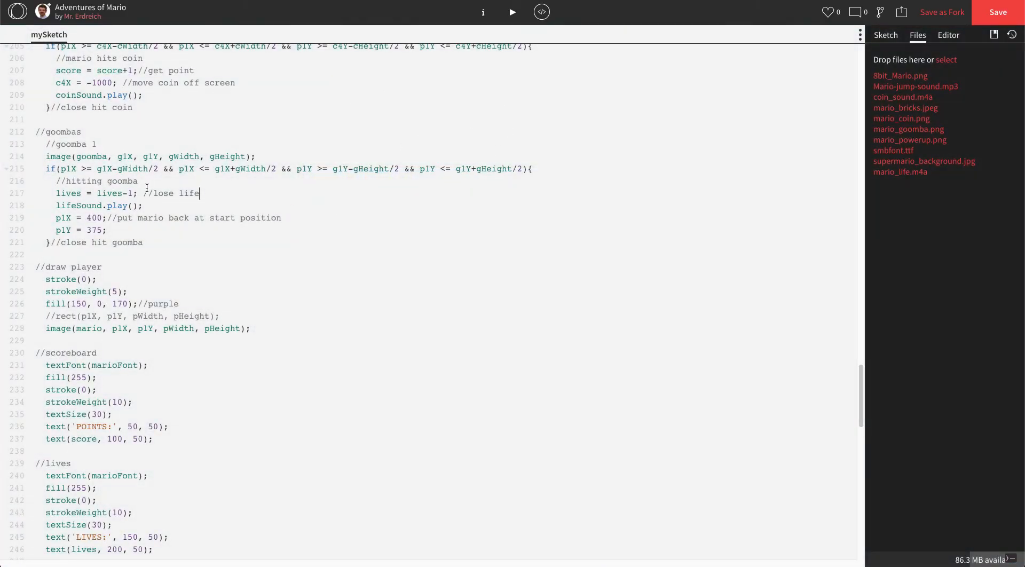
pyautogui.scroll(3)
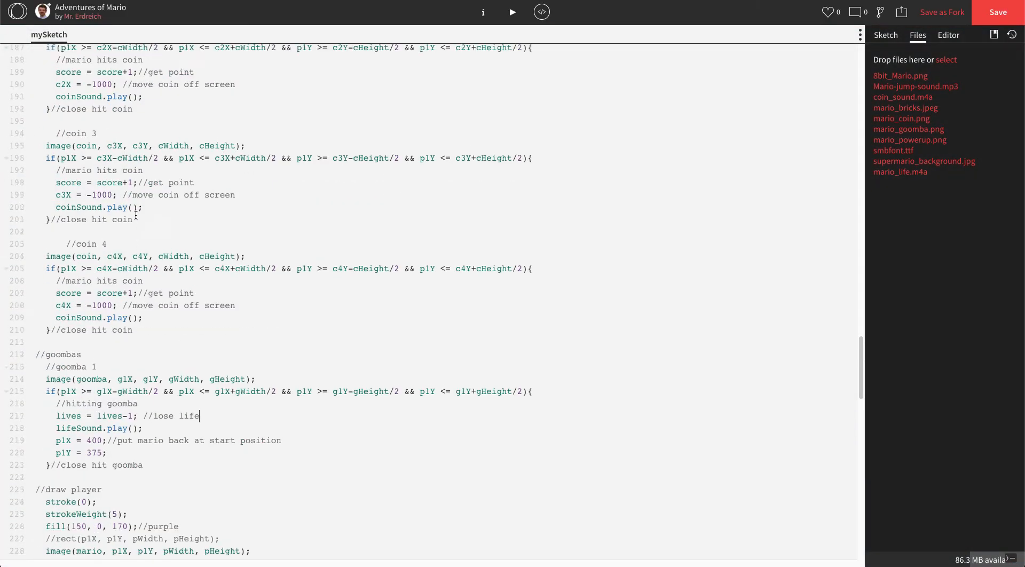
pyautogui.scroll(3)
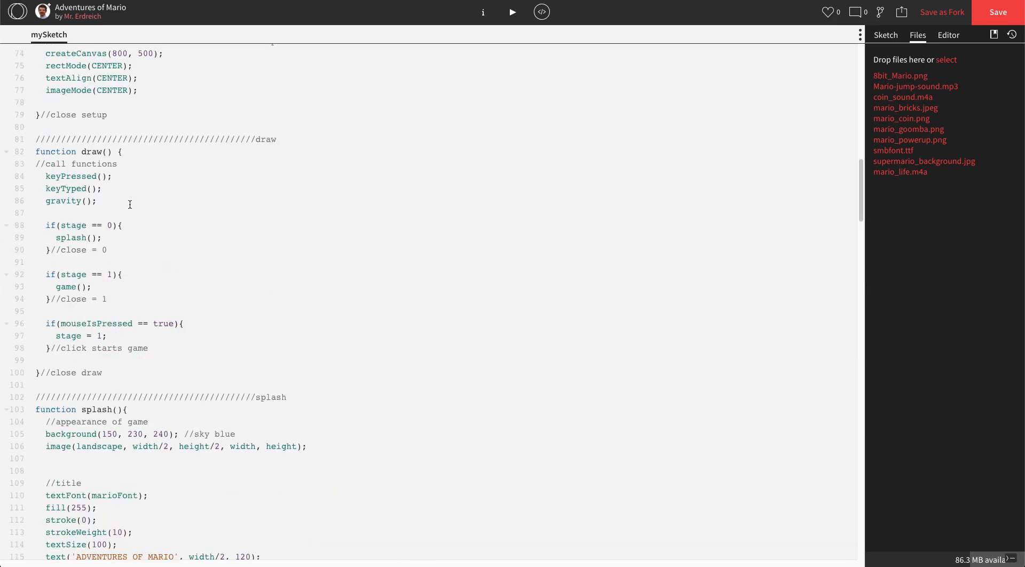
pyautogui.scroll(3)
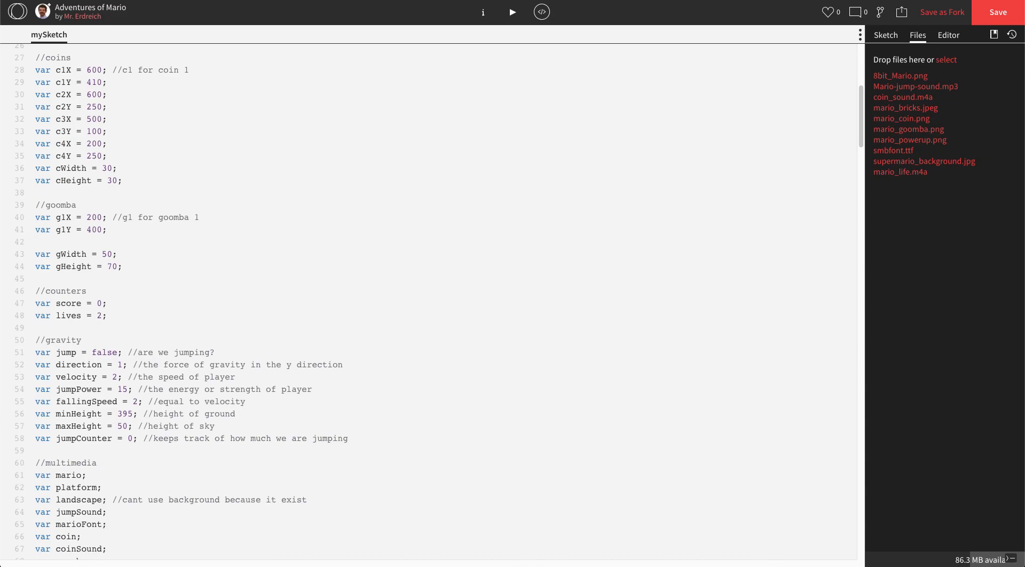
pyautogui.write('var g2X')
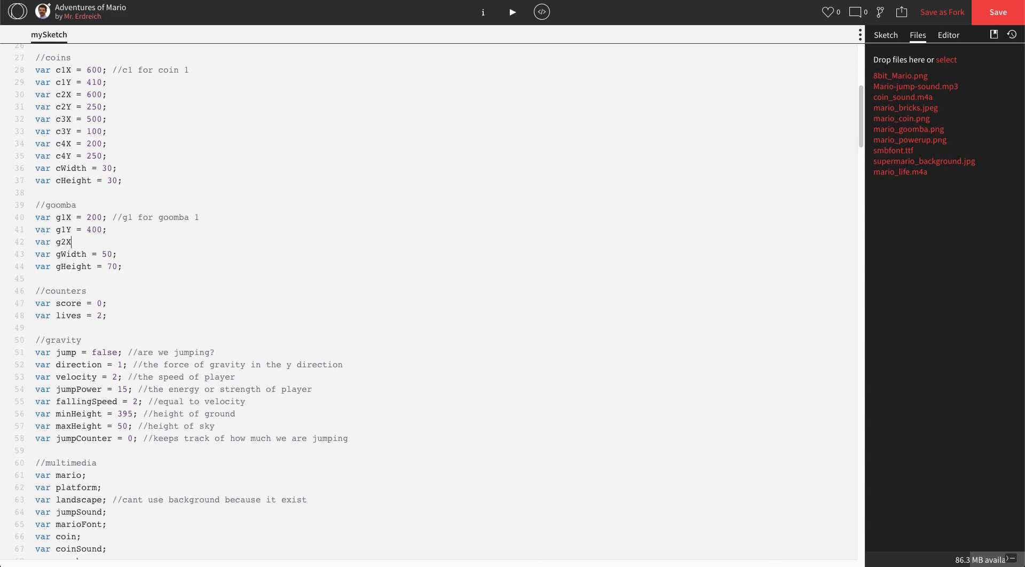
pyautogui.write('=')
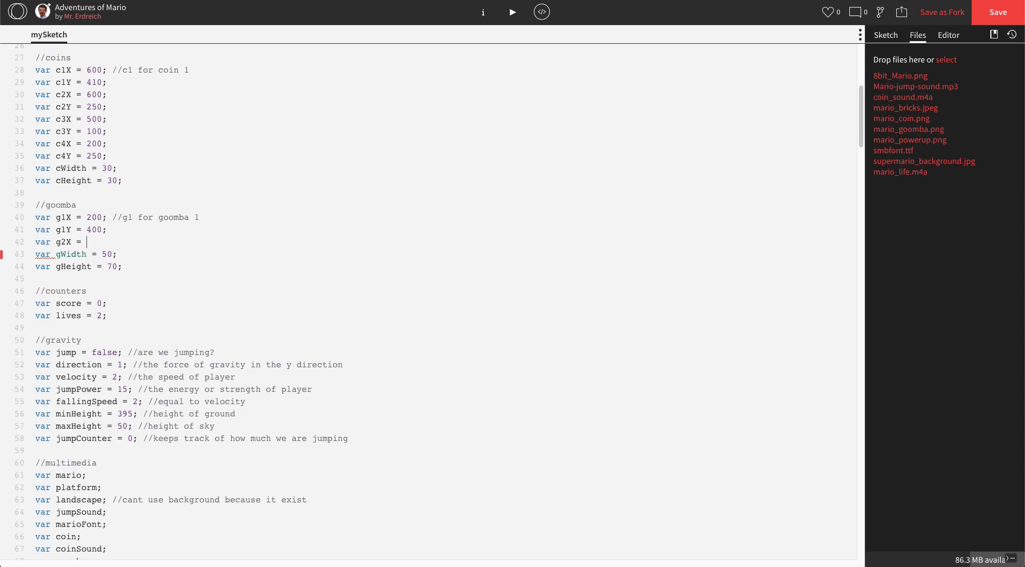
pyautogui.write('550;')
pyautogui.write('var g2')
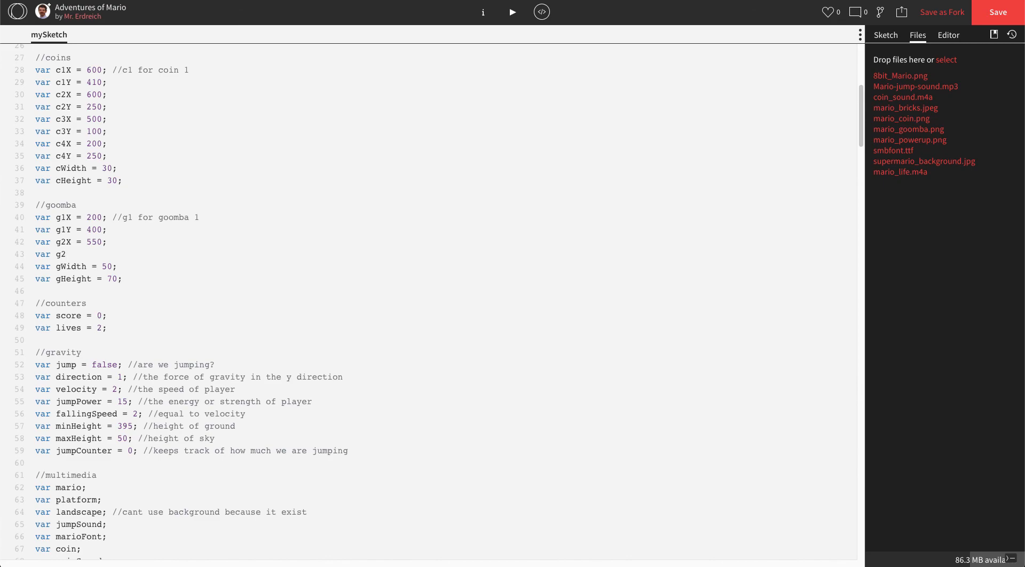
# Declare the second goomba's vertical position, var g2Y = 100;.
pyautogui.write('Y')
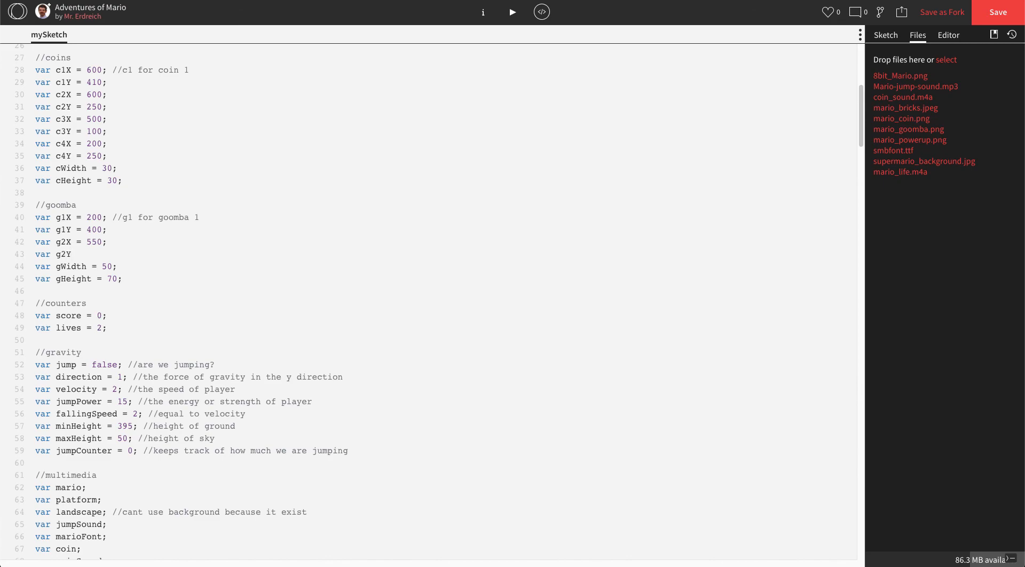
pyautogui.click(72, 266)
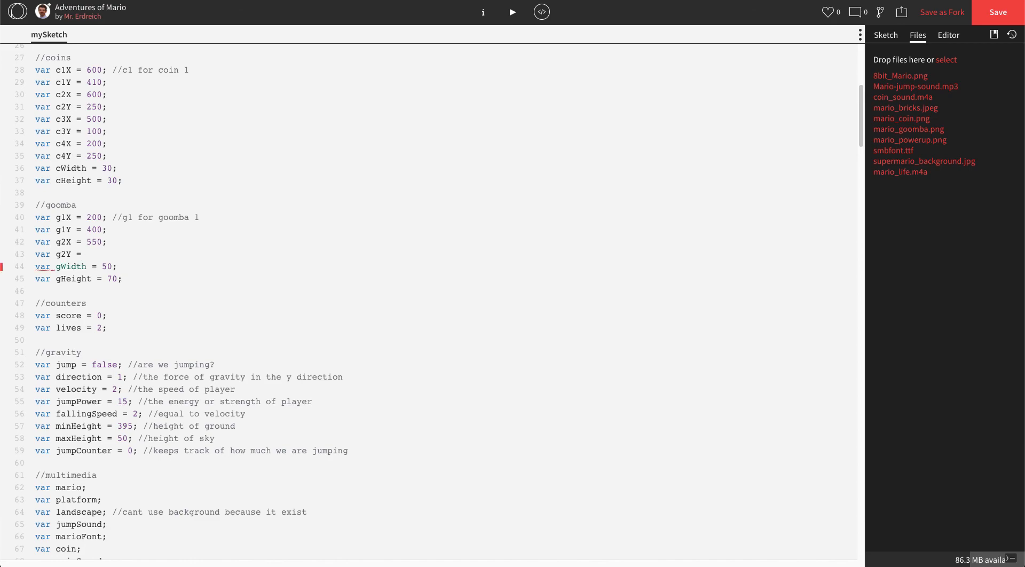
pyautogui.write('10')
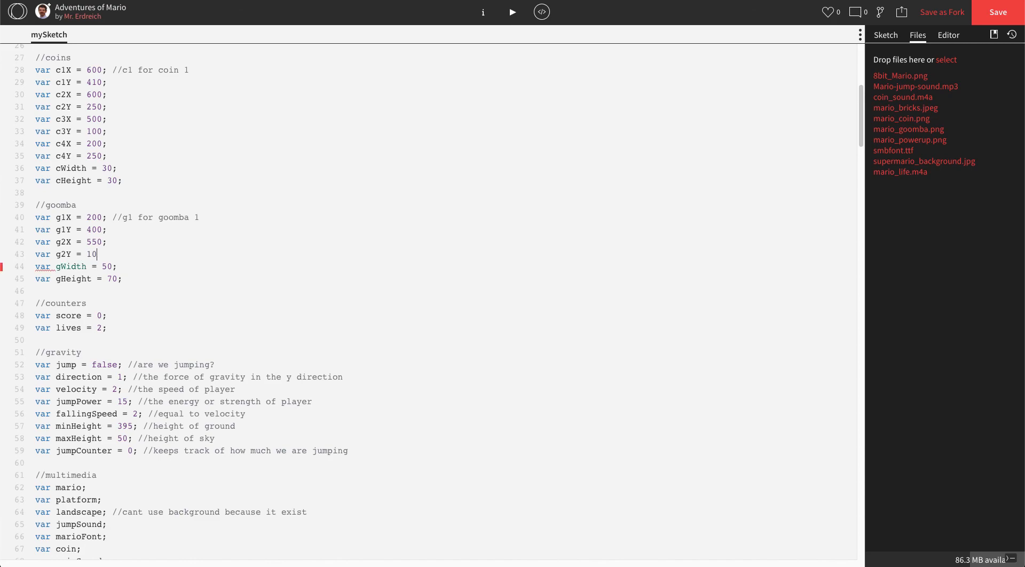
pyautogui.write('0;')
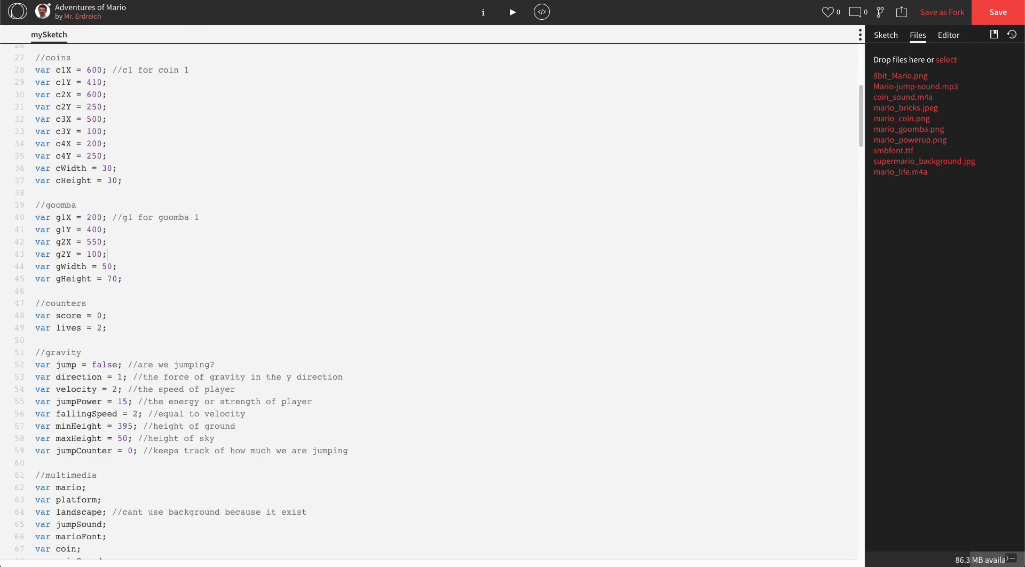
pyautogui.click(92, 119)
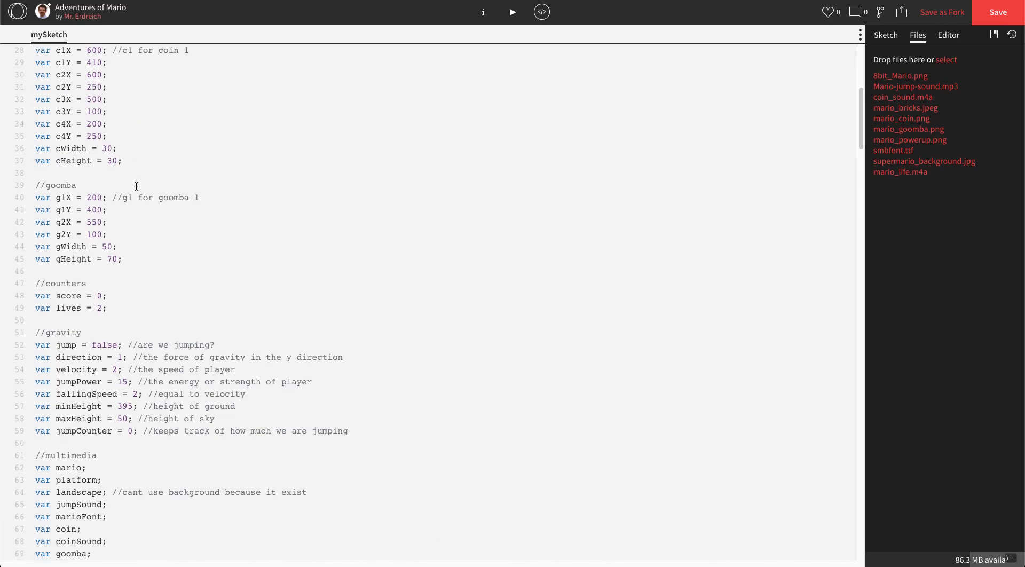
# Duplicate the goomba 1 block as goomba 2 using g2X/g2Y, then run the game.
pyautogui.scroll(-3)
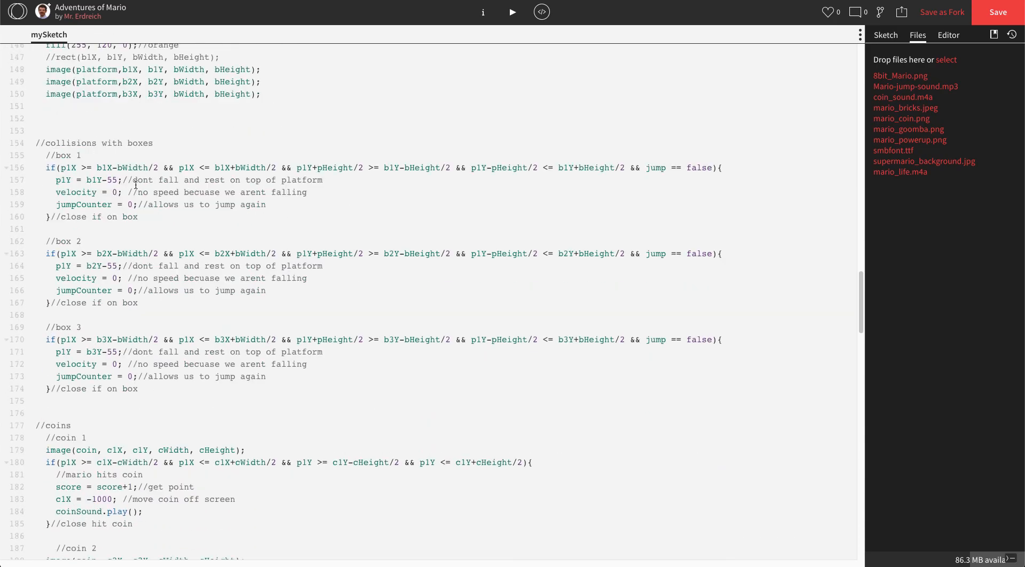
pyautogui.scroll(-3)
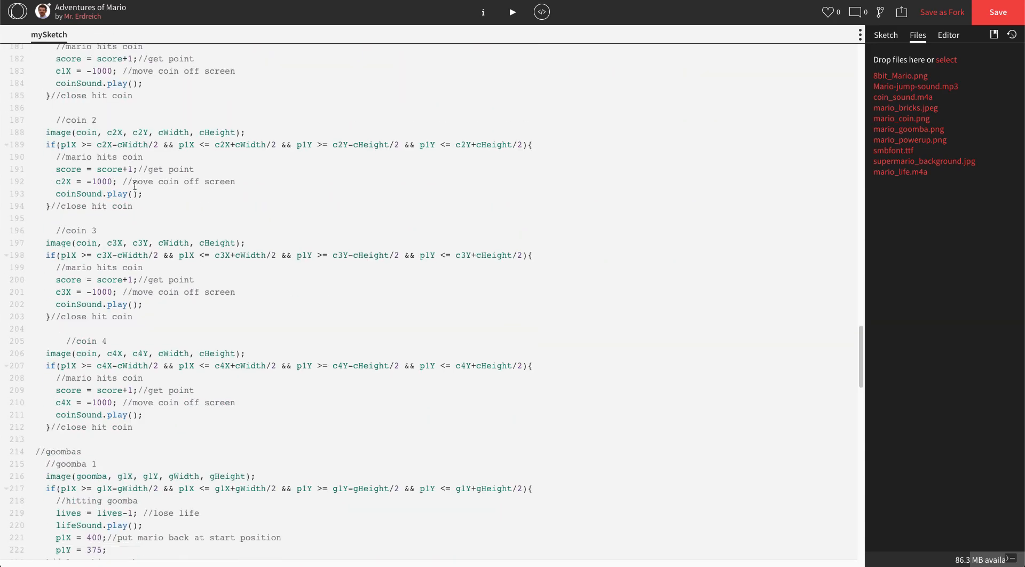
pyautogui.scroll(-3)
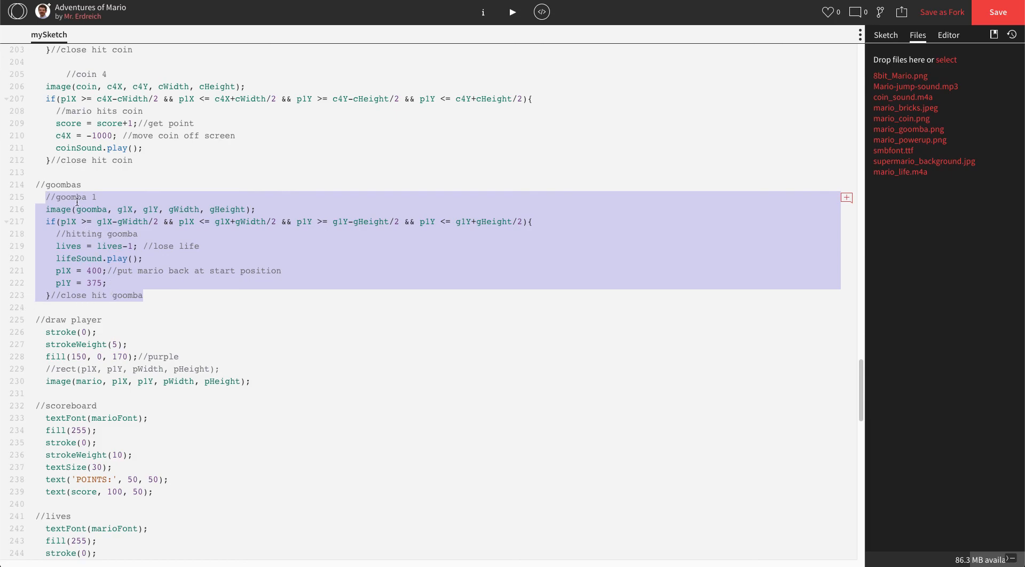
pyautogui.moveTo(153, 295)
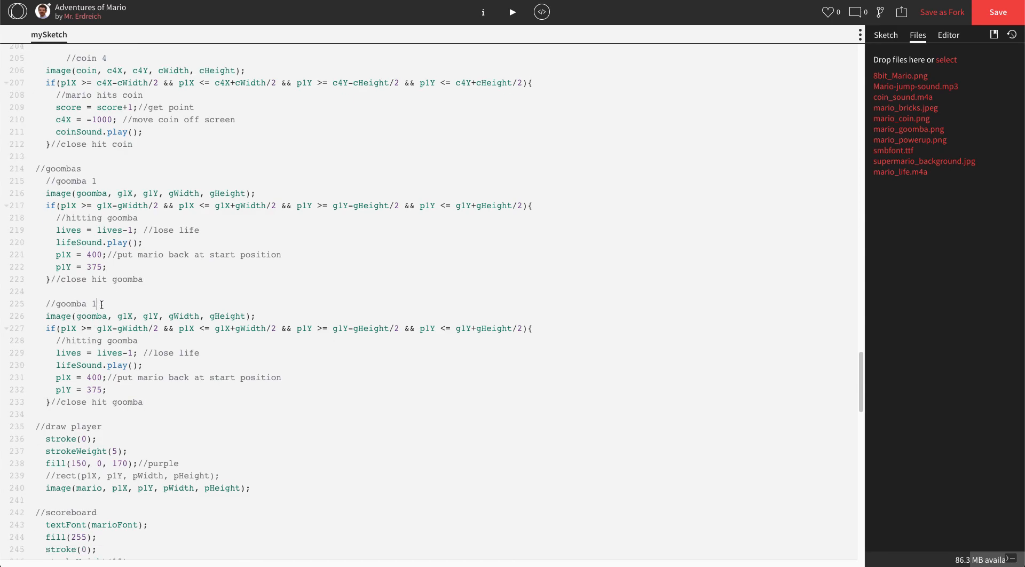
pyautogui.write('2')
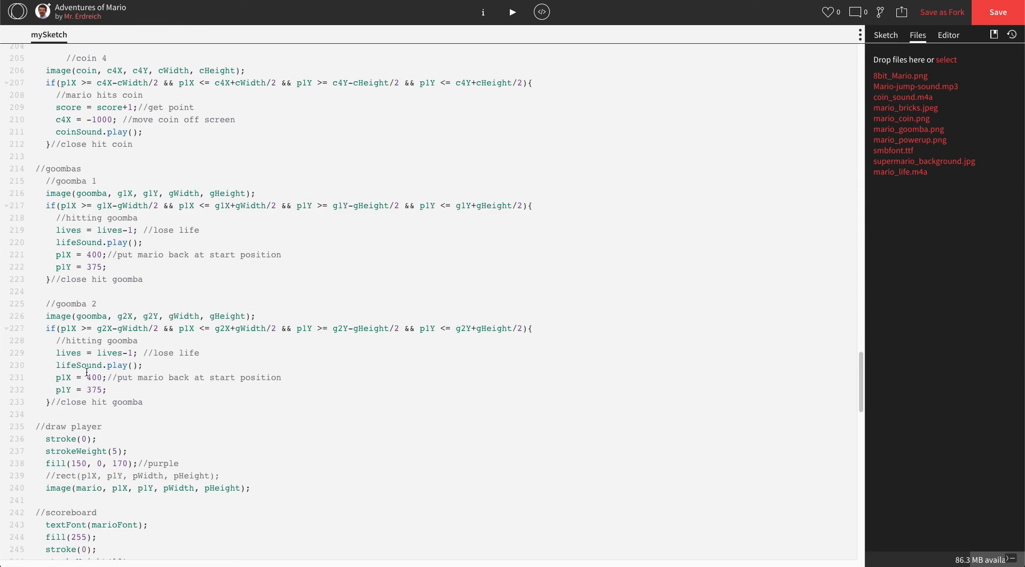
pyautogui.moveTo(86, 325)
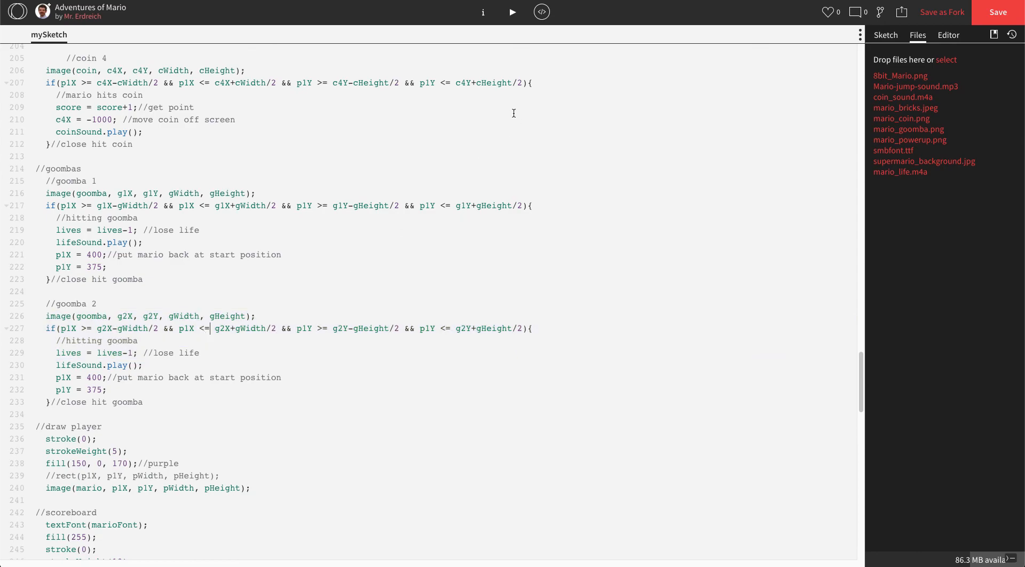
pyautogui.click(512, 12)
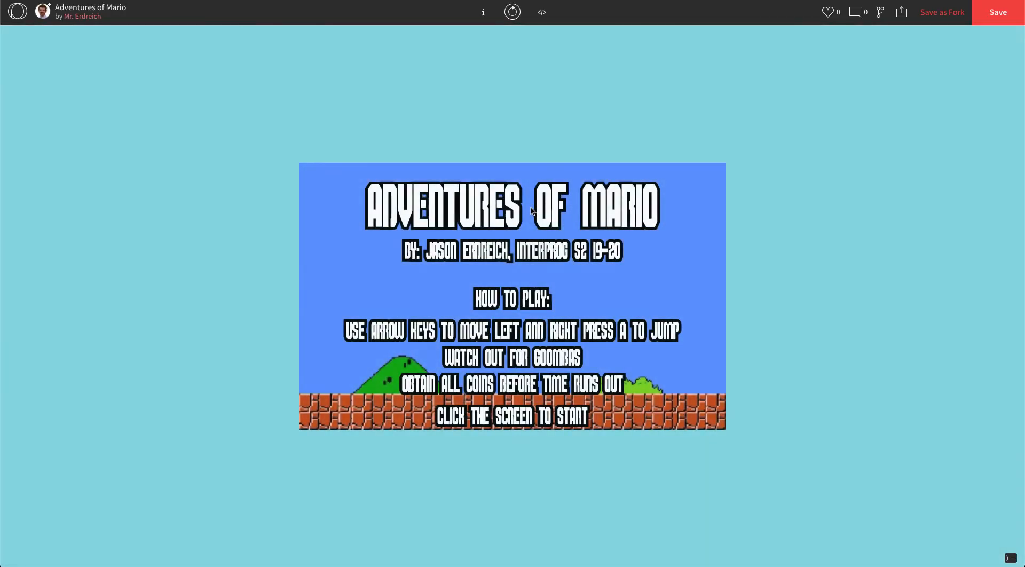